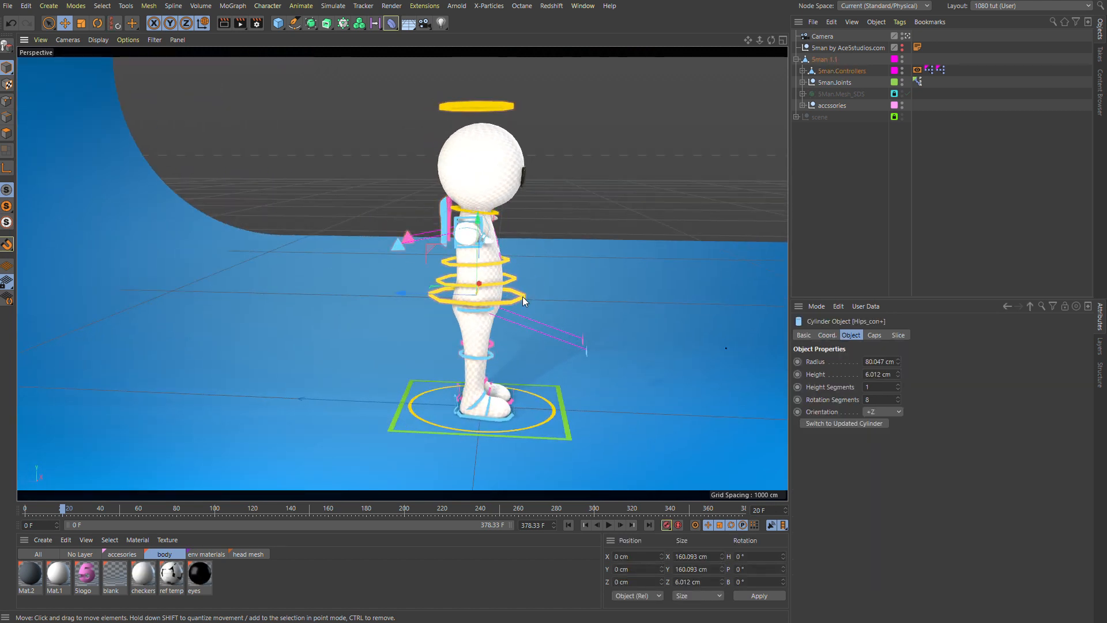
{"action": "mouse_move", "coordinate": [474, 250]}
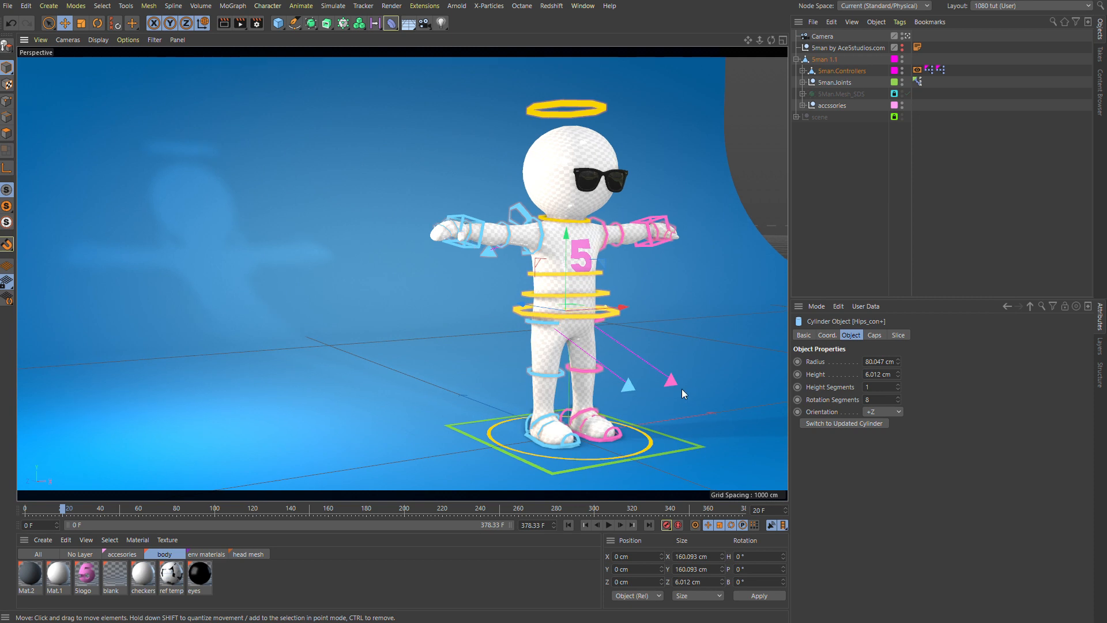
{"action": "mouse_move", "coordinate": [695, 196]}
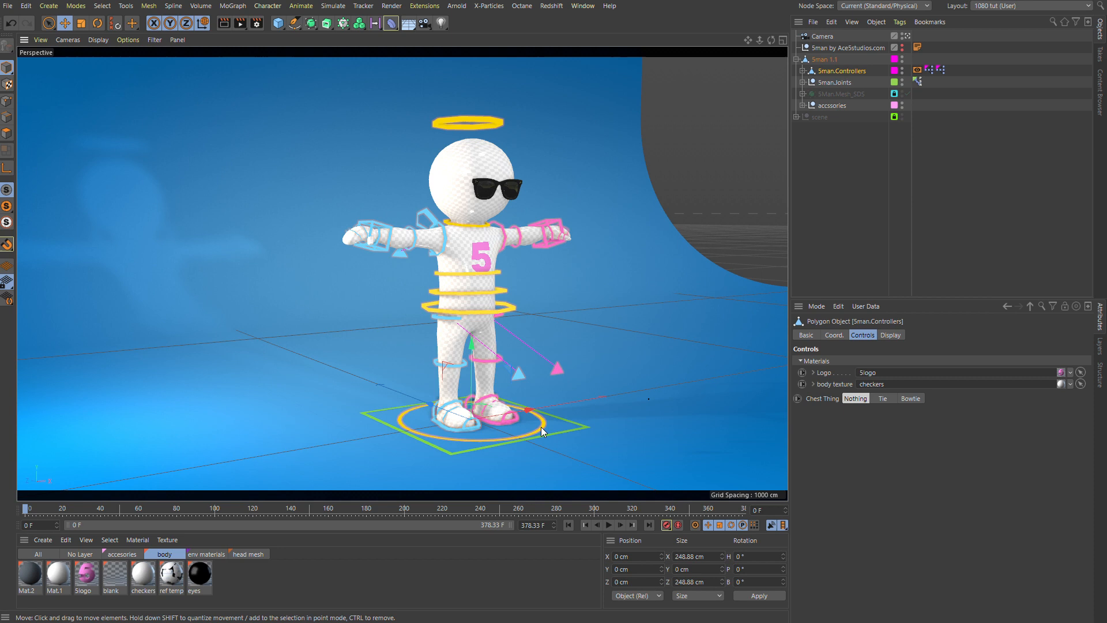
{"action": "mouse_move", "coordinate": [538, 429]}
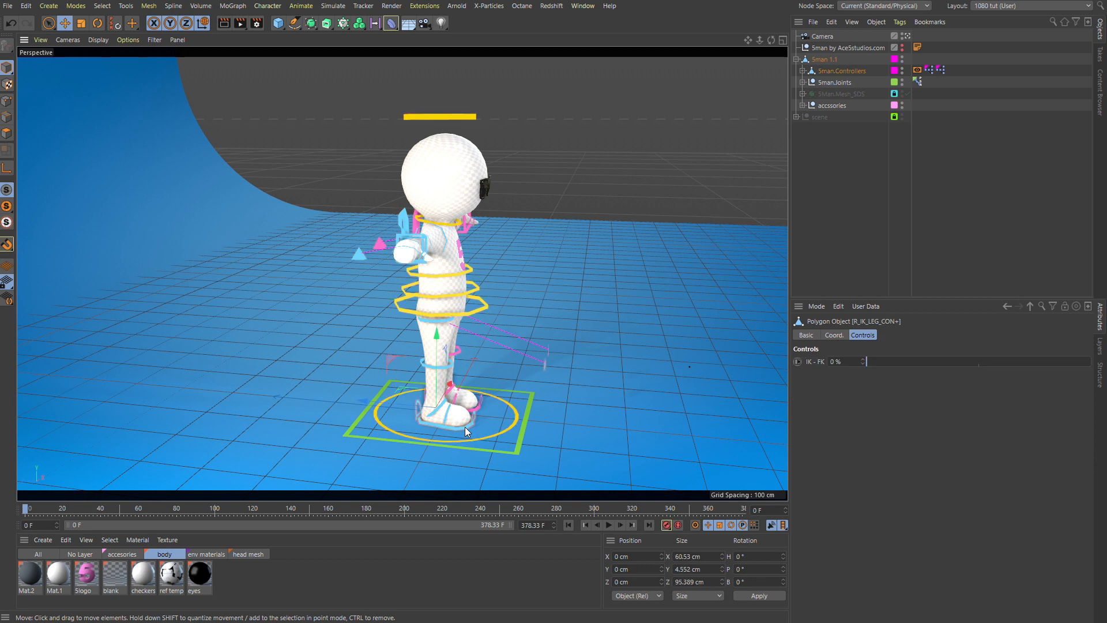
Rotate the arms down from the T-pose and bend the left forearm forward in front of the chest.
{"action": "left_click_drag", "start_coordinate": [465, 431], "coordinate": [423, 402]}
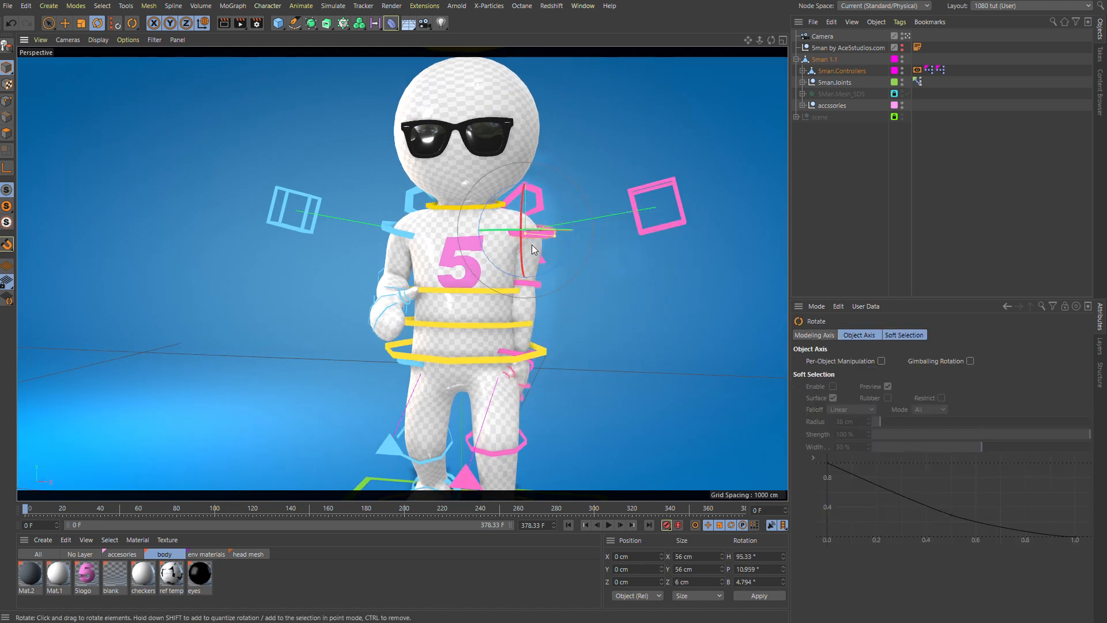
{"action": "left_click_drag", "start_coordinate": [533, 251], "coordinate": [551, 285]}
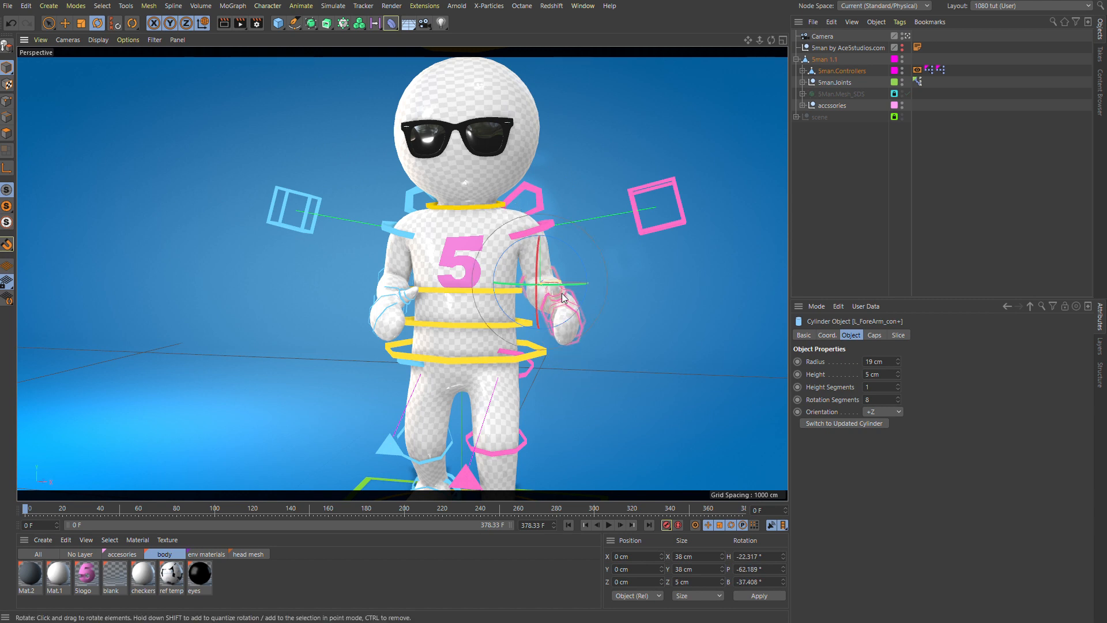
{"action": "left_click_drag", "start_coordinate": [565, 297], "coordinate": [439, 229]}
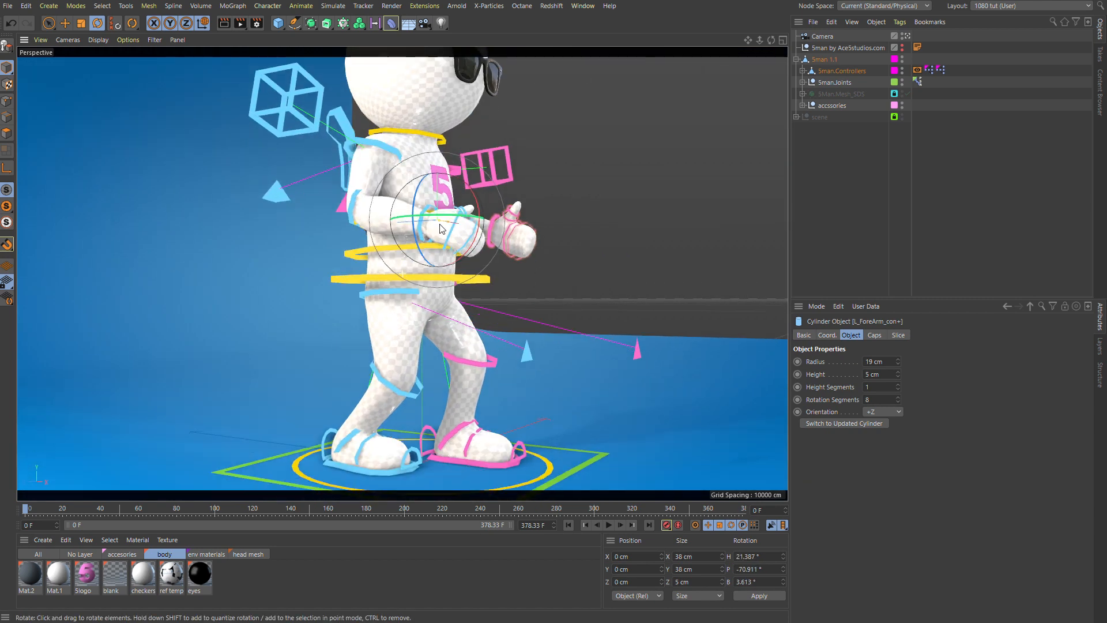
{"action": "scroll", "scroll_direction": "down", "scroll_amount": 3}
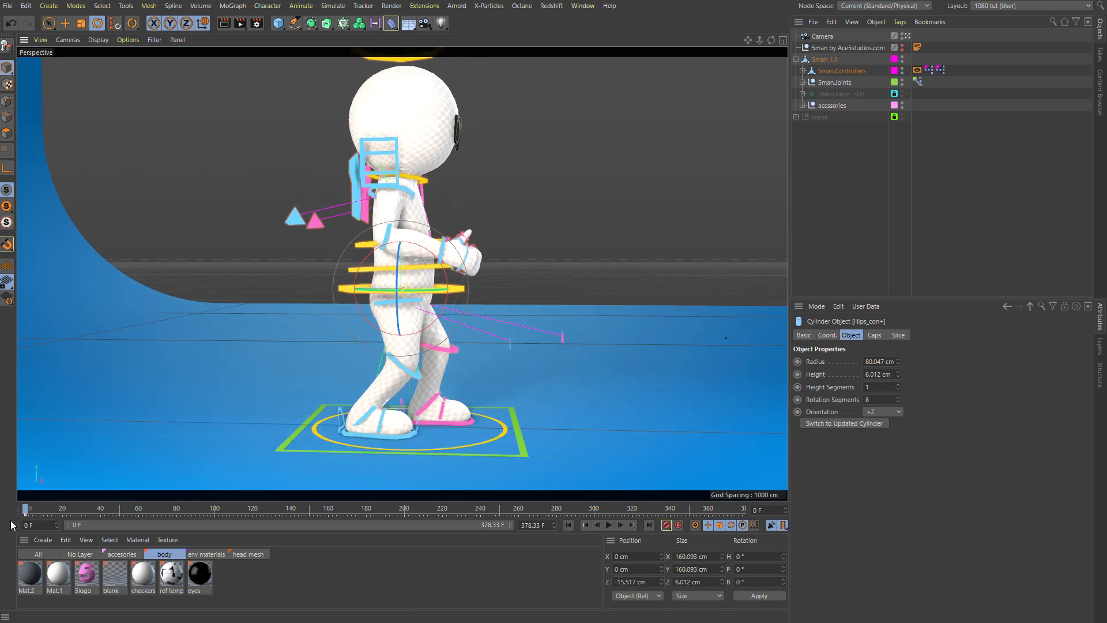
Tilt the hips controller forward into a deeper crouch and scrub the timeline to preview it.
{"action": "left_click", "coordinate": [65, 23]}
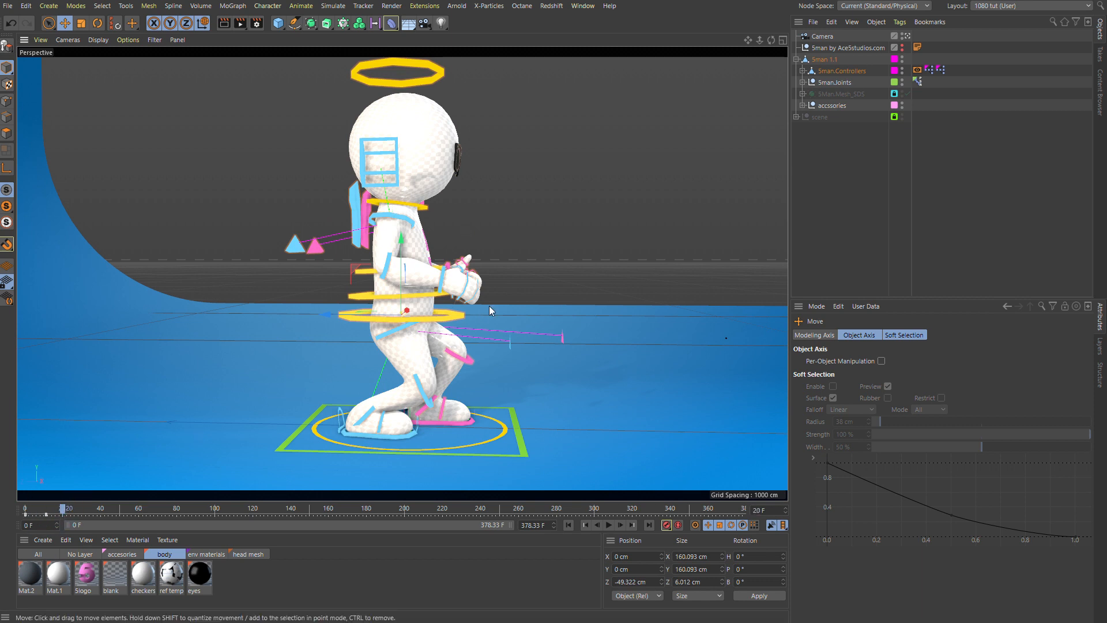
{"action": "scroll", "scroll_direction": "down", "scroll_amount": 3}
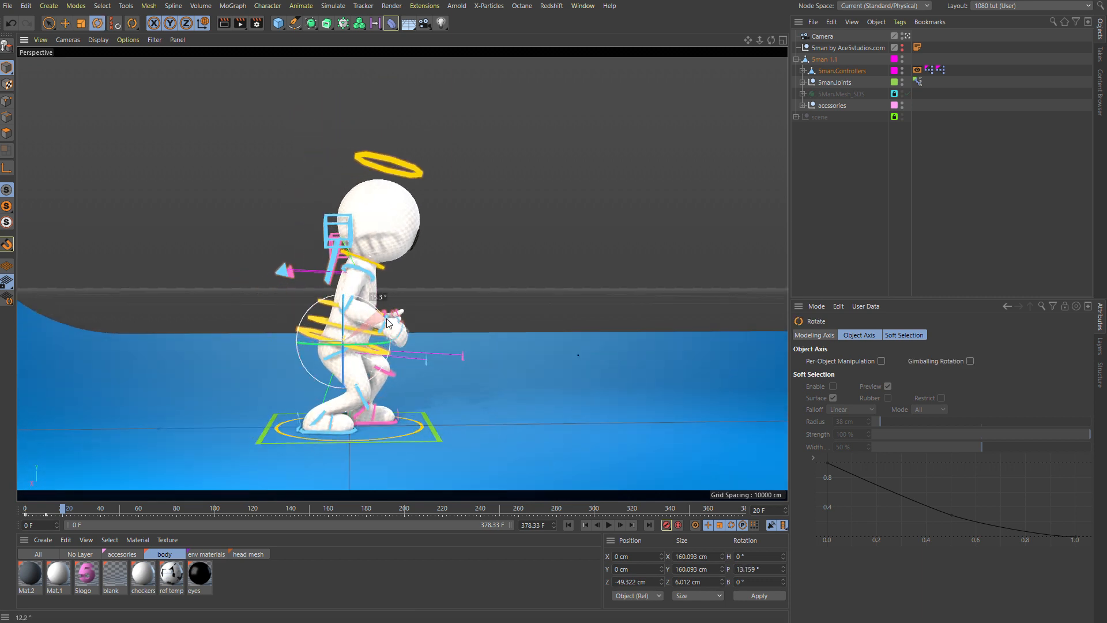
{"action": "left_click_drag", "start_coordinate": [382, 310], "coordinate": [388, 323]}
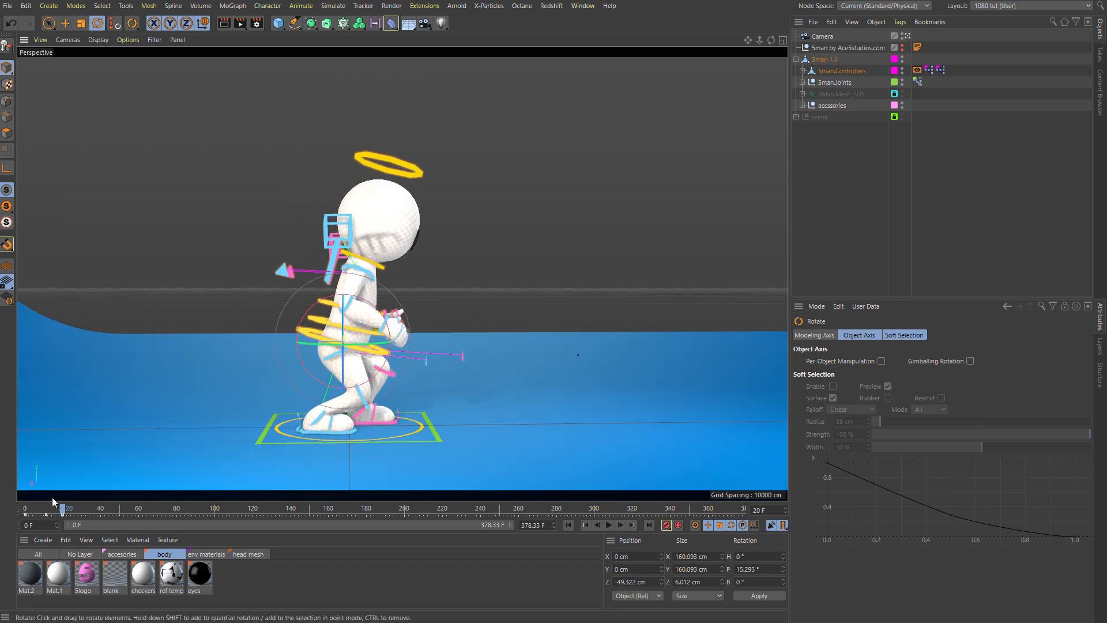
{"action": "left_click_drag", "start_coordinate": [59, 509], "coordinate": [64, 509]}
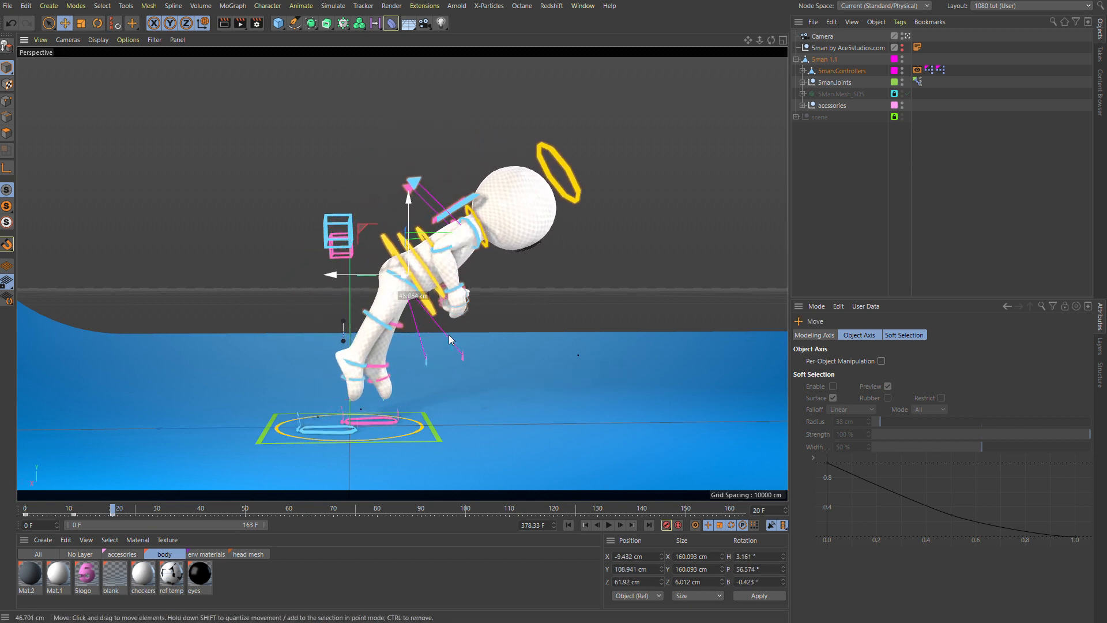
Lift the character to the top of the jump around frame 50 and scrub through the tucked mid-air flip.
{"action": "left_click_drag", "start_coordinate": [115, 509], "coordinate": [196, 509]}
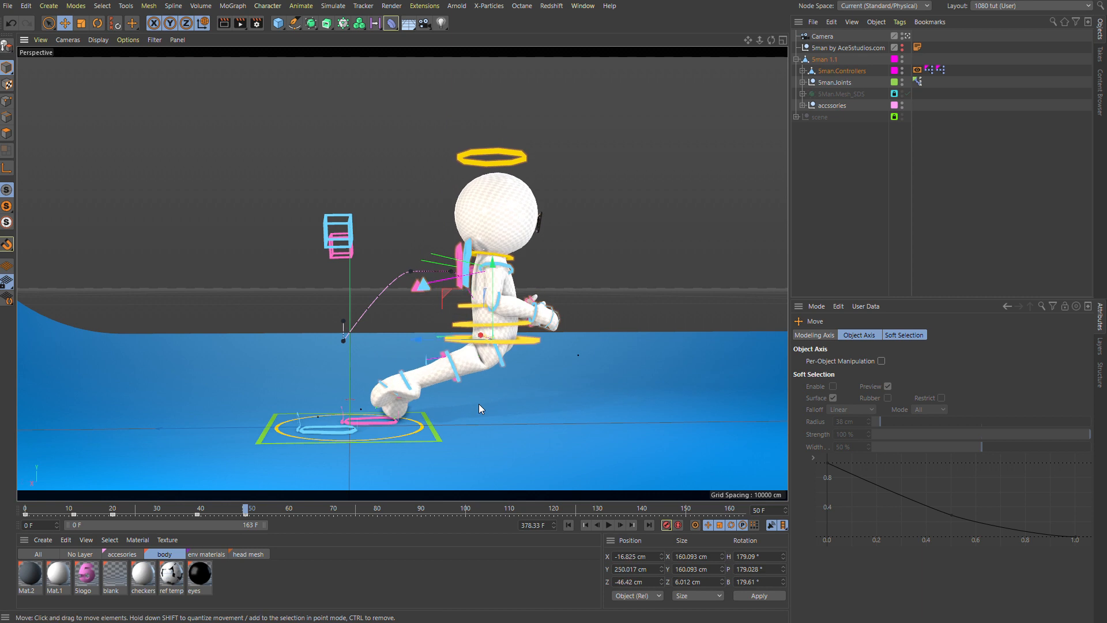
{"action": "left_click_drag", "start_coordinate": [250, 509], "coordinate": [129, 508]}
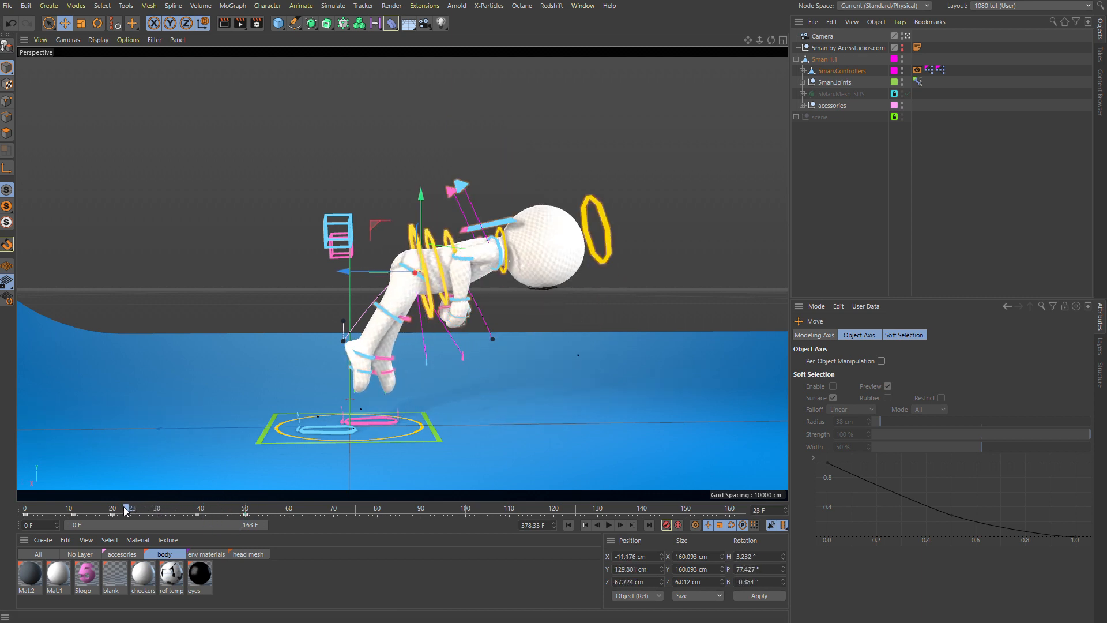
{"action": "left_click_drag", "start_coordinate": [129, 509], "coordinate": [265, 509]}
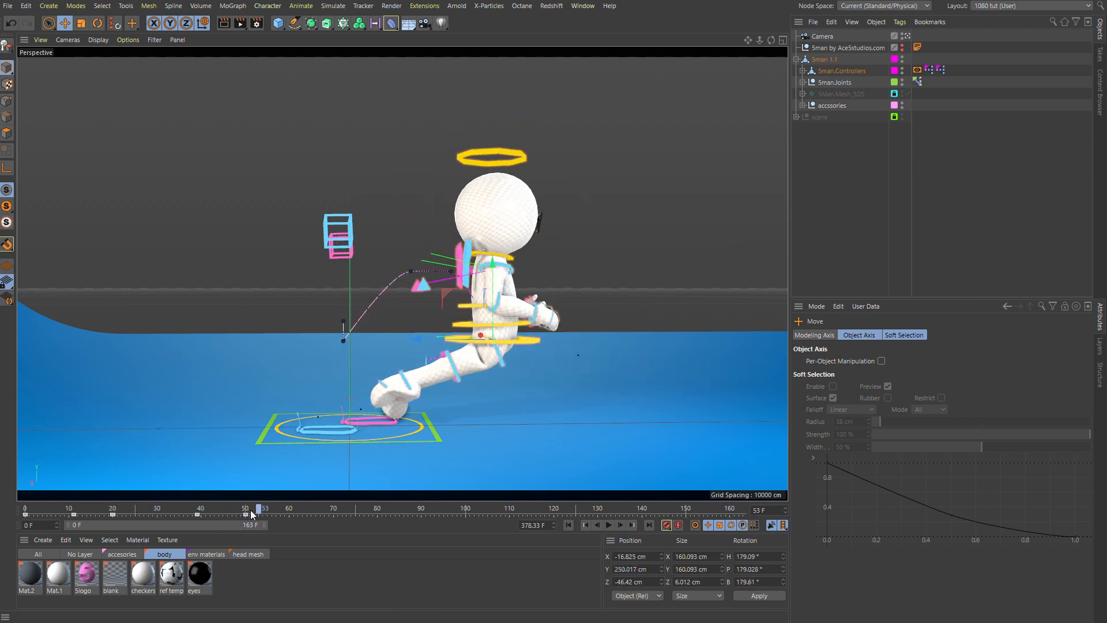
{"action": "left_click_drag", "start_coordinate": [263, 508], "coordinate": [188, 508]}
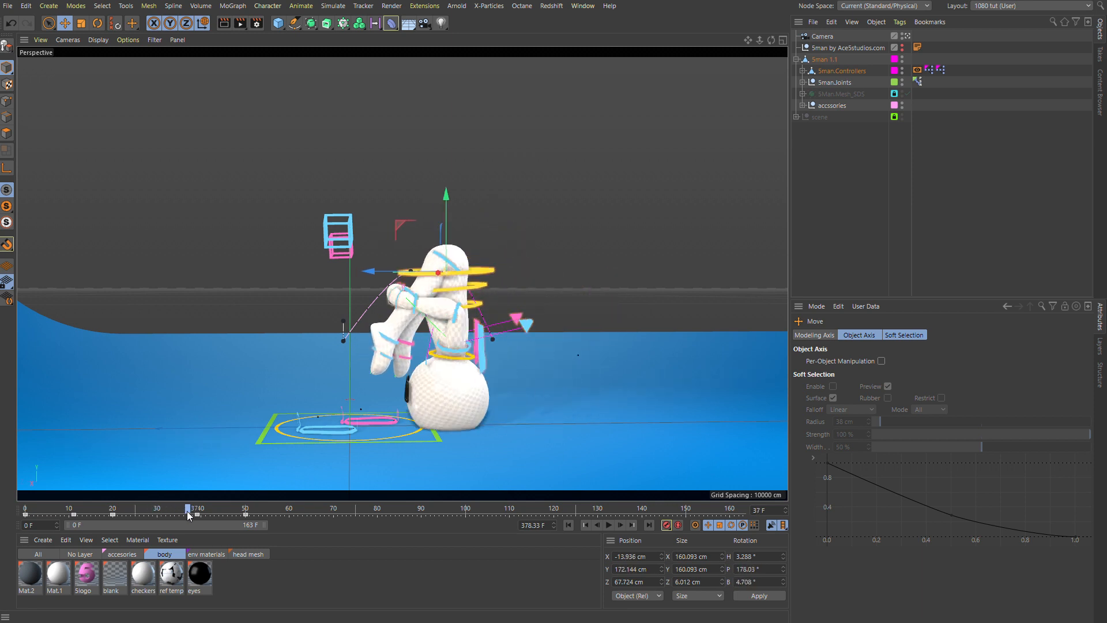
{"action": "left_click_drag", "start_coordinate": [188, 516], "coordinate": [226, 516]}
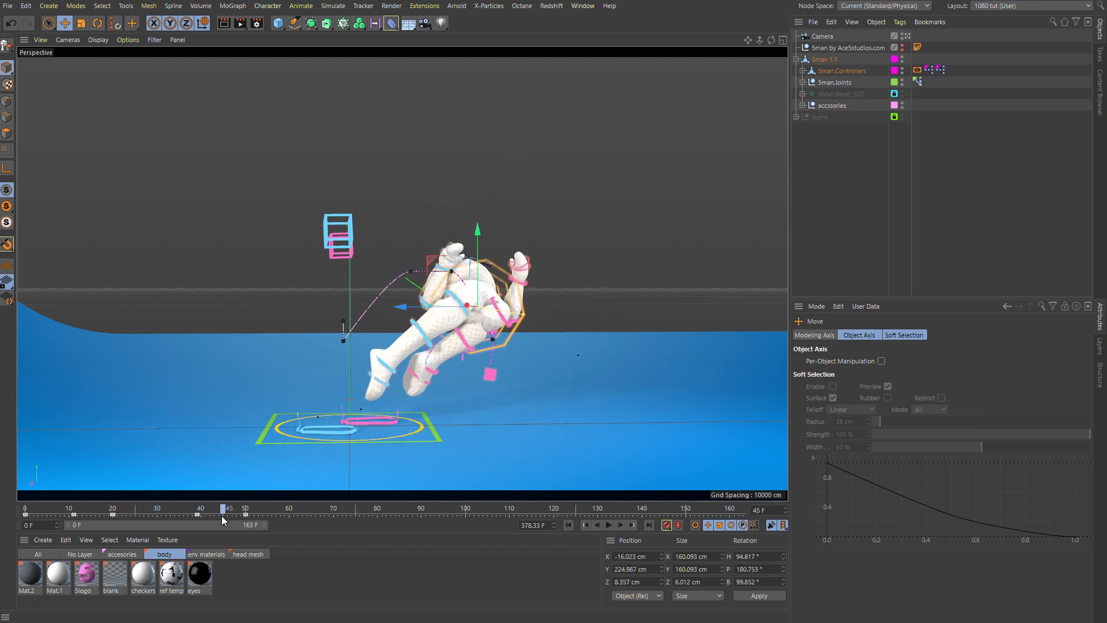
Retime the frame-50 keys on the timeline and re-rotate the tucked character to adjust the flip.
{"action": "left_click", "coordinate": [244, 512]}
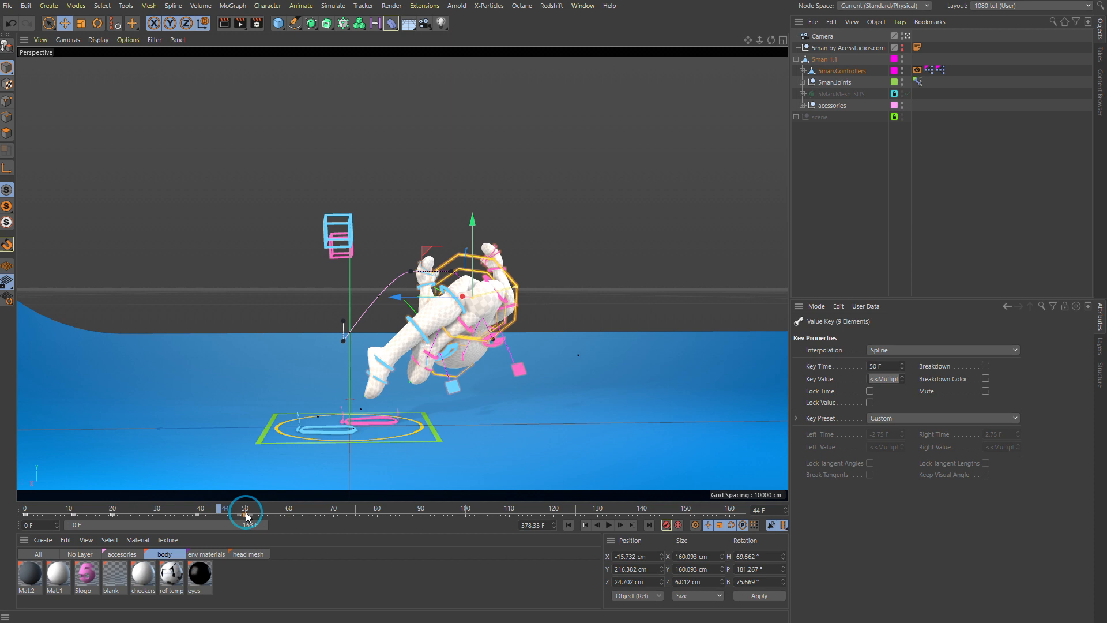
{"action": "left_click_drag", "start_coordinate": [245, 510], "coordinate": [225, 509]}
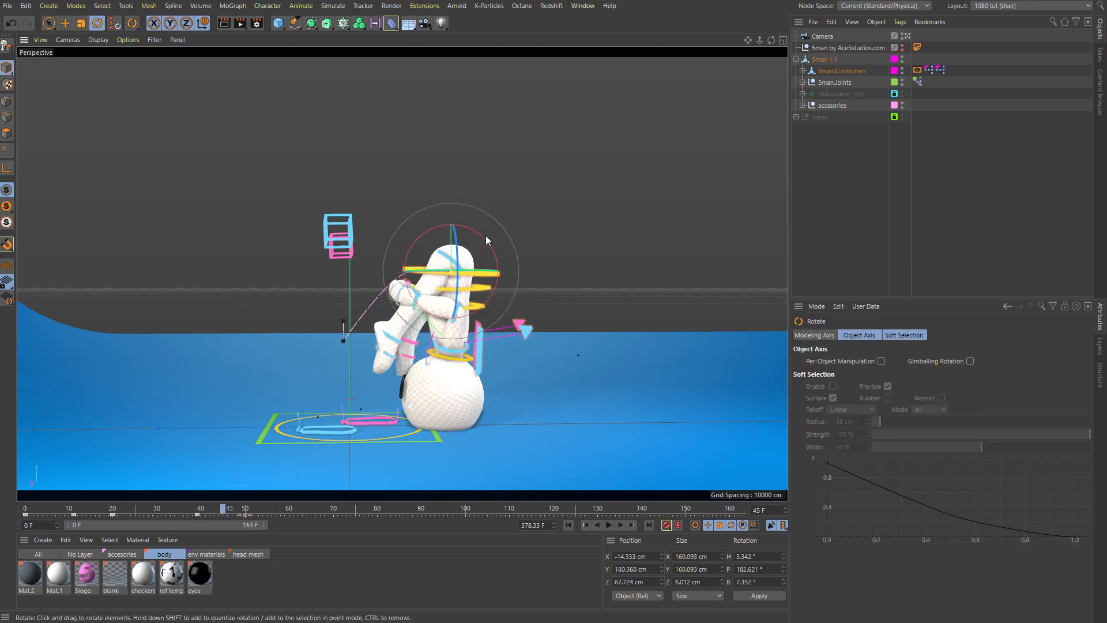
{"action": "left_click_drag", "start_coordinate": [486, 241], "coordinate": [496, 319]}
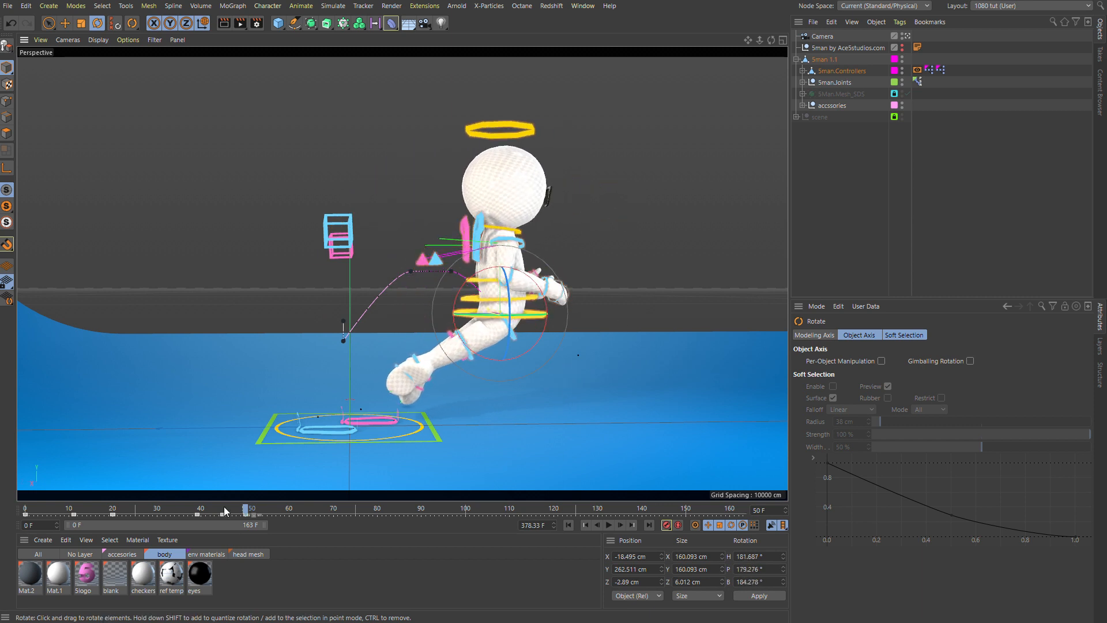
{"action": "left_click_drag", "start_coordinate": [248, 507], "coordinate": [210, 508]}
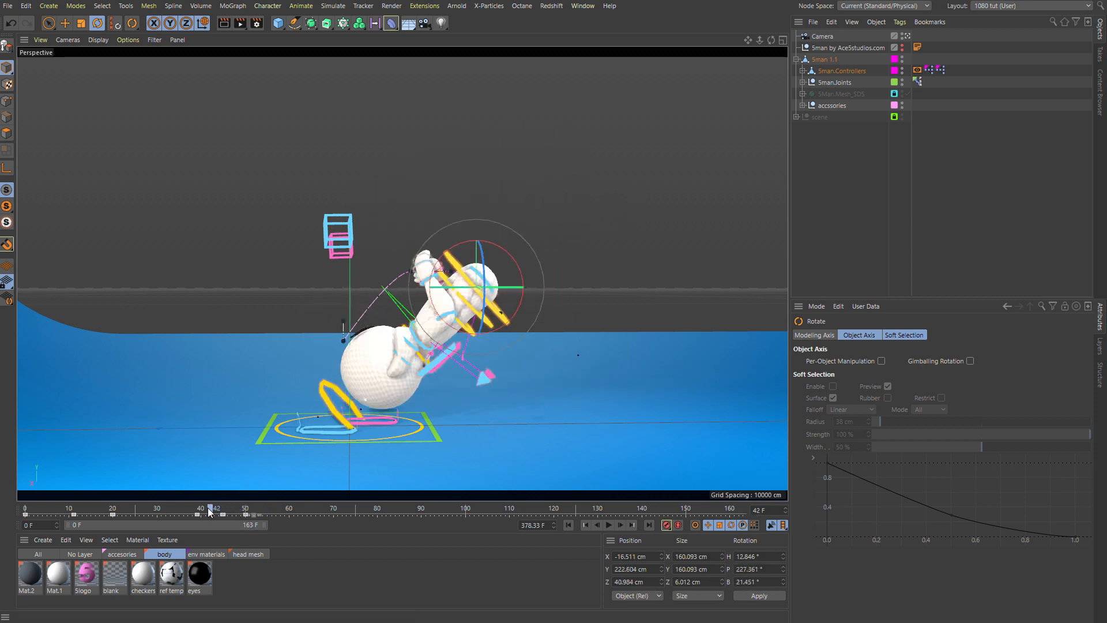
{"action": "left_click_drag", "start_coordinate": [210, 512], "coordinate": [298, 512]}
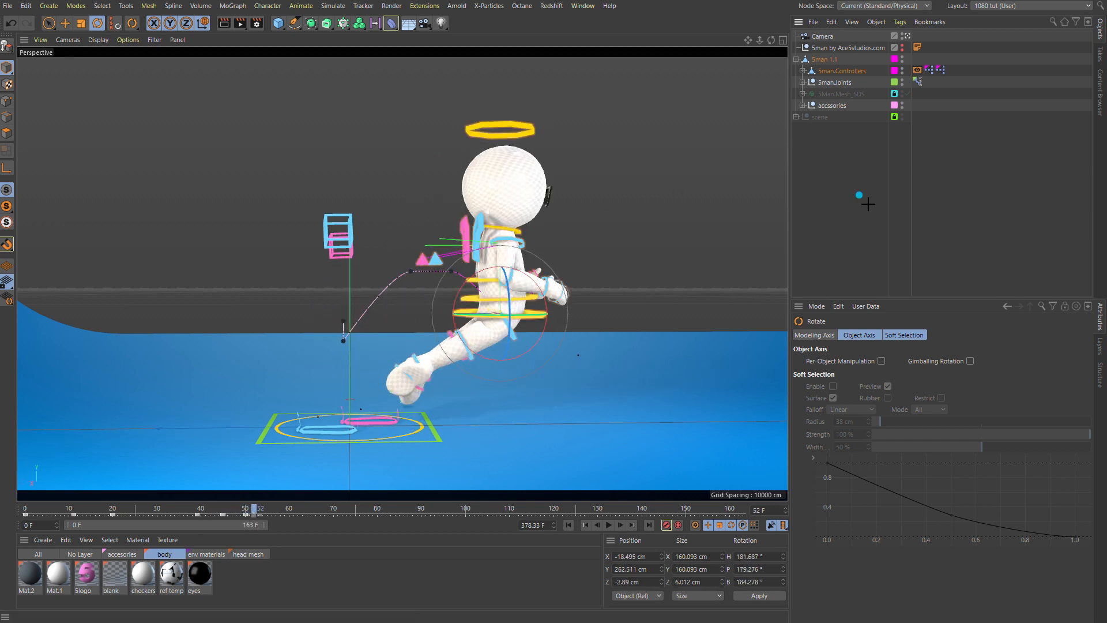
Enable Quaternion Rotation on the hips controller under Coord and play through the flip.
{"action": "left_click", "coordinate": [826, 335]}
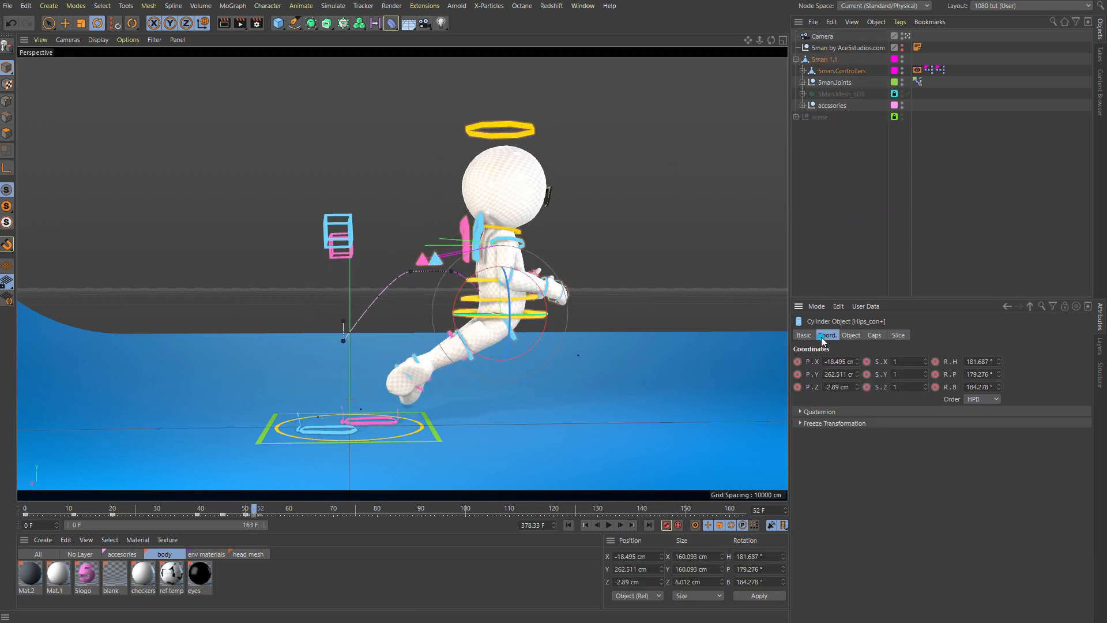
{"action": "left_click", "coordinate": [800, 412]}
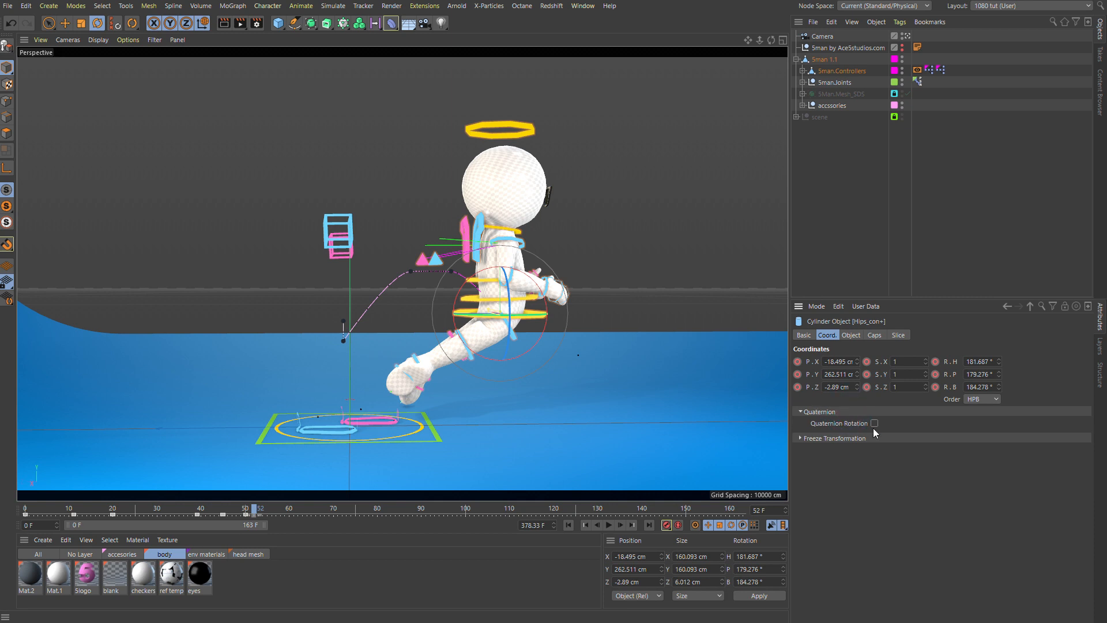
{"action": "left_click", "coordinate": [875, 424]}
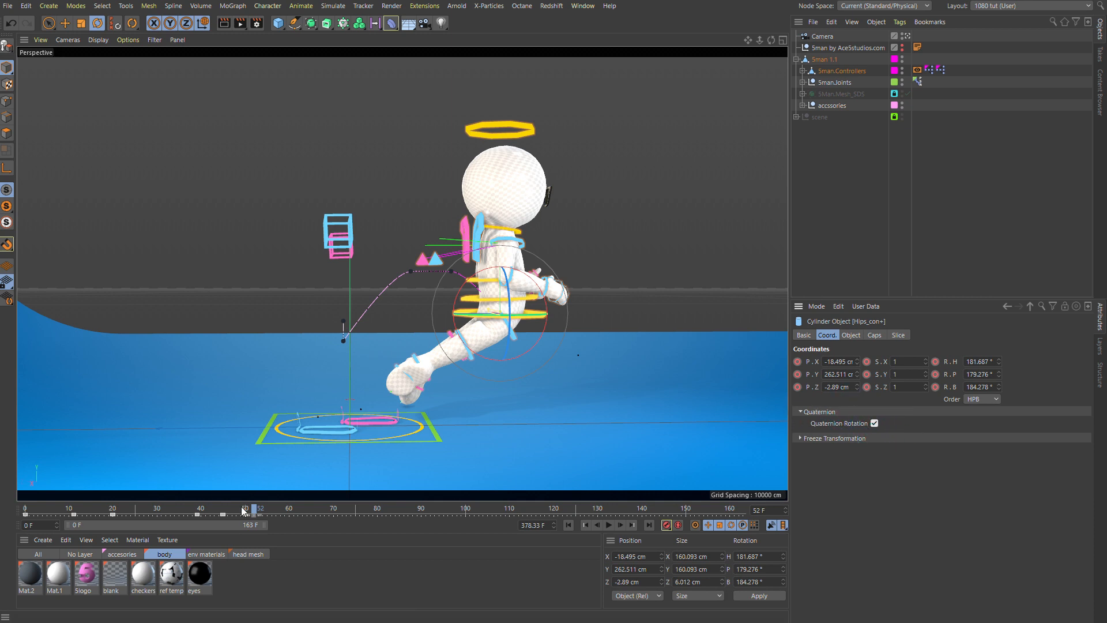
{"action": "left_click_drag", "start_coordinate": [243, 509], "coordinate": [113, 509]}
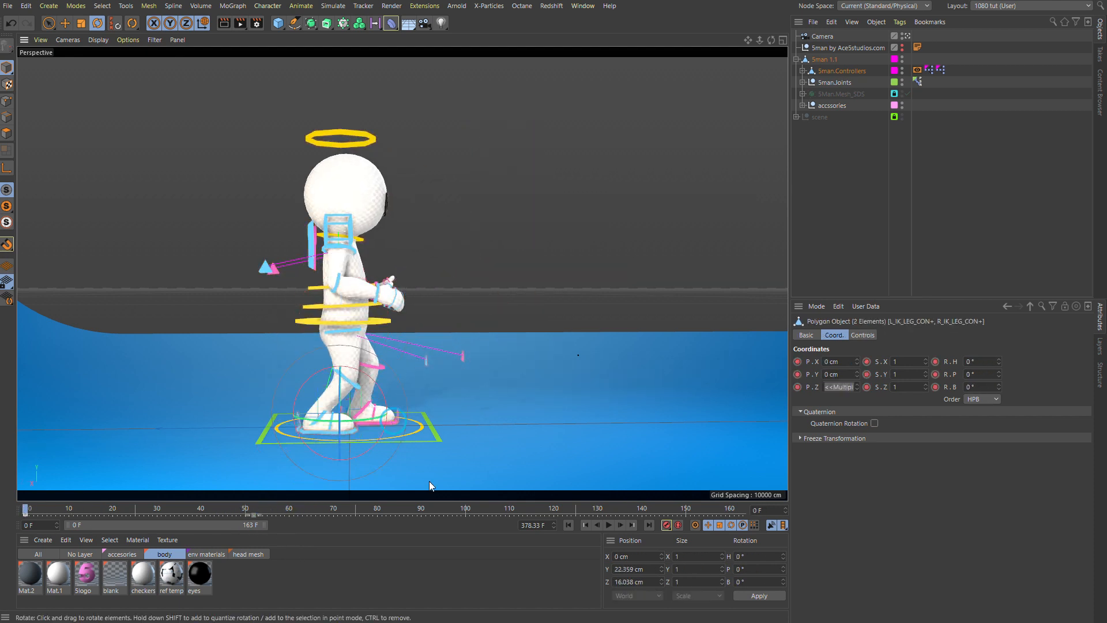
Pose Sman upside down at mid-flip frame 35 with the Move tool, checking frames 16–36 around it.
{"action": "left_click_drag", "start_coordinate": [28, 509], "coordinate": [101, 509]}
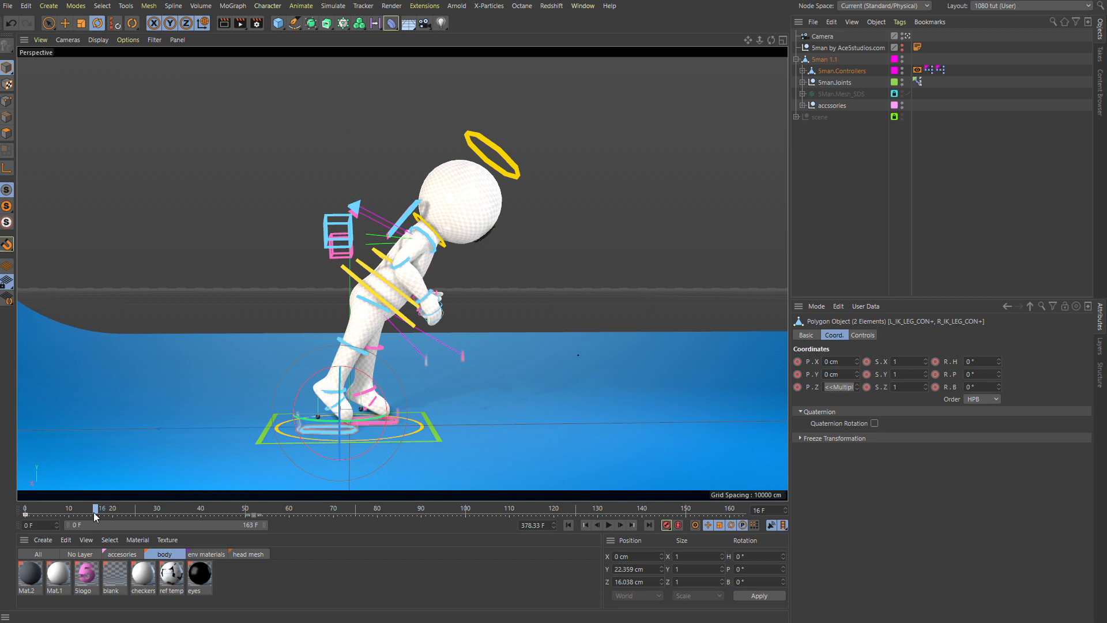
{"action": "left_click_drag", "start_coordinate": [99, 508], "coordinate": [92, 507]}
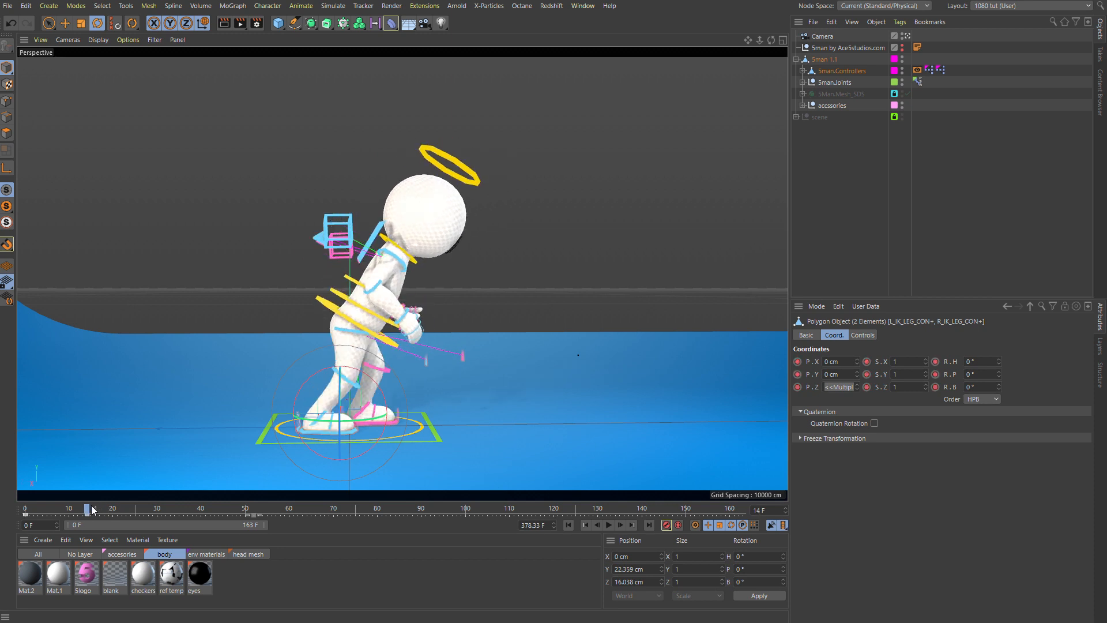
{"action": "left_click_drag", "start_coordinate": [92, 507], "coordinate": [180, 508]}
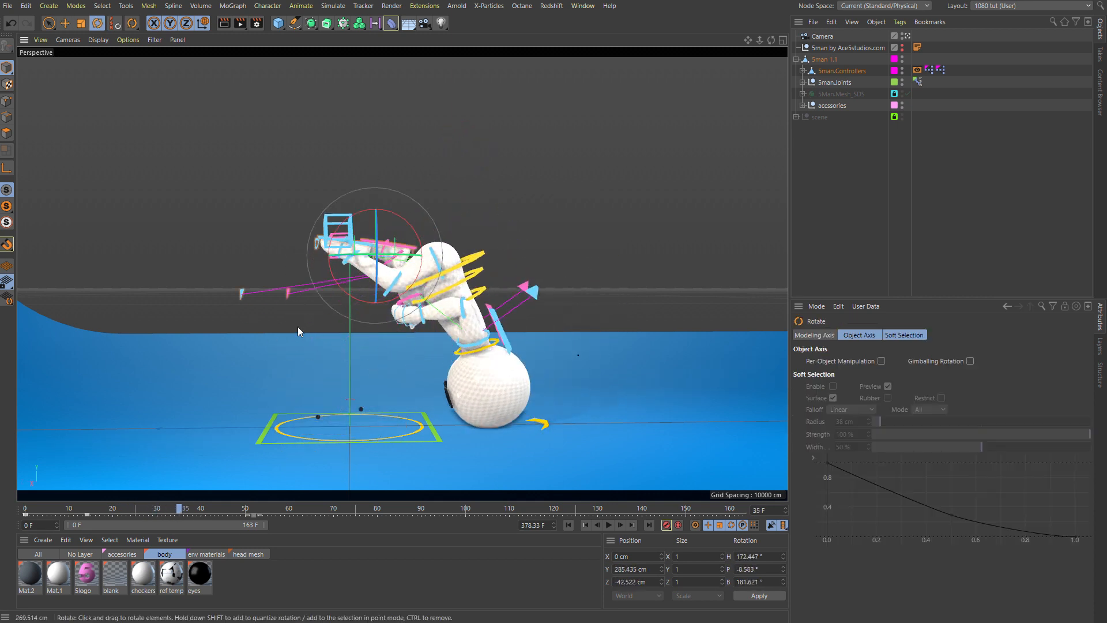
{"action": "left_click", "coordinate": [64, 23]}
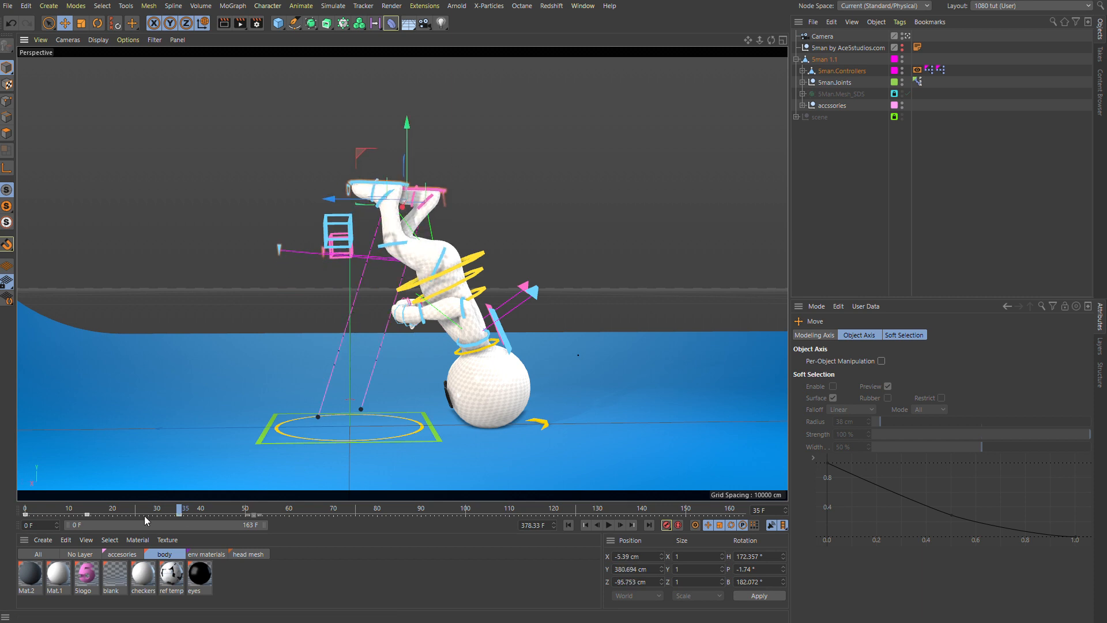
{"action": "left_click_drag", "start_coordinate": [186, 507], "coordinate": [128, 508]}
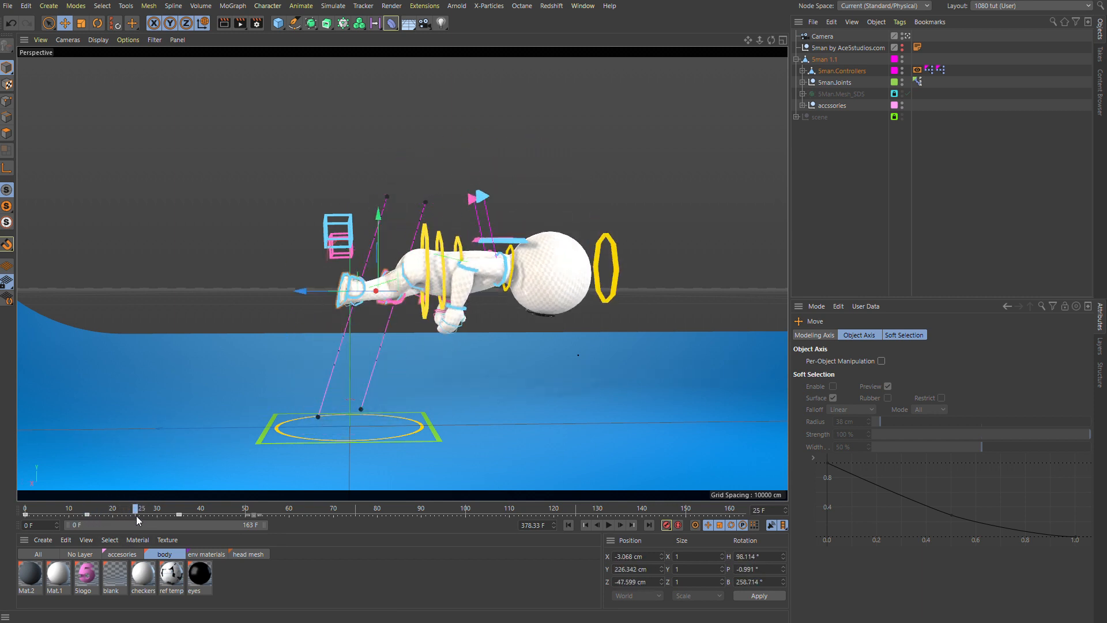
{"action": "left_click_drag", "start_coordinate": [136, 507], "coordinate": [186, 507]}
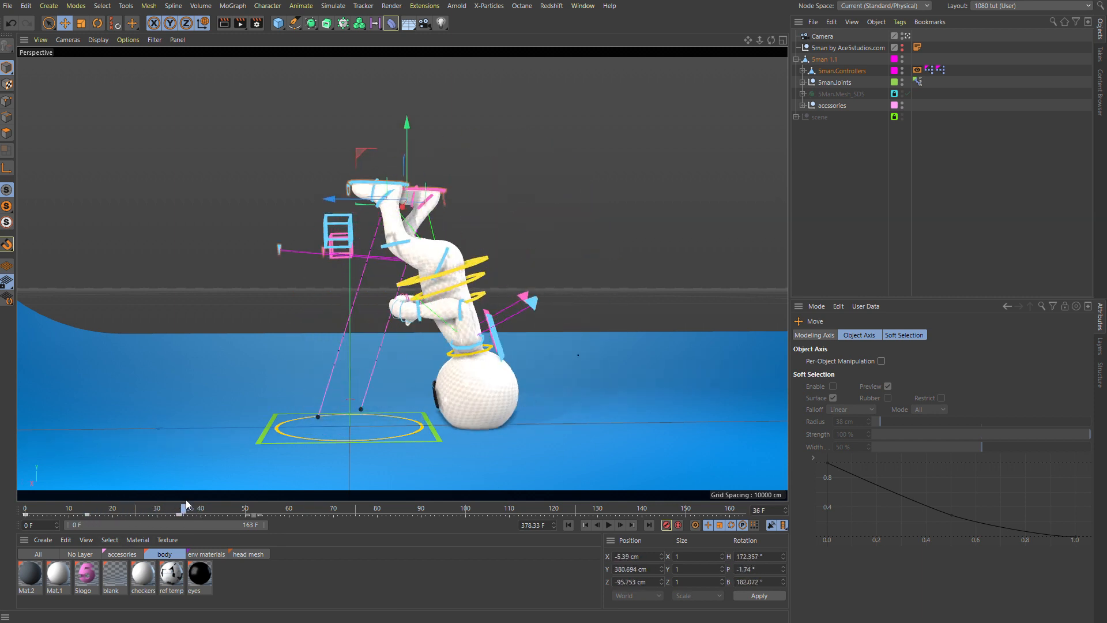
{"action": "left_click_drag", "start_coordinate": [186, 508], "coordinate": [146, 507]}
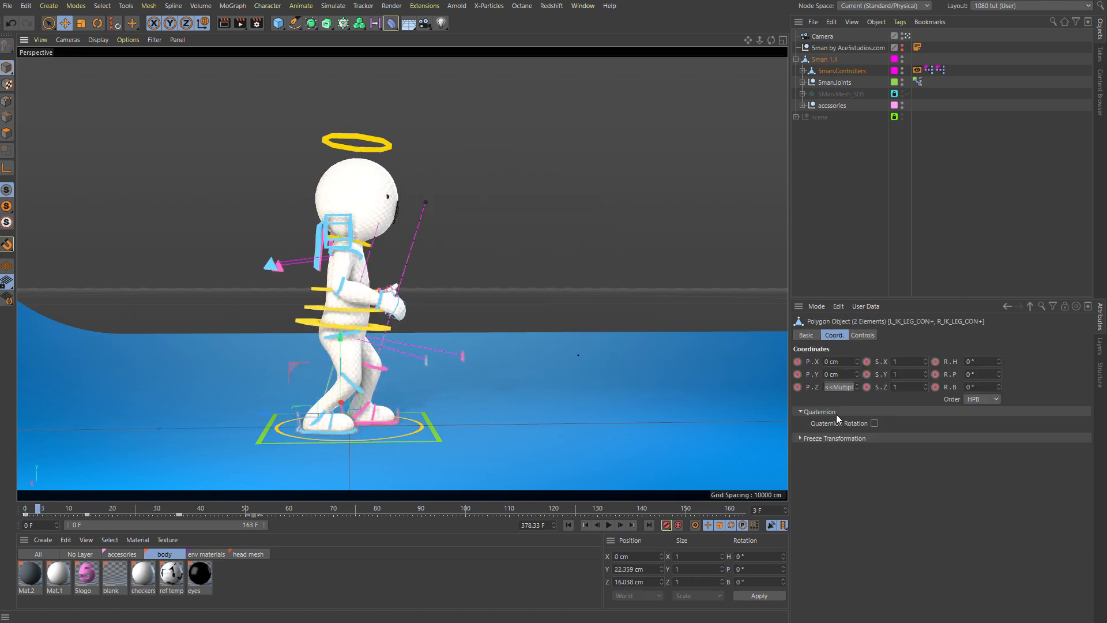
Turn on quaternion rotation for the leg controllers and tilt the feet back at takeoff frame 18.
{"action": "left_click", "coordinate": [863, 424]}
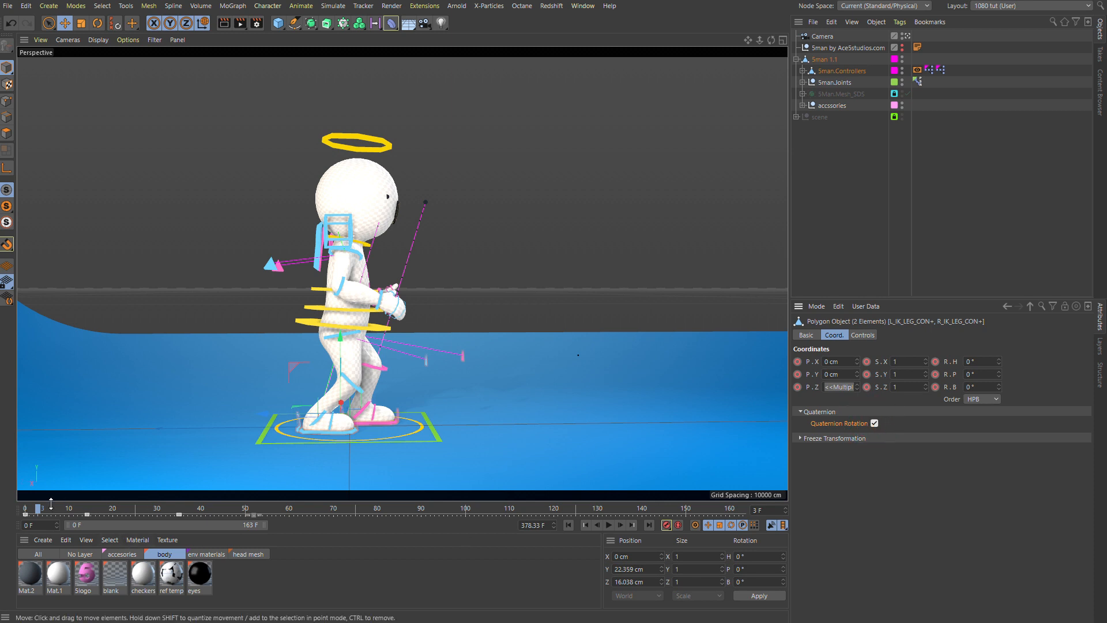
{"action": "left_click_drag", "start_coordinate": [51, 509], "coordinate": [107, 508]}
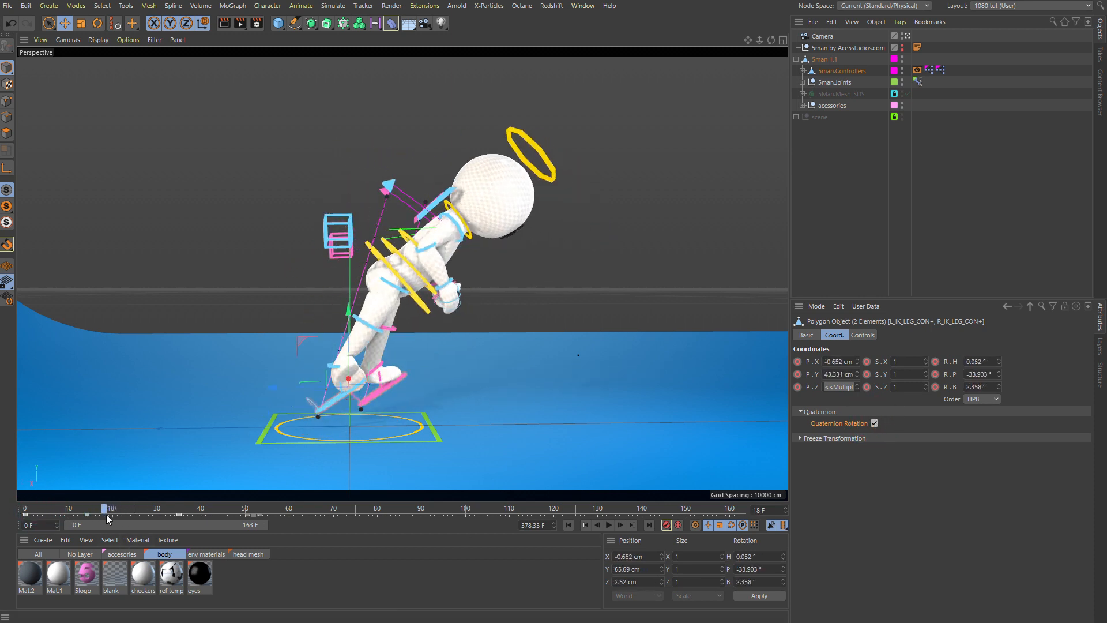
{"action": "left_click_drag", "start_coordinate": [111, 508], "coordinate": [95, 507]}
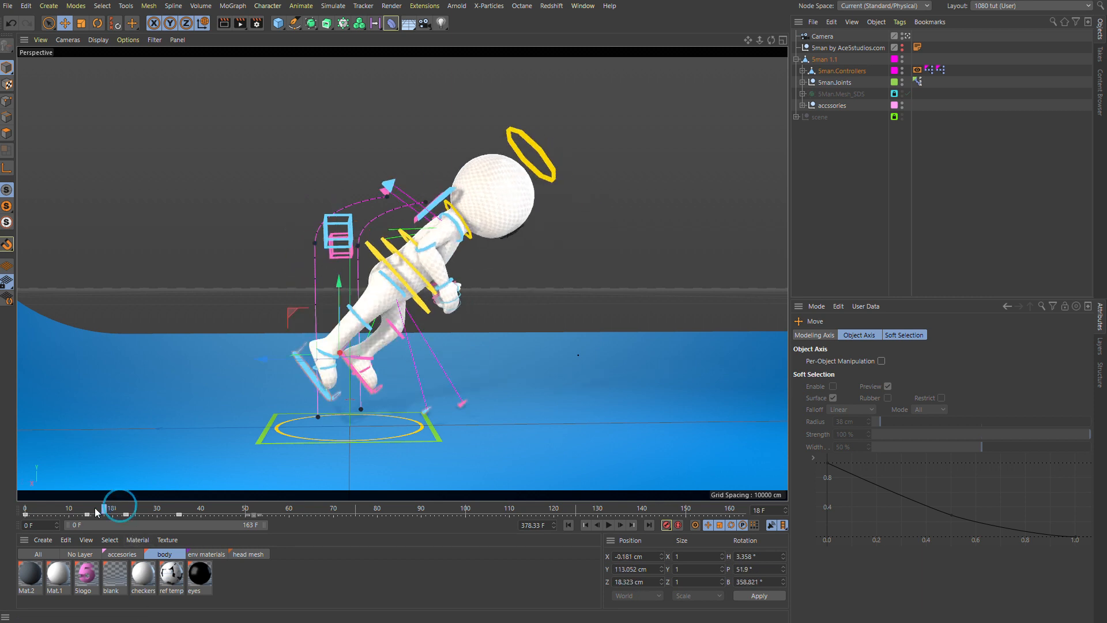
{"action": "left_click_drag", "start_coordinate": [113, 507], "coordinate": [218, 508]}
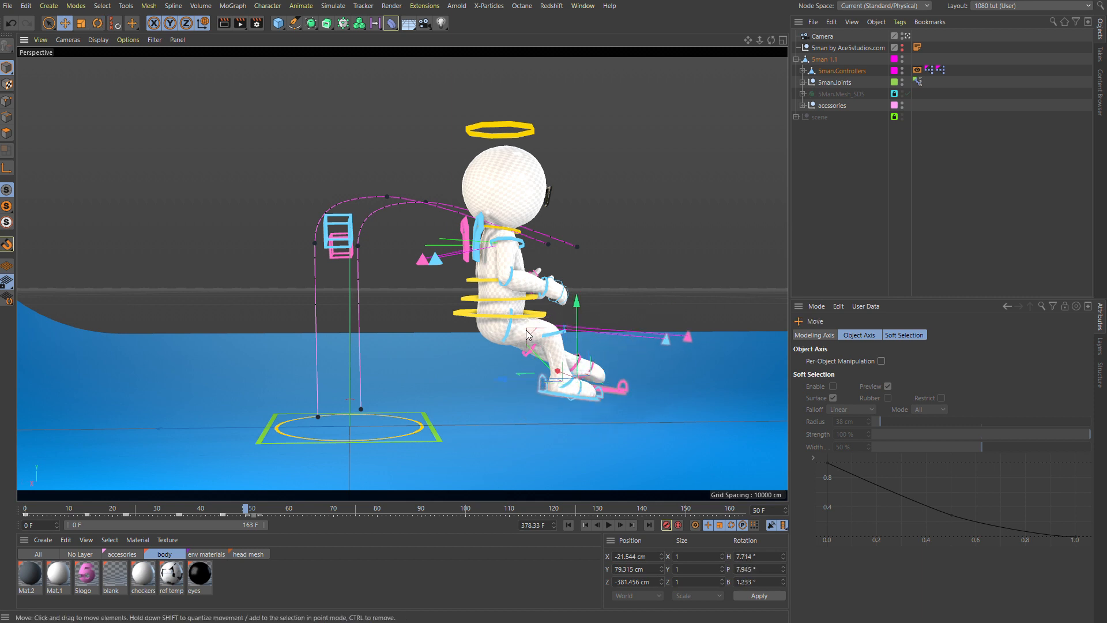
Reposition the landing feet at frame 50 and re-rotate the upside-down body near frames 29–36.
{"action": "left_click_drag", "start_coordinate": [530, 336], "coordinate": [498, 367]}
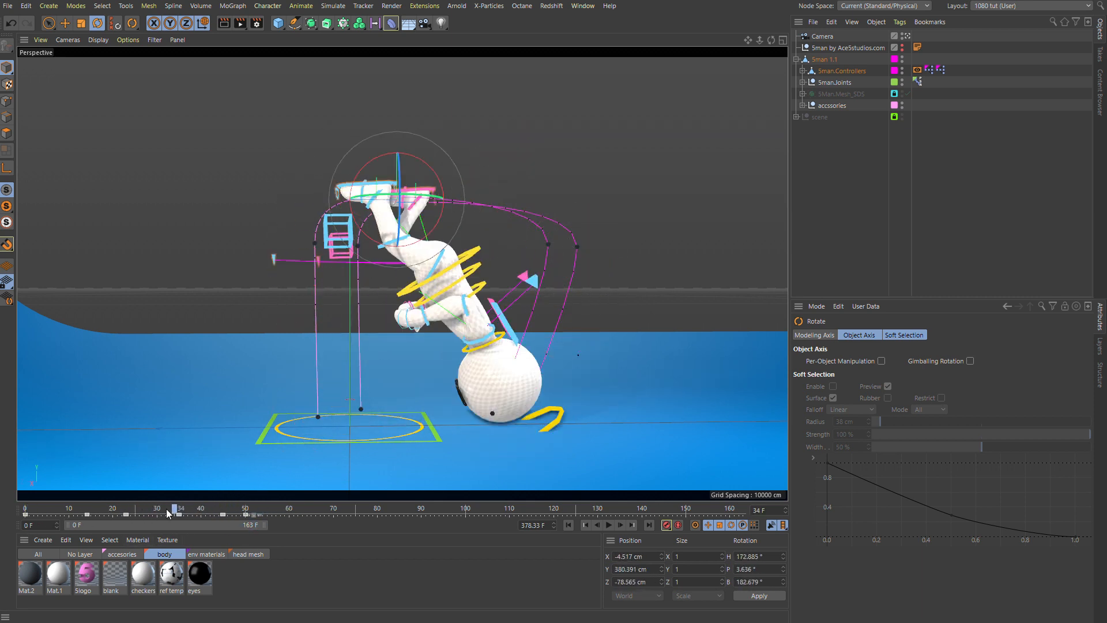
{"action": "left_click_drag", "start_coordinate": [173, 508], "coordinate": [113, 509]}
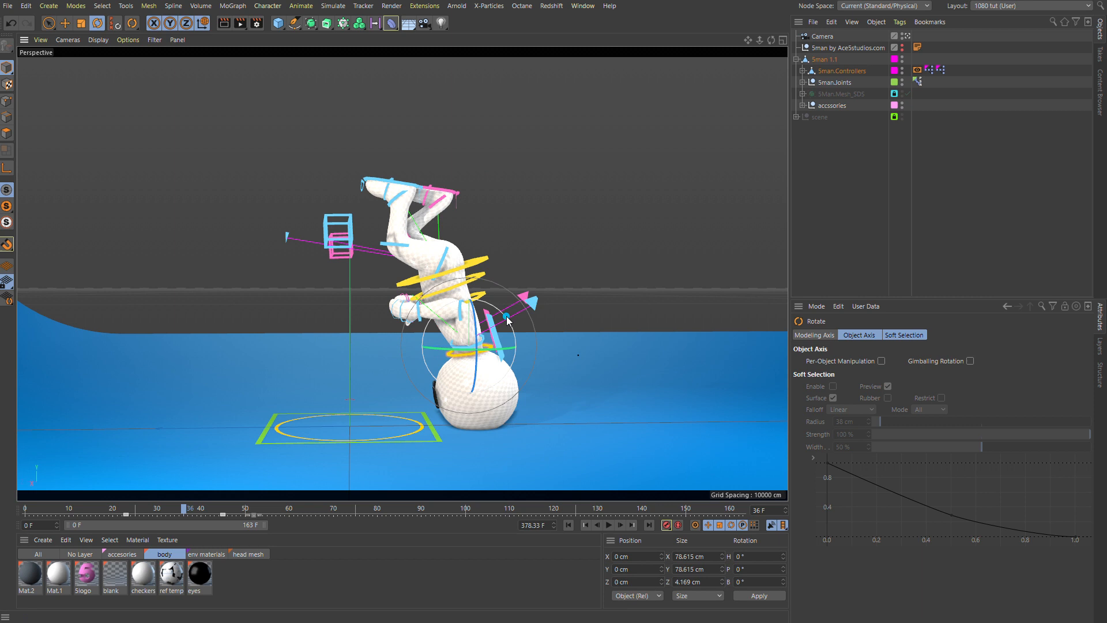
{"action": "left_click_drag", "start_coordinate": [505, 296], "coordinate": [459, 374]}
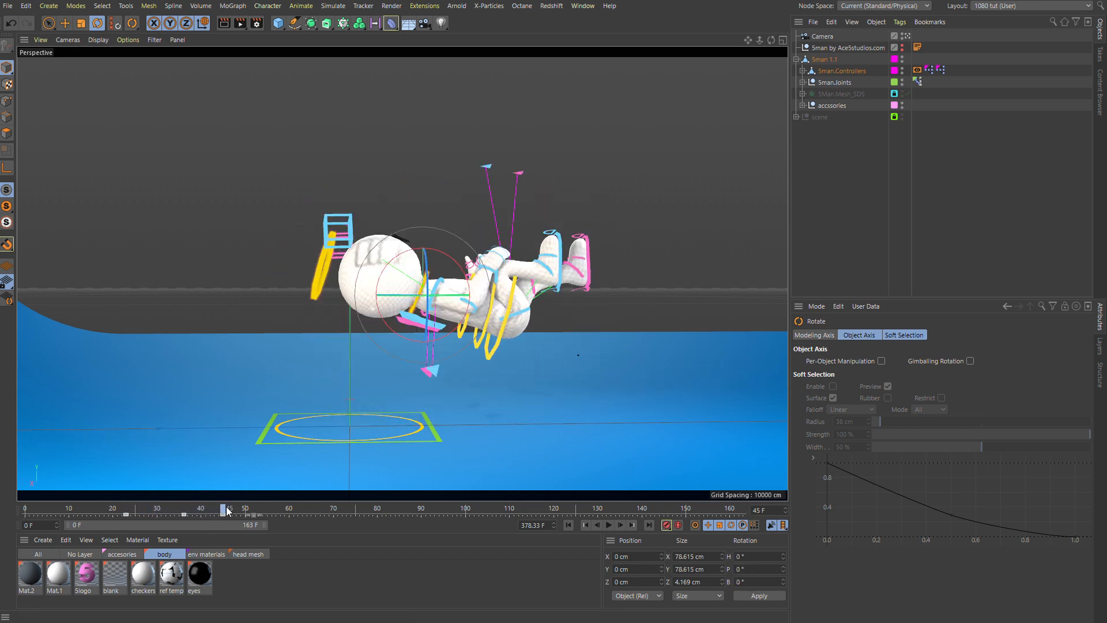
{"action": "left_click_drag", "start_coordinate": [226, 508], "coordinate": [154, 508]}
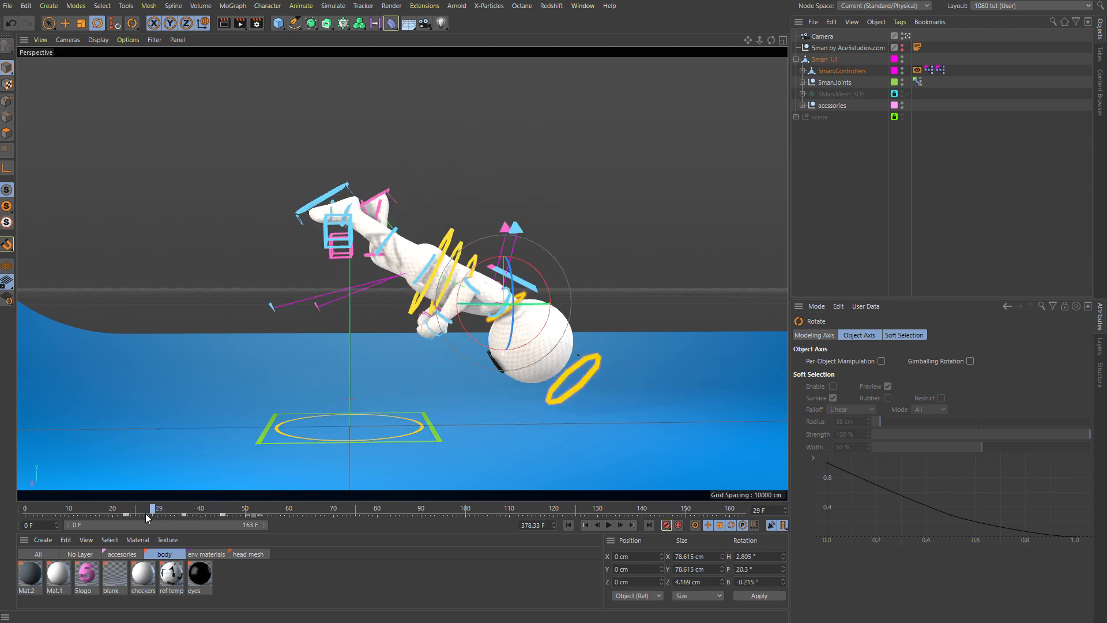
{"action": "left_click_drag", "start_coordinate": [153, 509], "coordinate": [205, 509]}
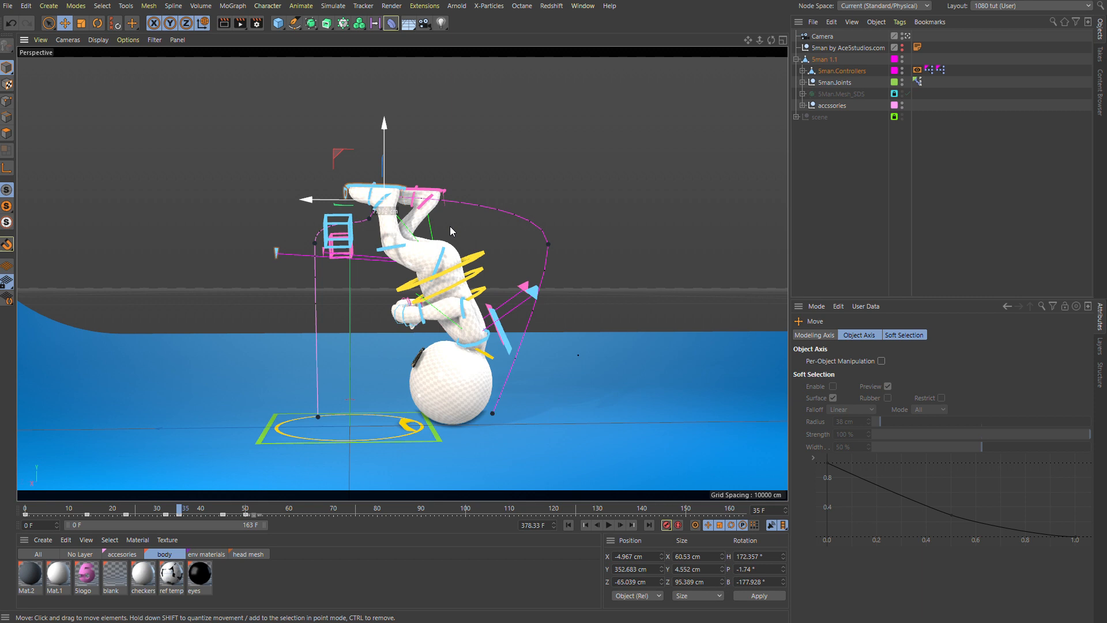
Pull the leg controllers up into a tuck during the flip around frames 23–35.
{"action": "left_click_drag", "start_coordinate": [186, 507], "coordinate": [162, 508]}
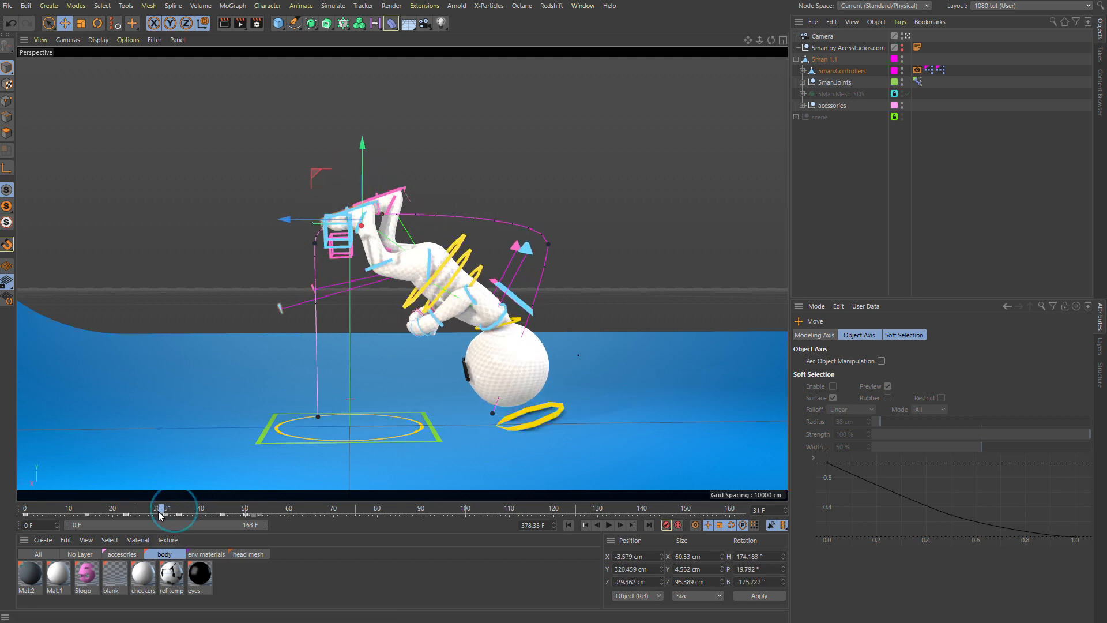
{"action": "left_click_drag", "start_coordinate": [164, 509], "coordinate": [130, 509]}
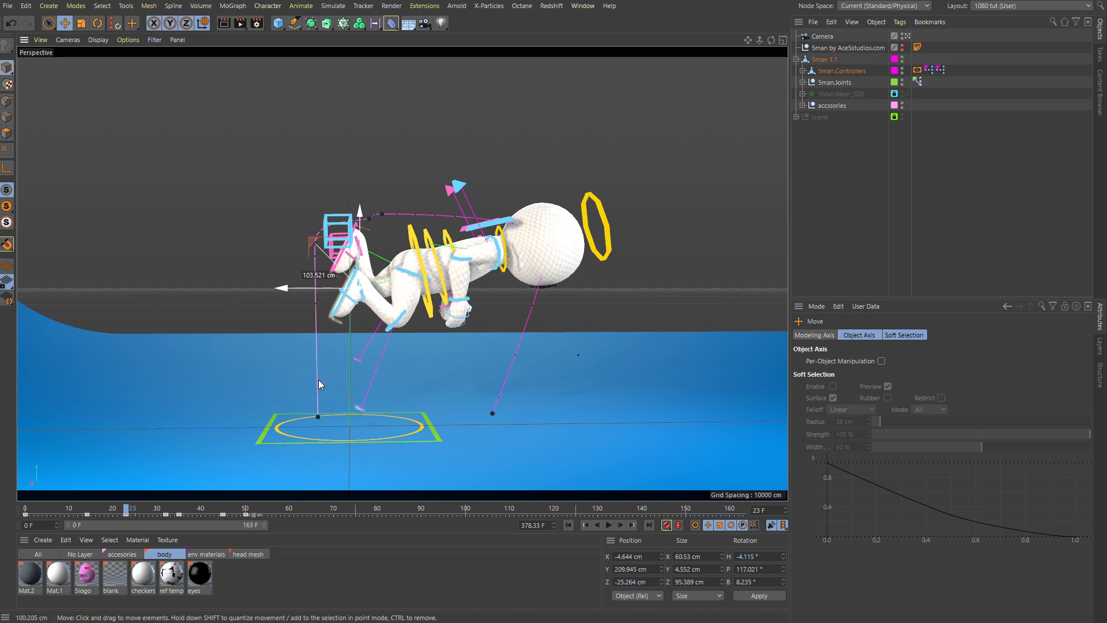
{"action": "left_click_drag", "start_coordinate": [130, 509], "coordinate": [105, 509]}
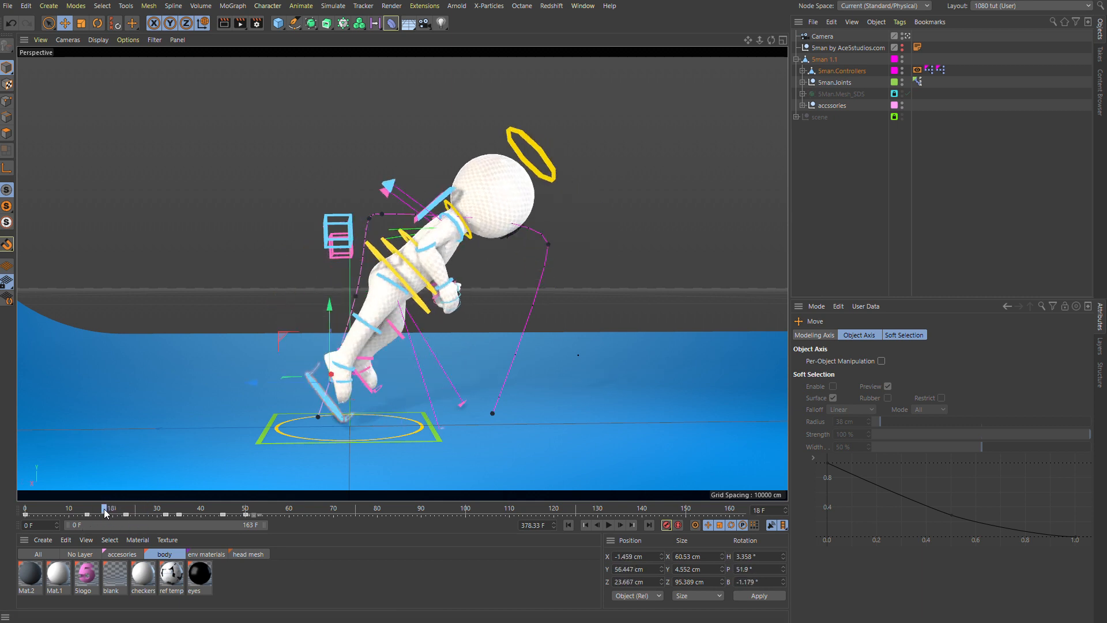
{"action": "left_click_drag", "start_coordinate": [105, 509], "coordinate": [170, 509]}
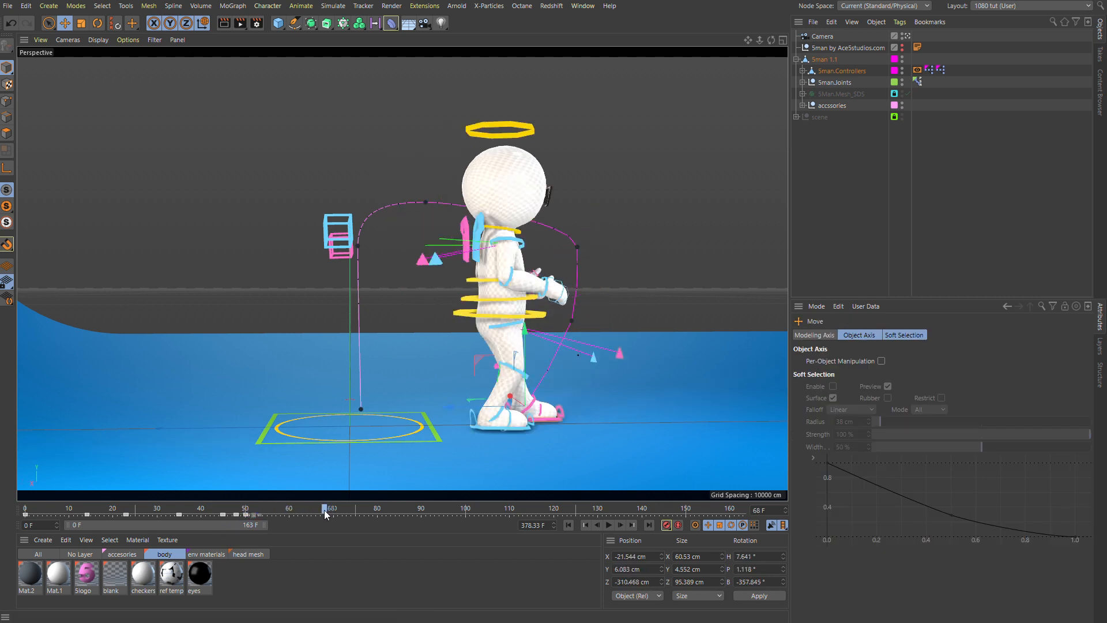
Settle the hips controller for the landing across frames 50, 55 and 60.
{"action": "left_click_drag", "start_coordinate": [323, 509], "coordinate": [252, 509]}
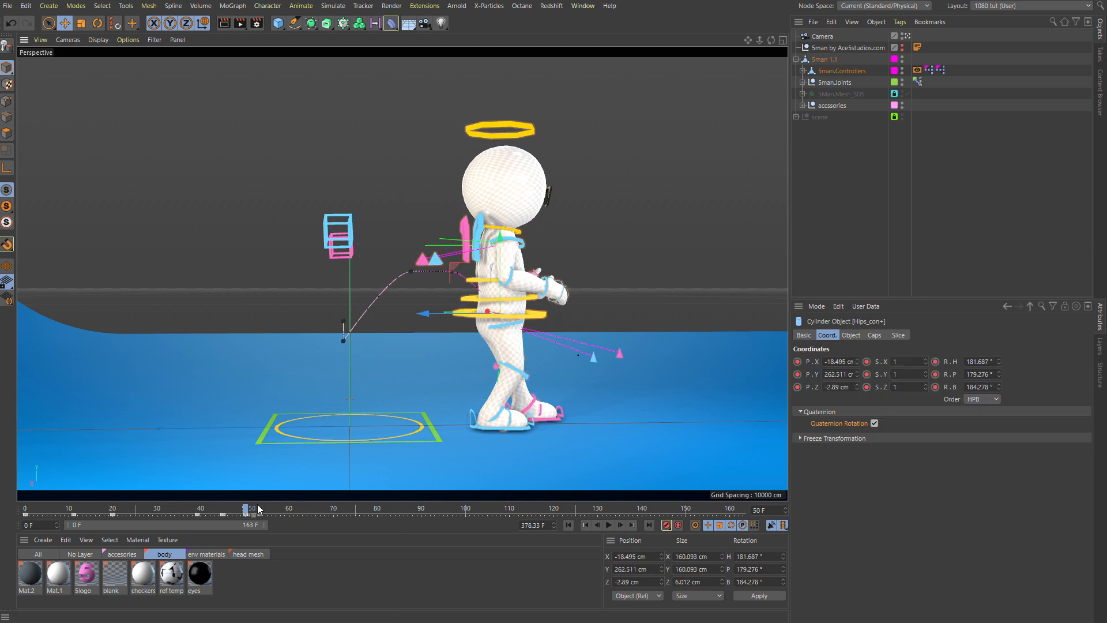
{"action": "left_click_drag", "start_coordinate": [250, 508], "coordinate": [270, 507]}
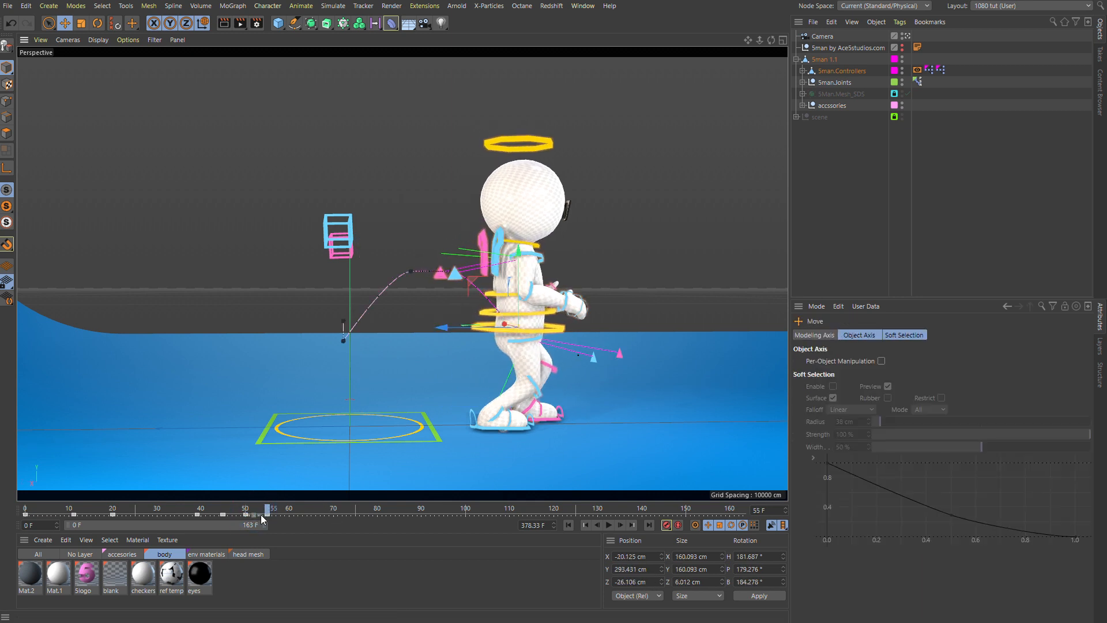
{"action": "left_click_drag", "start_coordinate": [267, 525], "coordinate": [290, 508]}
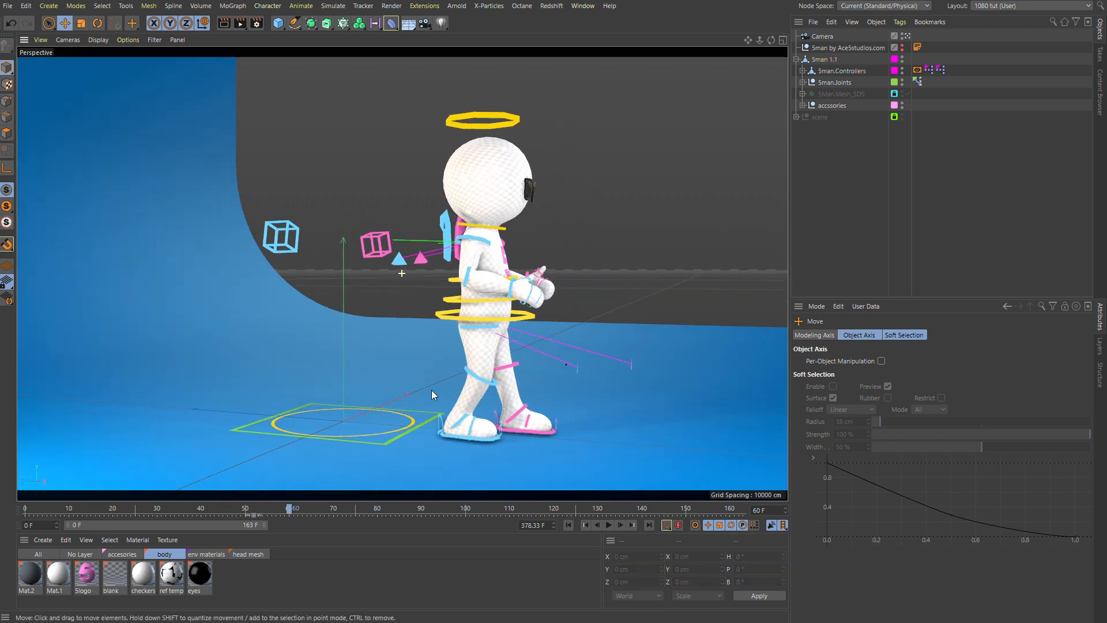
{"action": "left_click", "coordinate": [537, 424]}
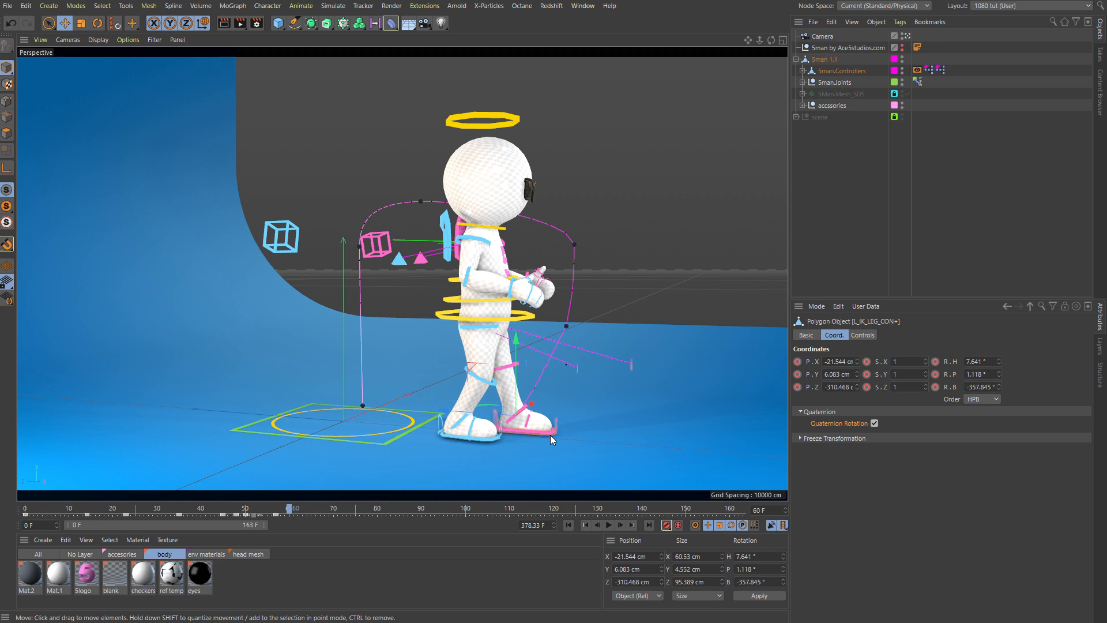
{"action": "left_click", "coordinate": [275, 510]}
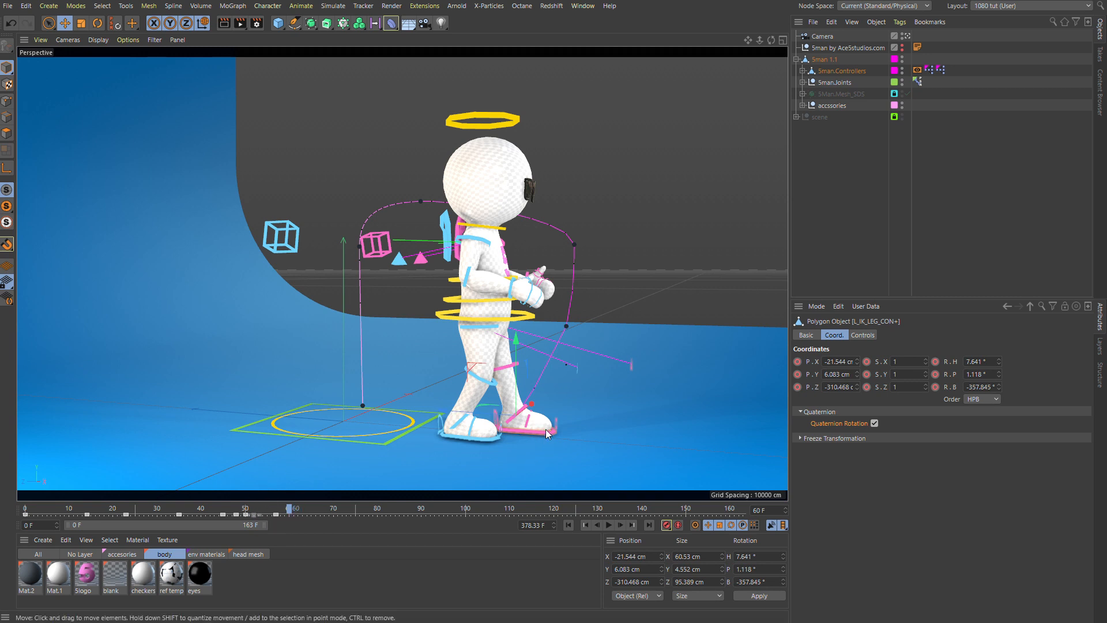
{"action": "left_click_drag", "start_coordinate": [544, 435], "coordinate": [487, 396]}
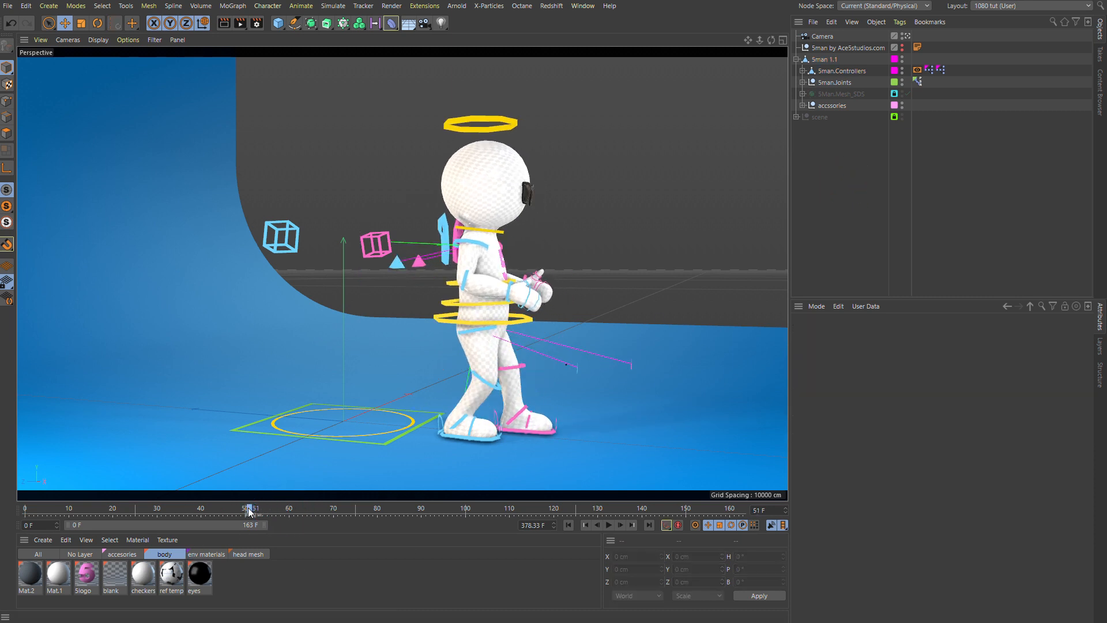
{"action": "left_click_drag", "start_coordinate": [248, 508], "coordinate": [219, 507]}
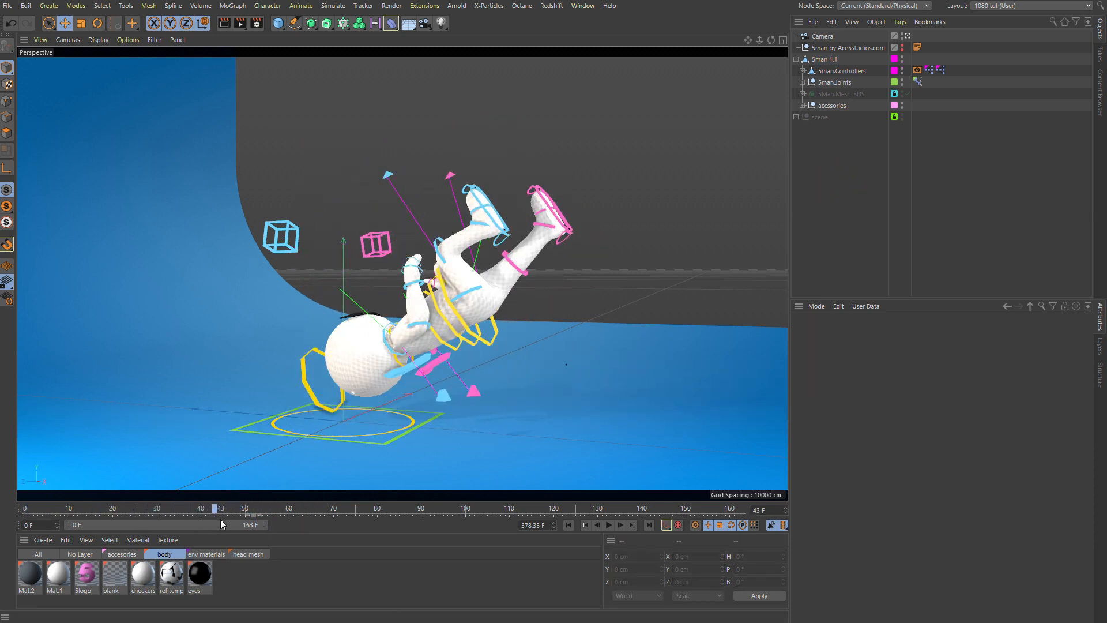
{"action": "left_click_drag", "start_coordinate": [220, 507], "coordinate": [137, 507]}
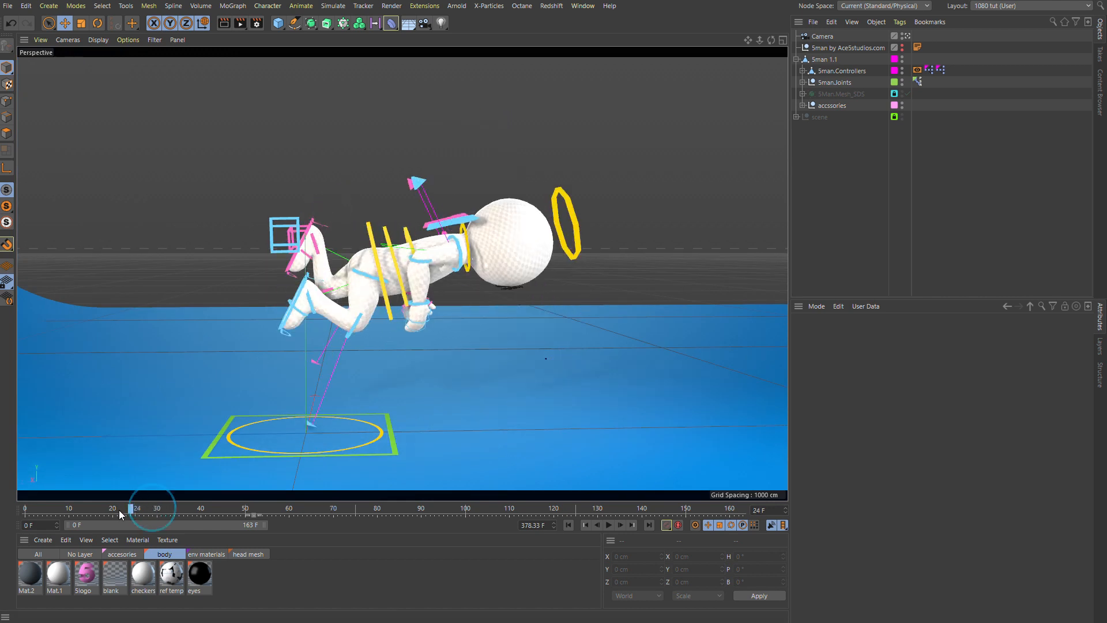
{"action": "left_click_drag", "start_coordinate": [137, 508], "coordinate": [180, 508]}
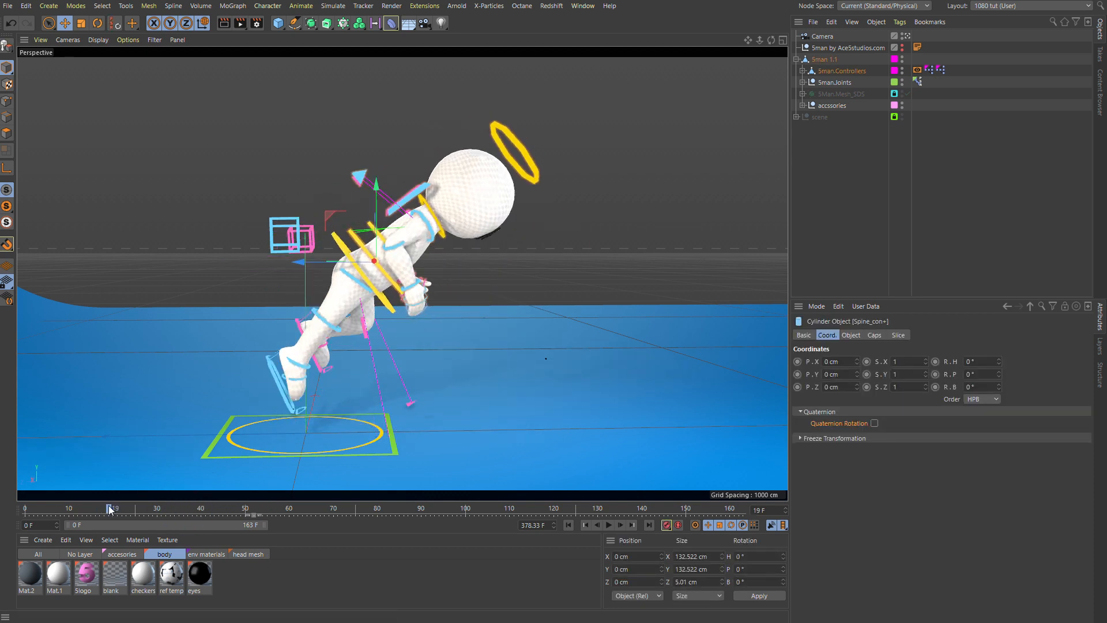
Rotate the spine controller to curl the torso at take-off and frame 31, then review the tuck across the flip.
{"action": "left_click_drag", "start_coordinate": [109, 509], "coordinate": [199, 508]}
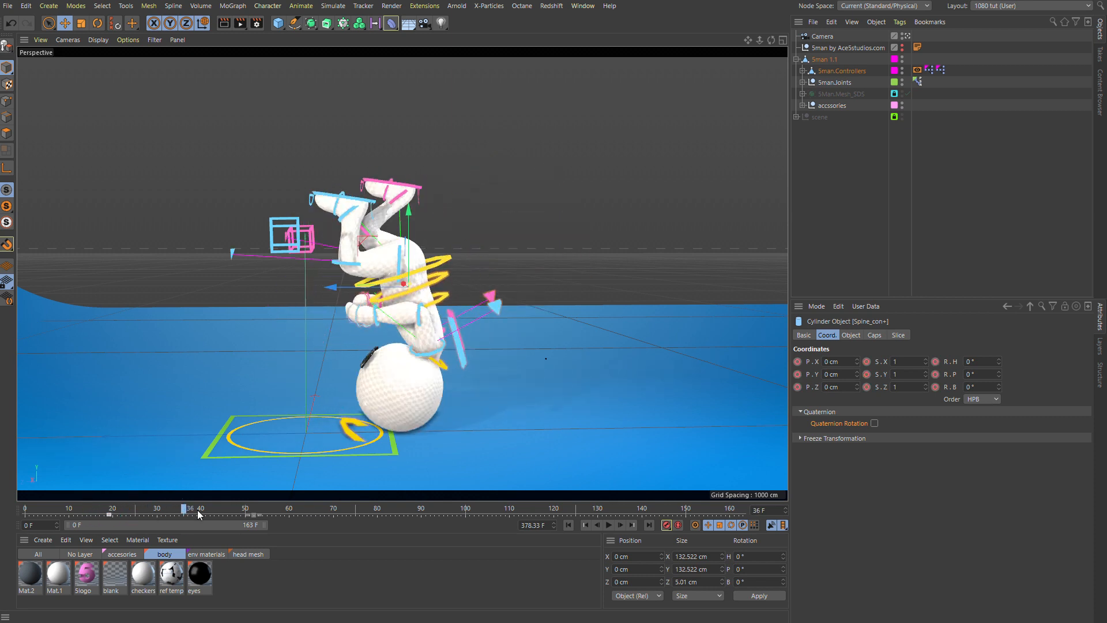
{"action": "left_click_drag", "start_coordinate": [189, 508], "coordinate": [139, 507]}
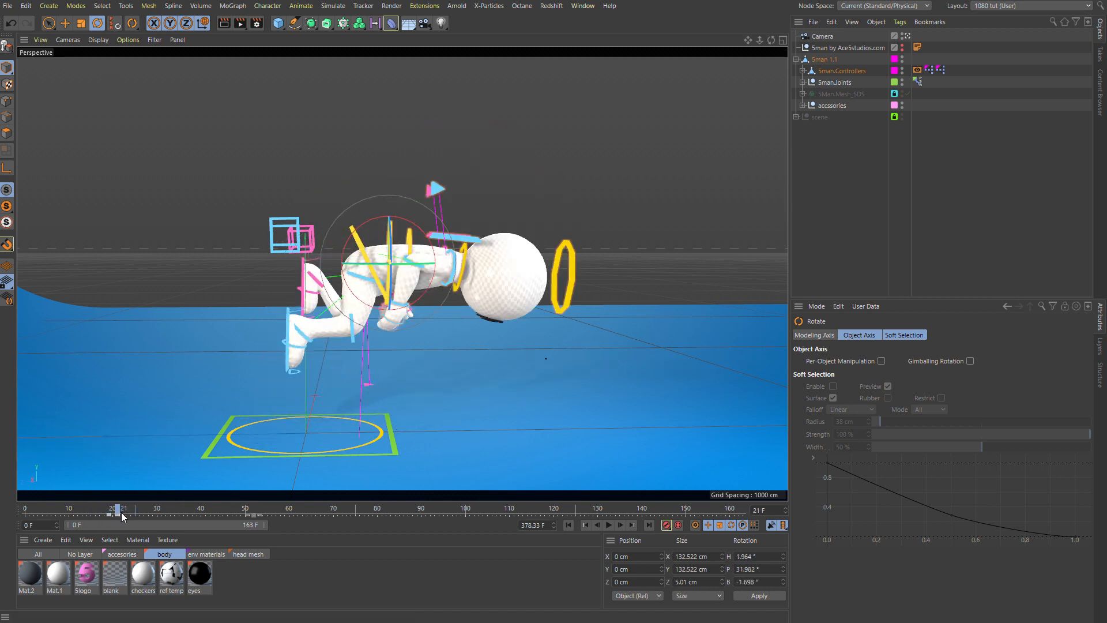
{"action": "left_click_drag", "start_coordinate": [119, 508], "coordinate": [157, 509]}
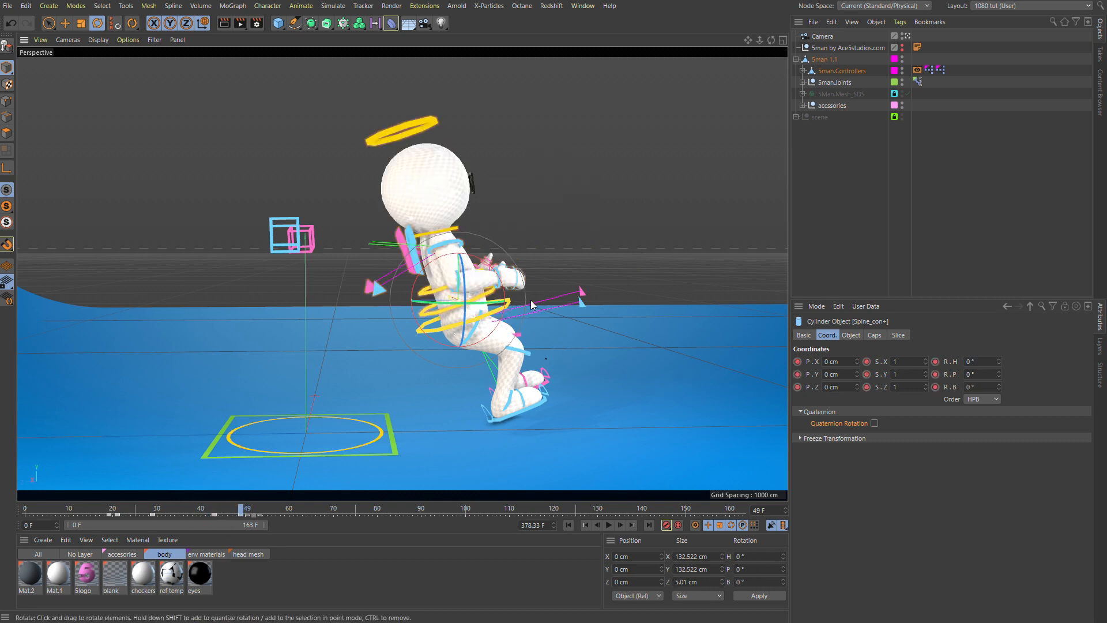
{"action": "left_click_drag", "start_coordinate": [247, 508], "coordinate": [161, 507]}
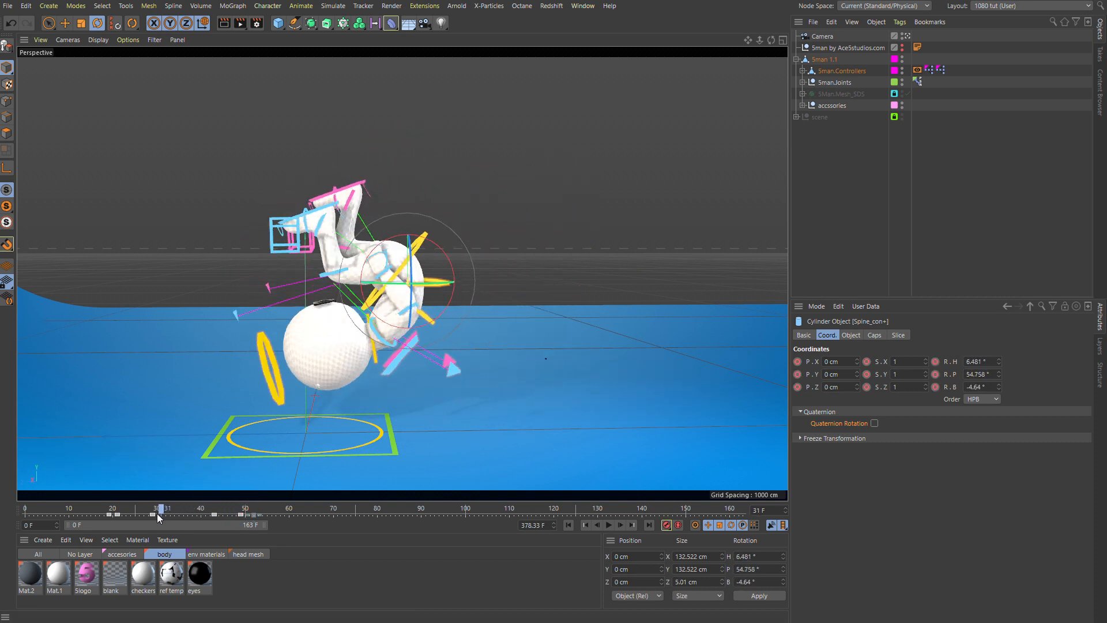
{"action": "left_click_drag", "start_coordinate": [158, 509], "coordinate": [190, 508]}
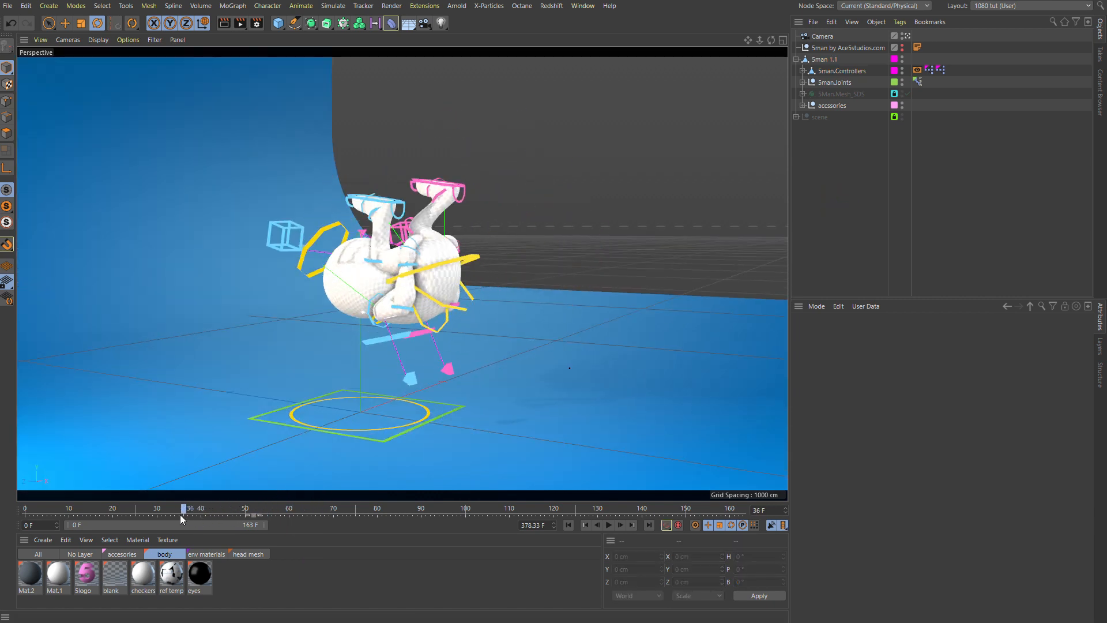
{"action": "left_click_drag", "start_coordinate": [185, 510], "coordinate": [162, 510]}
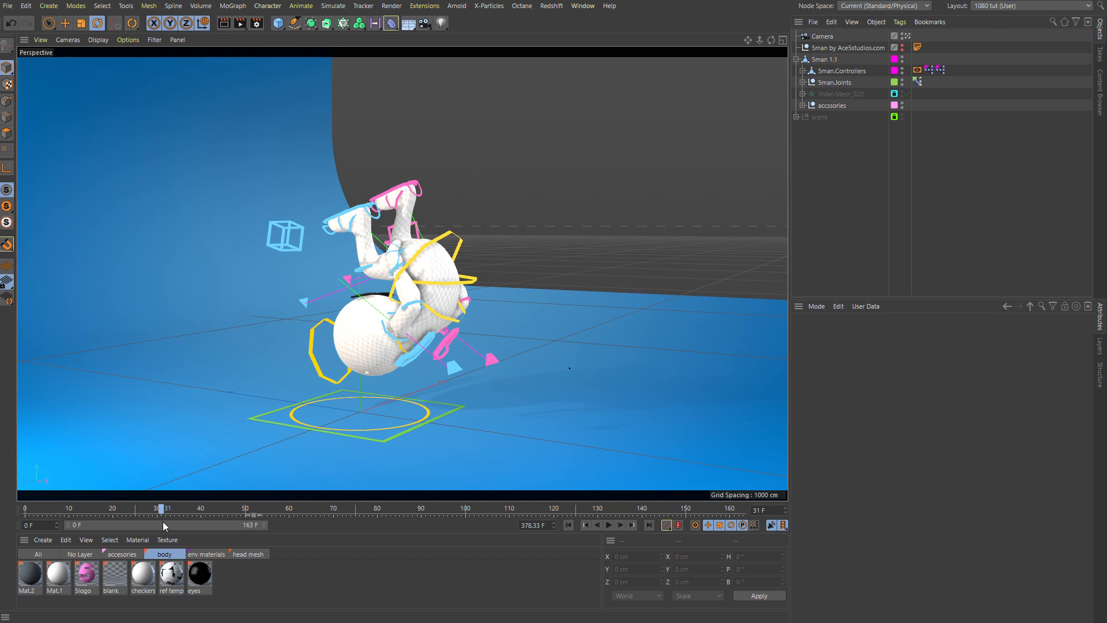
{"action": "left_click_drag", "start_coordinate": [159, 509], "coordinate": [290, 509]}
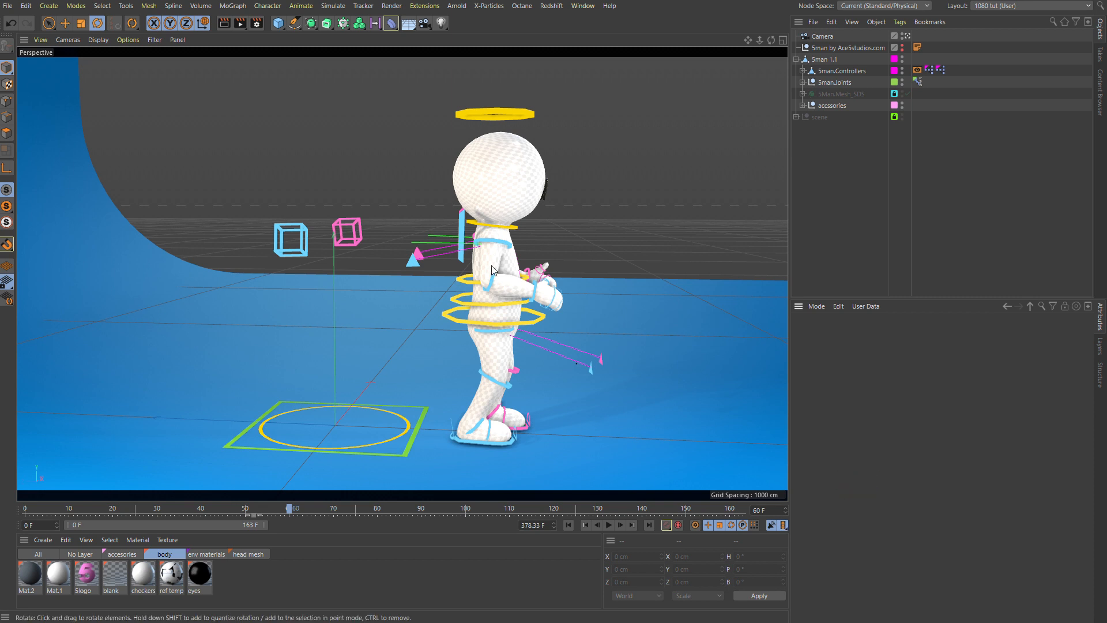
Return to frame 0 and set the default key interpolation from Spline to Step in Project Settings.
{"action": "left_click_drag", "start_coordinate": [290, 508], "coordinate": [117, 508]}
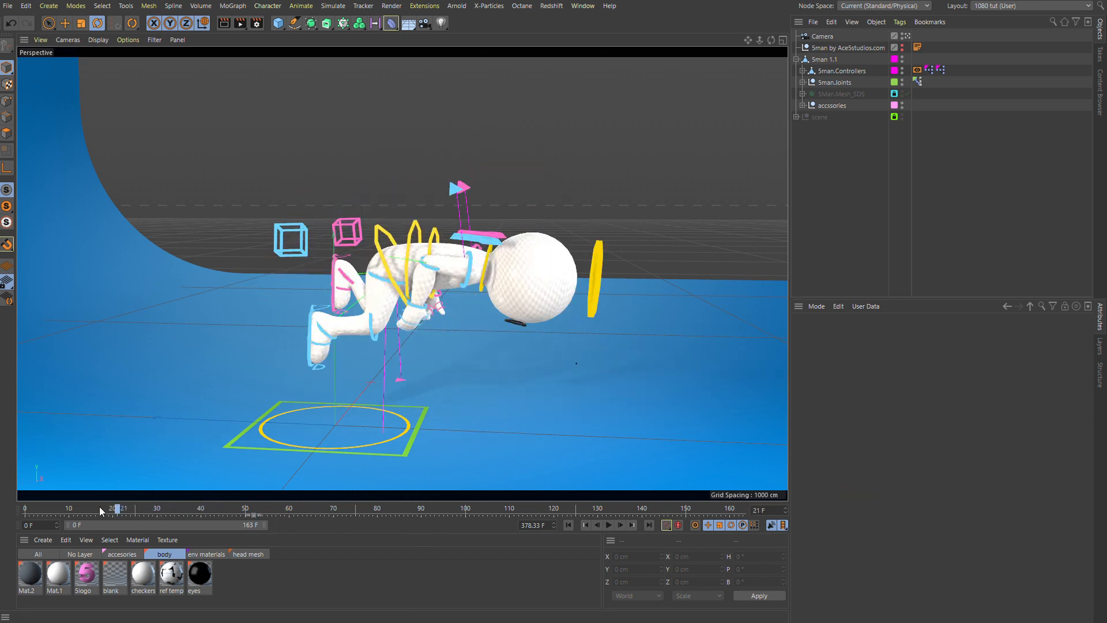
{"action": "left_click_drag", "start_coordinate": [119, 508], "coordinate": [206, 507]}
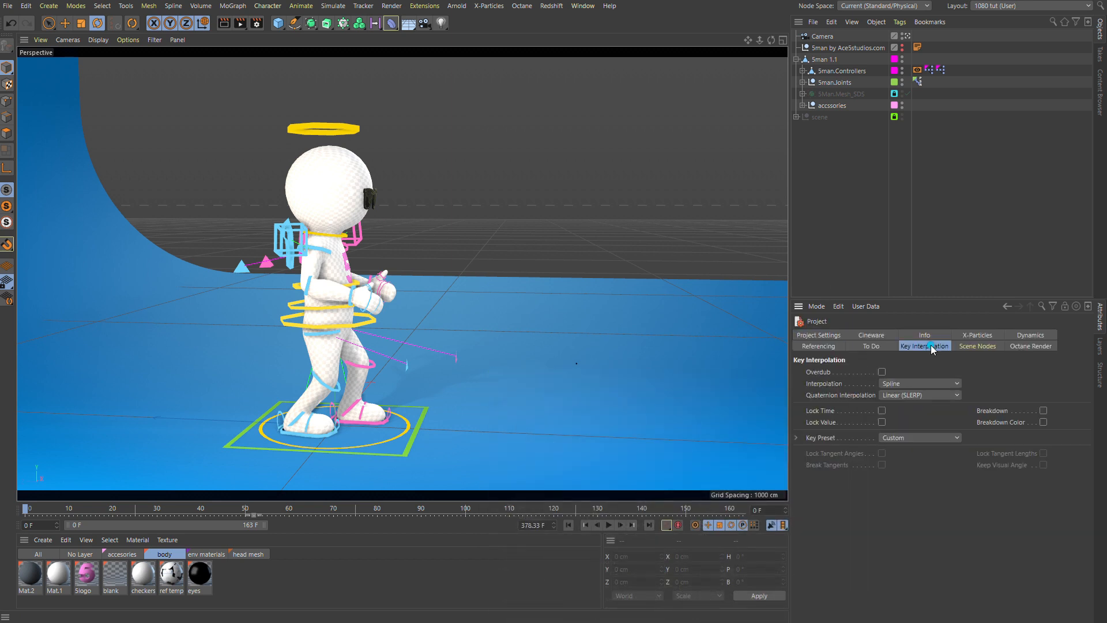
{"action": "left_click", "coordinate": [920, 383]}
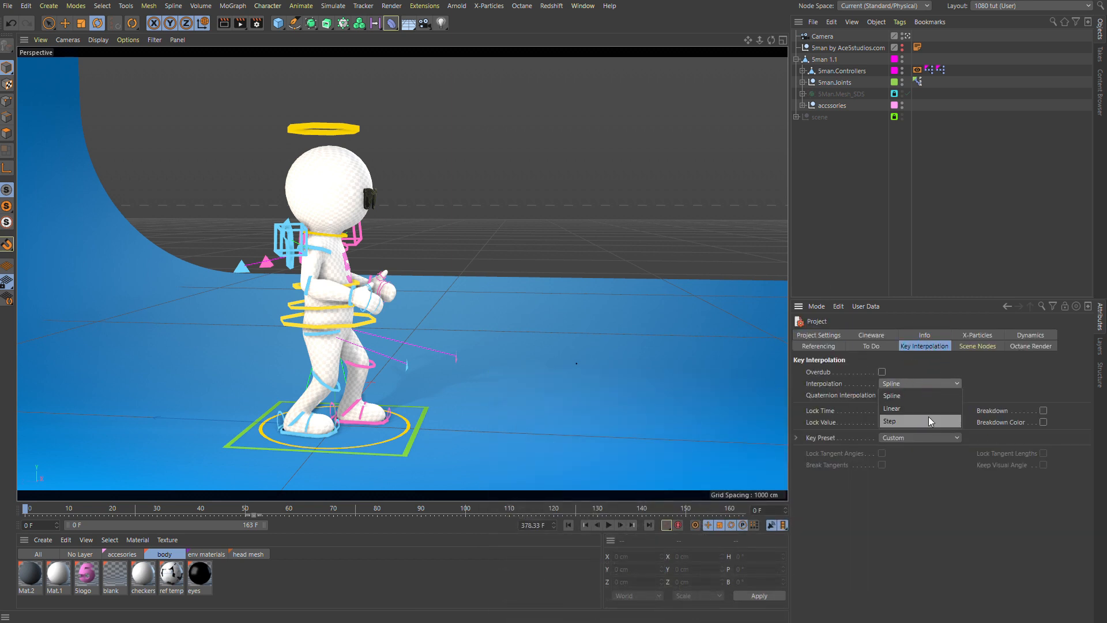
{"action": "left_click", "coordinate": [920, 421]}
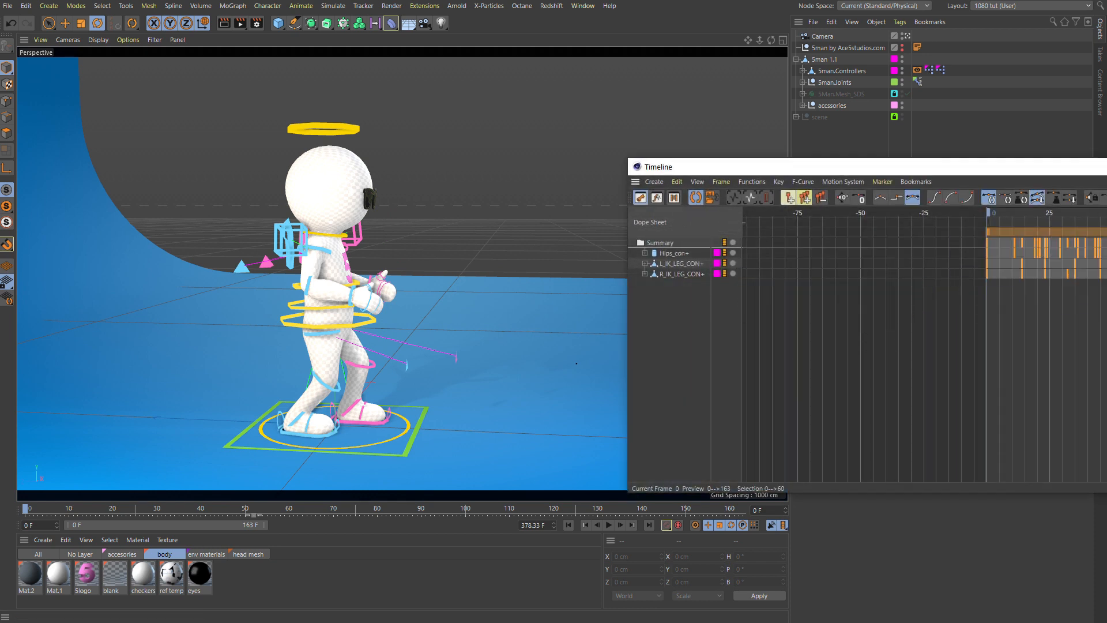
{"action": "mouse_move", "coordinate": [882, 218]}
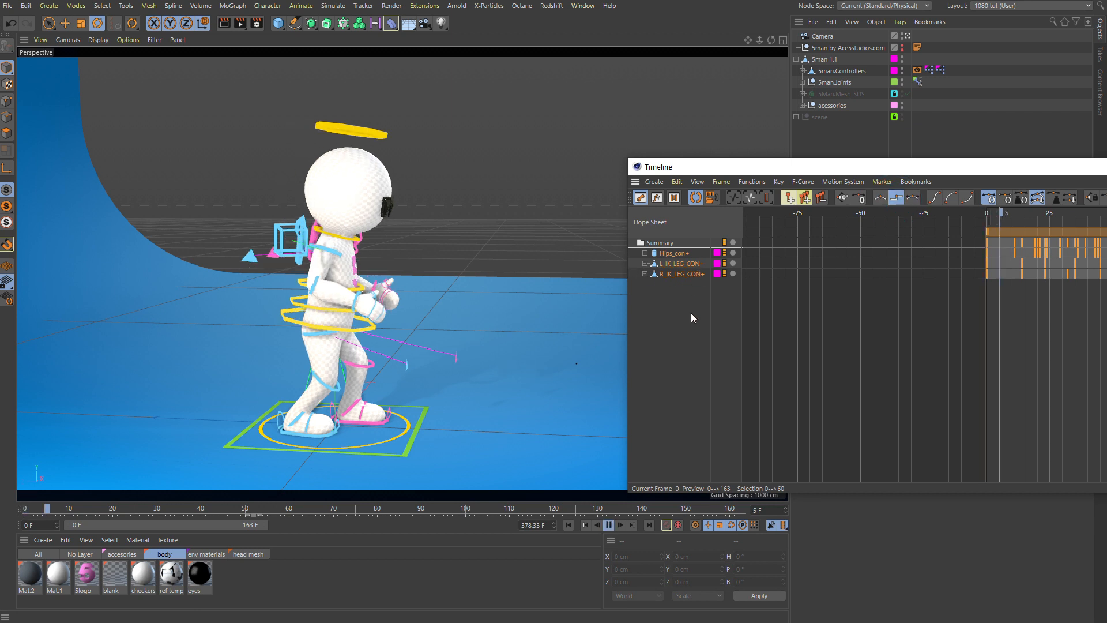
Switch the Timeline to F-Curve mode and set all selected controller keys to Step interpolation.
{"action": "left_click", "coordinate": [657, 197]}
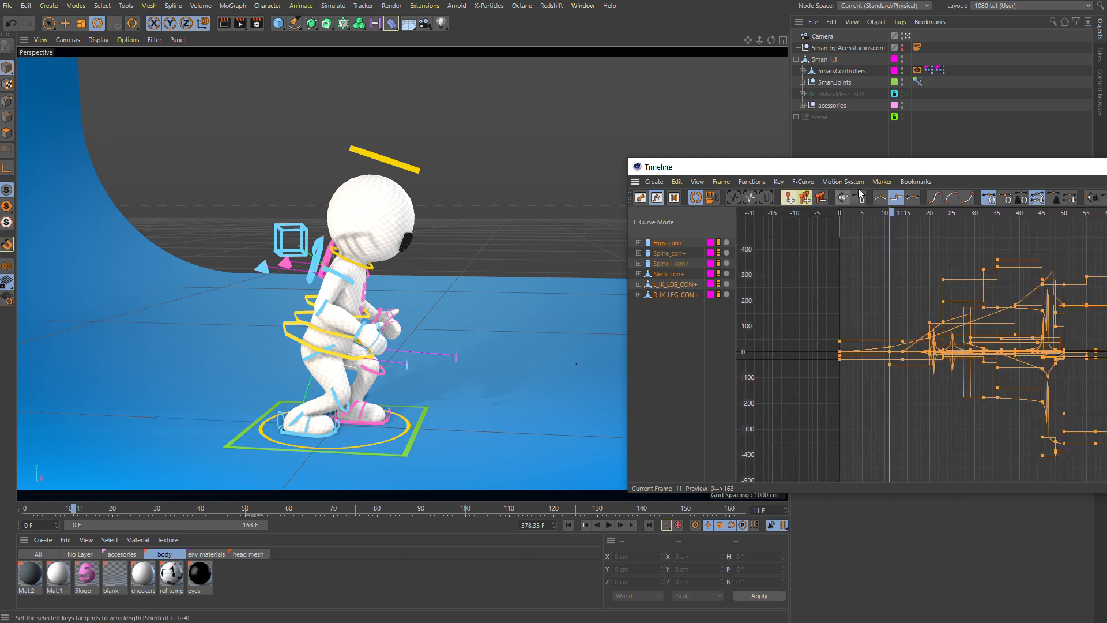
{"action": "mouse_move", "coordinate": [896, 197]}
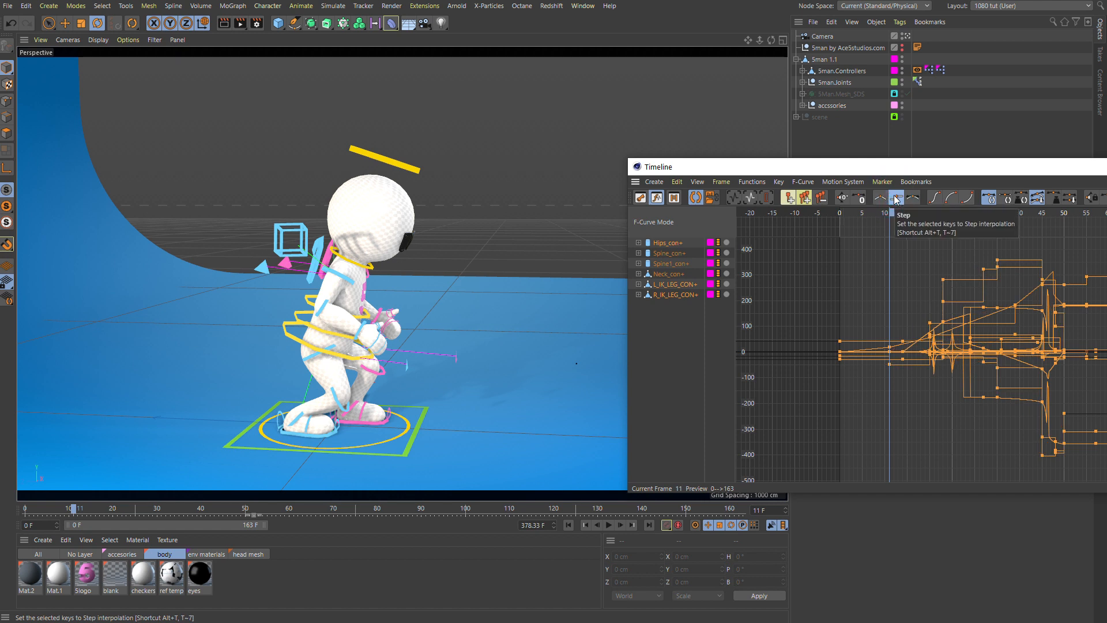
{"action": "left_click", "coordinate": [895, 198]}
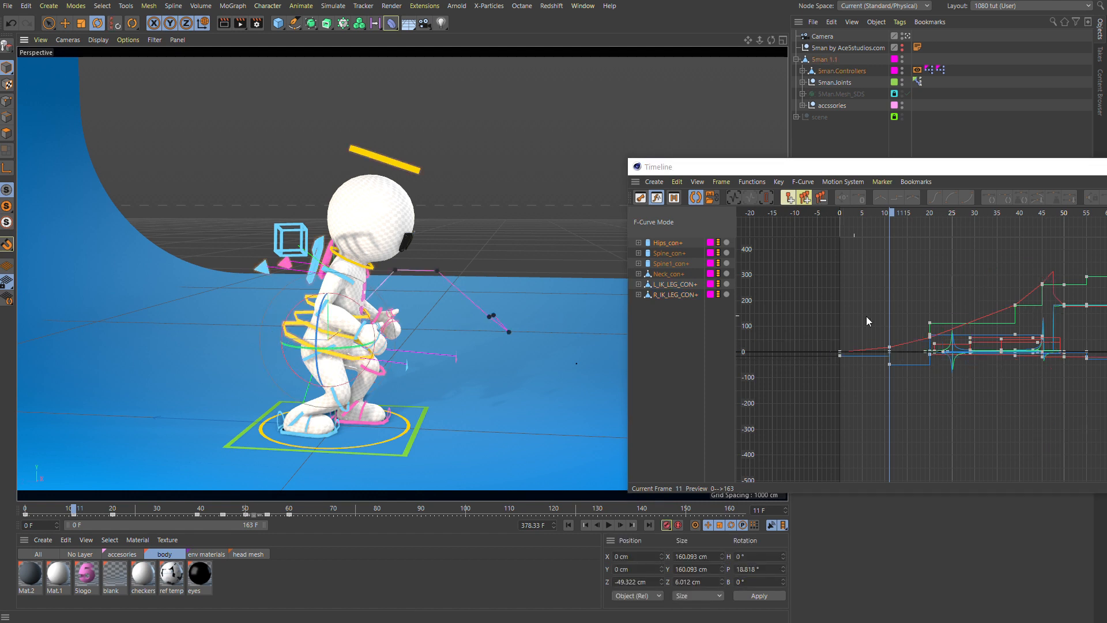
{"action": "left_click", "coordinate": [638, 242]}
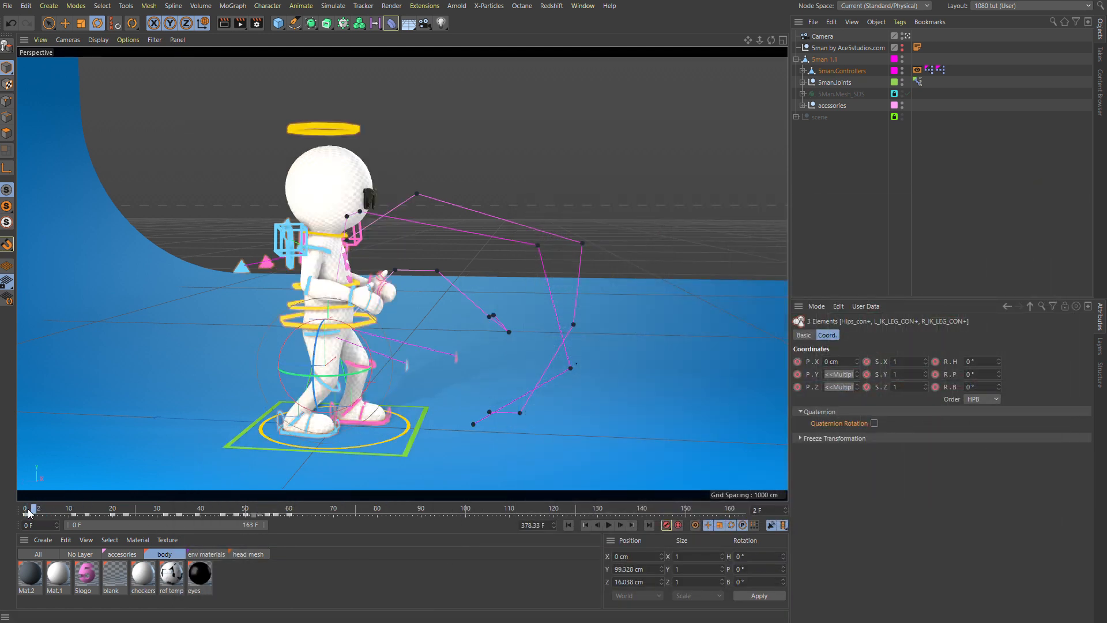
{"action": "left_click_drag", "start_coordinate": [33, 507], "coordinate": [270, 508]}
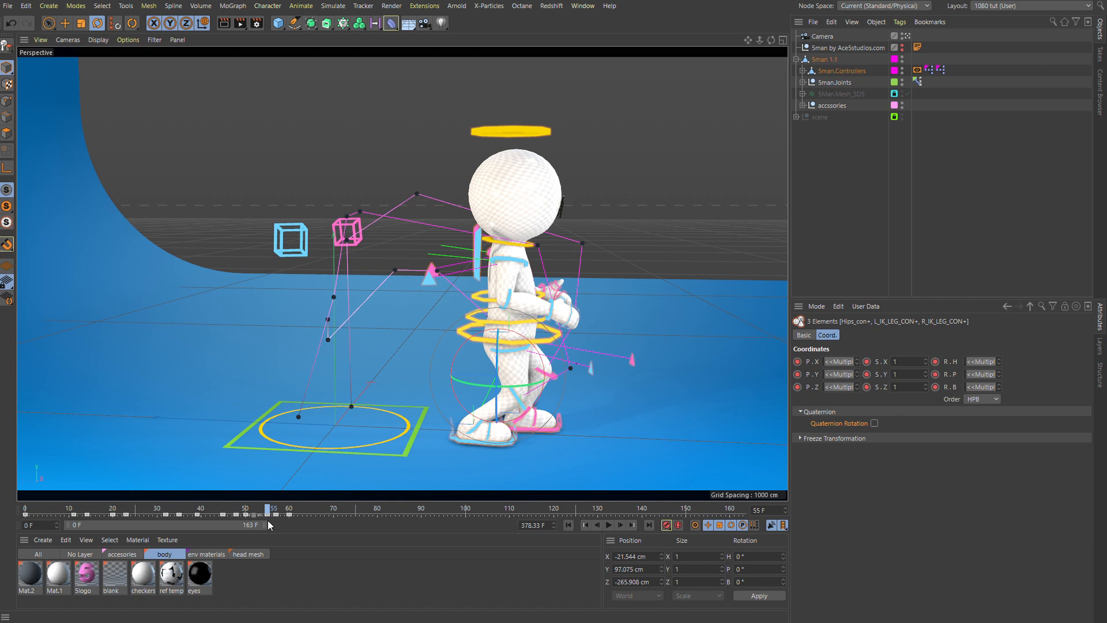
{"action": "left_click_drag", "start_coordinate": [270, 509], "coordinate": [206, 509]}
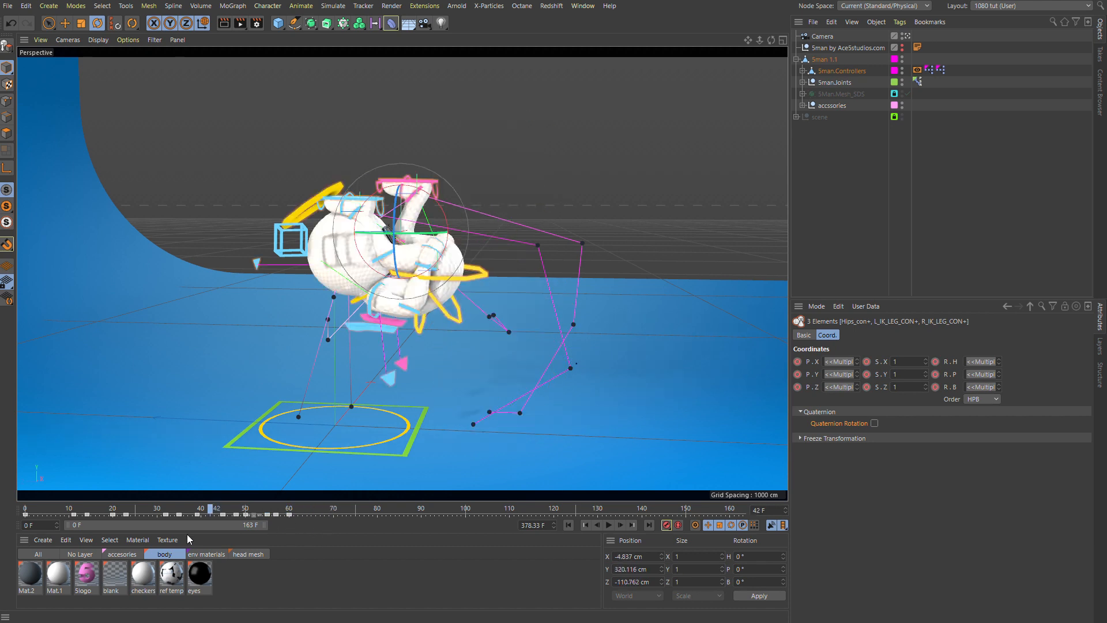
{"action": "left_click_drag", "start_coordinate": [212, 509], "coordinate": [116, 509]}
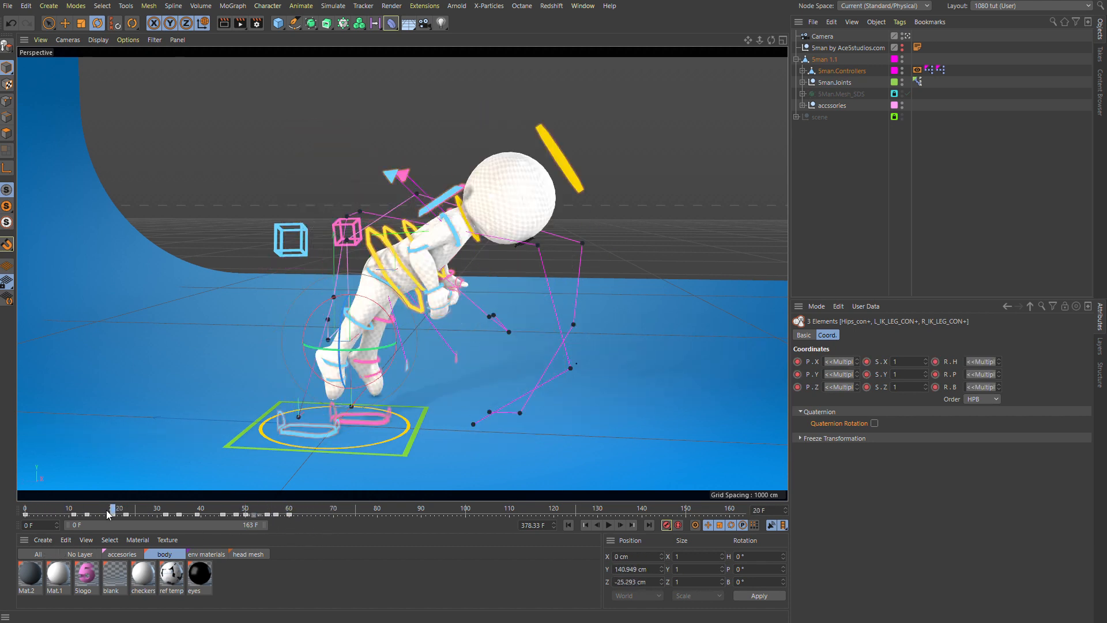
{"action": "left_click_drag", "start_coordinate": [114, 508], "coordinate": [220, 507]}
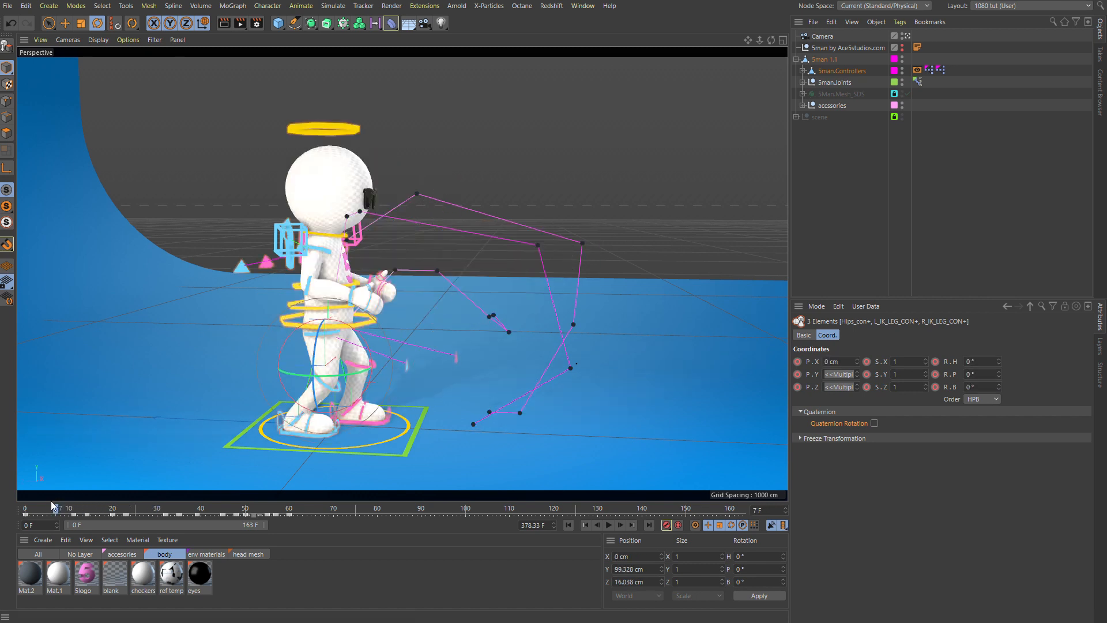
{"action": "left_click_drag", "start_coordinate": [63, 507], "coordinate": [193, 508]}
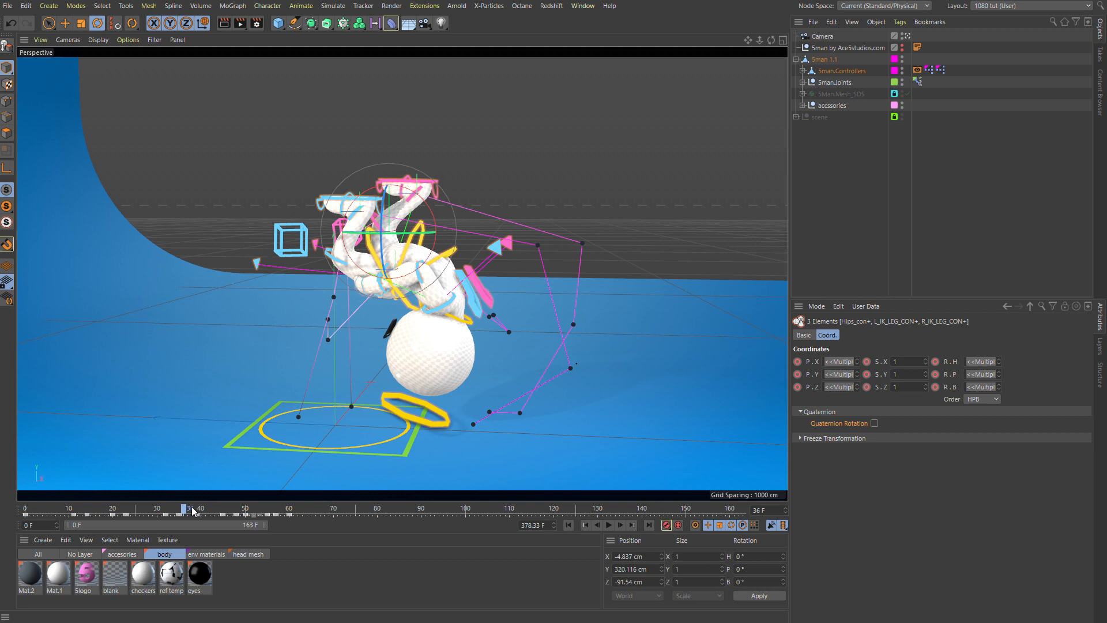
{"action": "left_click", "coordinate": [27, 507]}
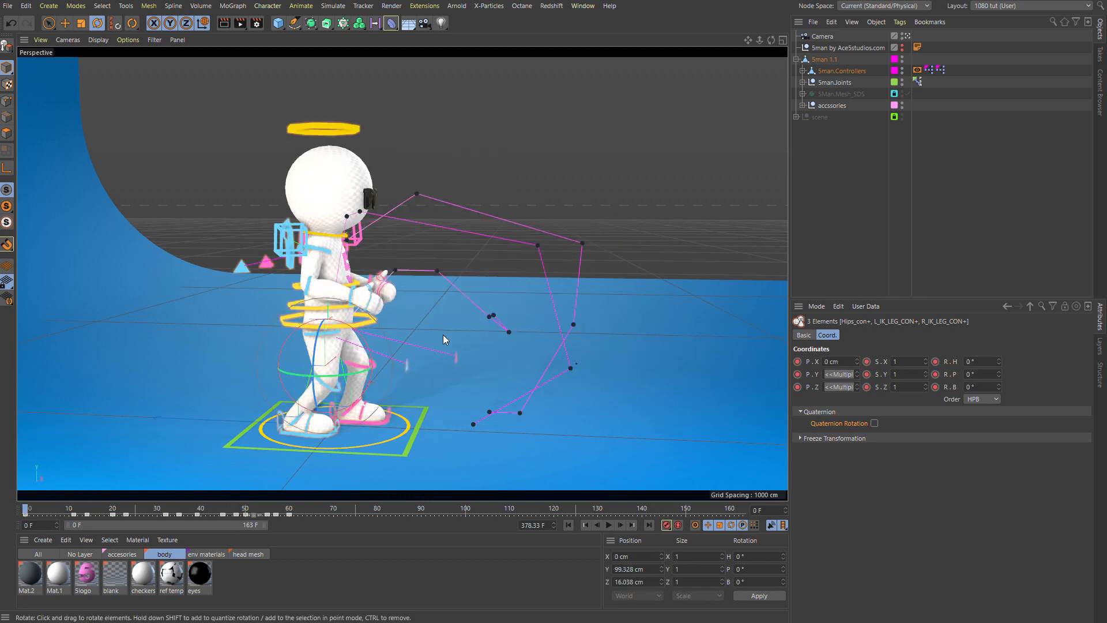
Revert to the saved Sman project via the File menu and dismiss the missing plugins warning.
{"action": "left_click", "coordinate": [8, 6]}
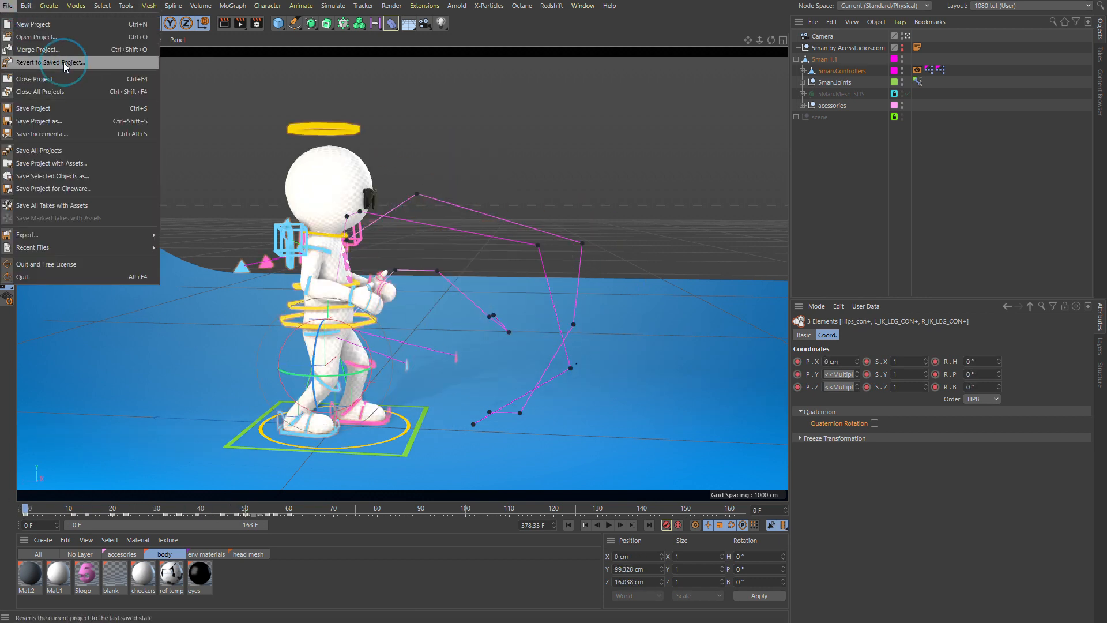
{"action": "left_click", "coordinate": [51, 62]}
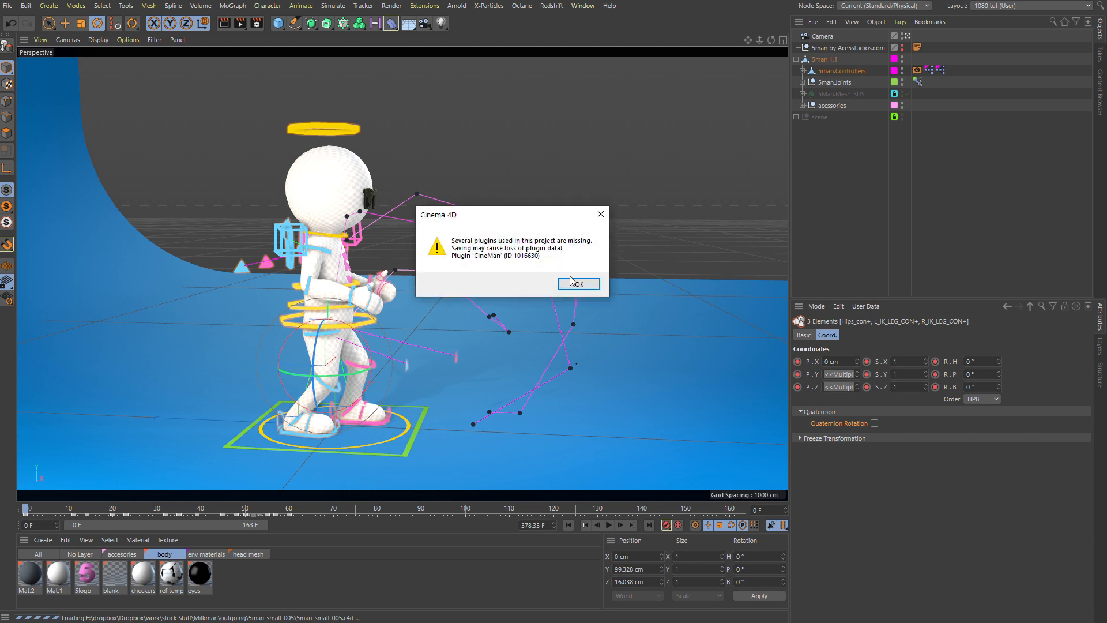
{"action": "left_click", "coordinate": [577, 284]}
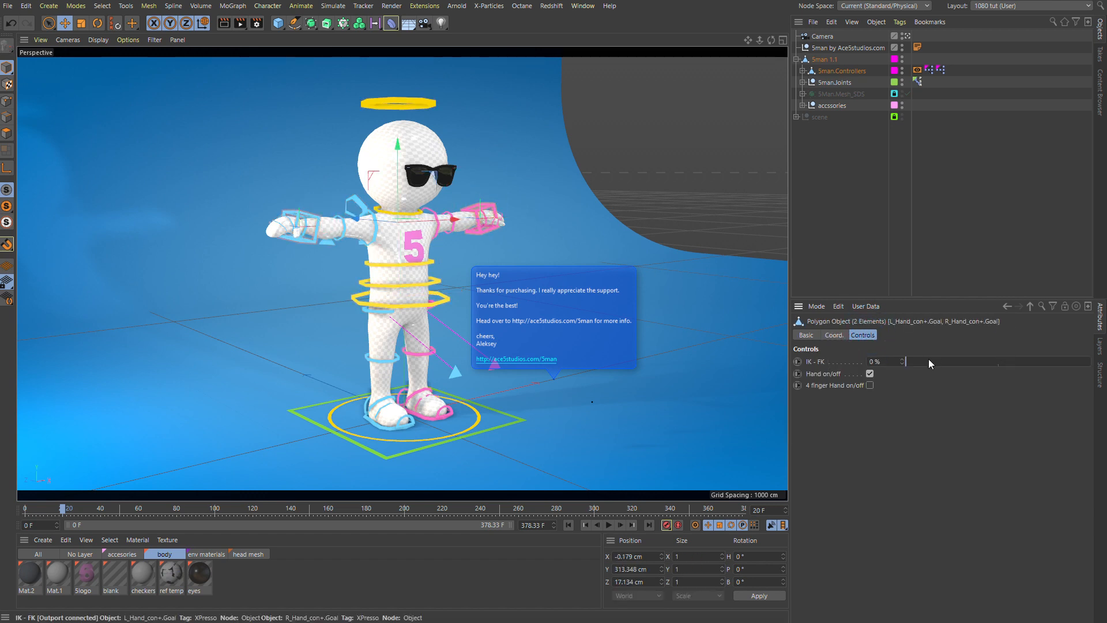
{"action": "left_click_drag", "start_coordinate": [912, 361], "coordinate": [1088, 361]}
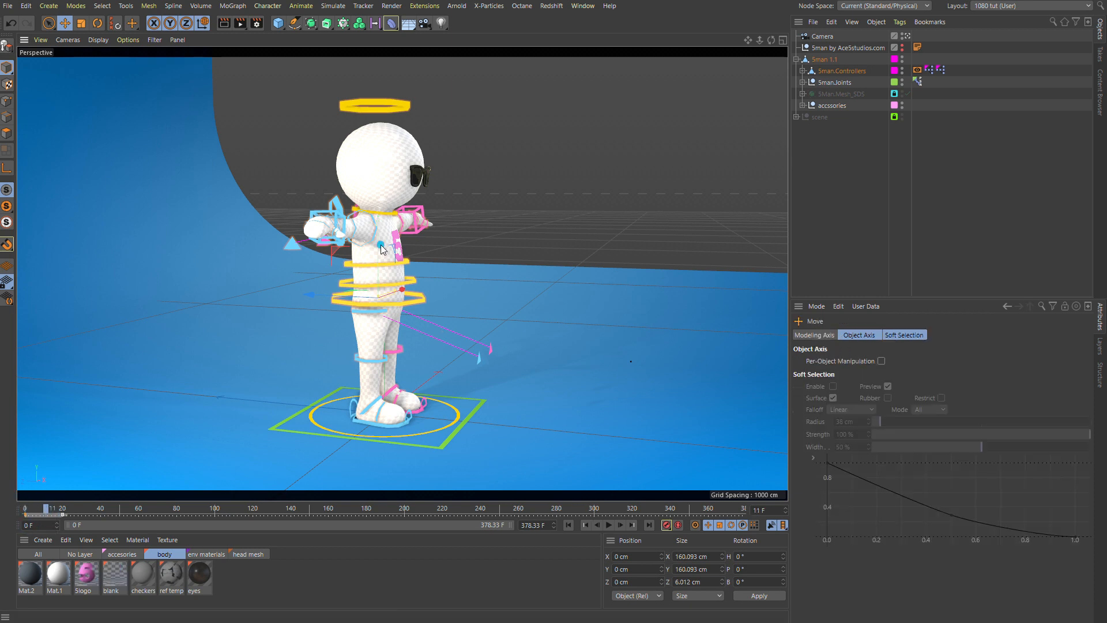
{"action": "left_click_drag", "start_coordinate": [382, 247], "coordinate": [420, 351]}
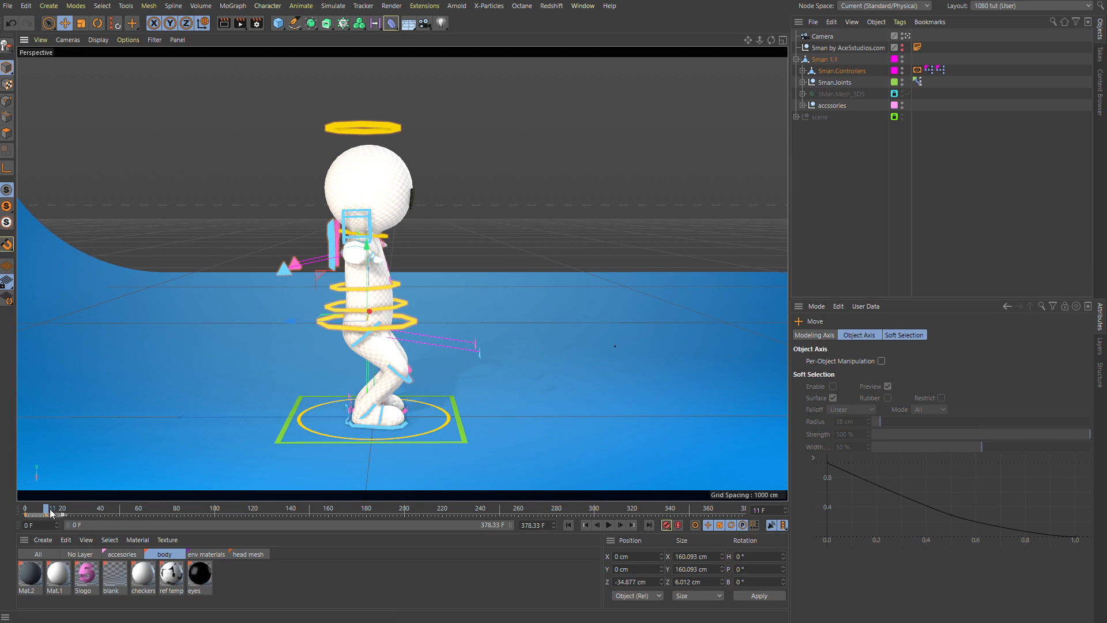
{"action": "left_click_drag", "start_coordinate": [49, 508], "coordinate": [82, 508]}
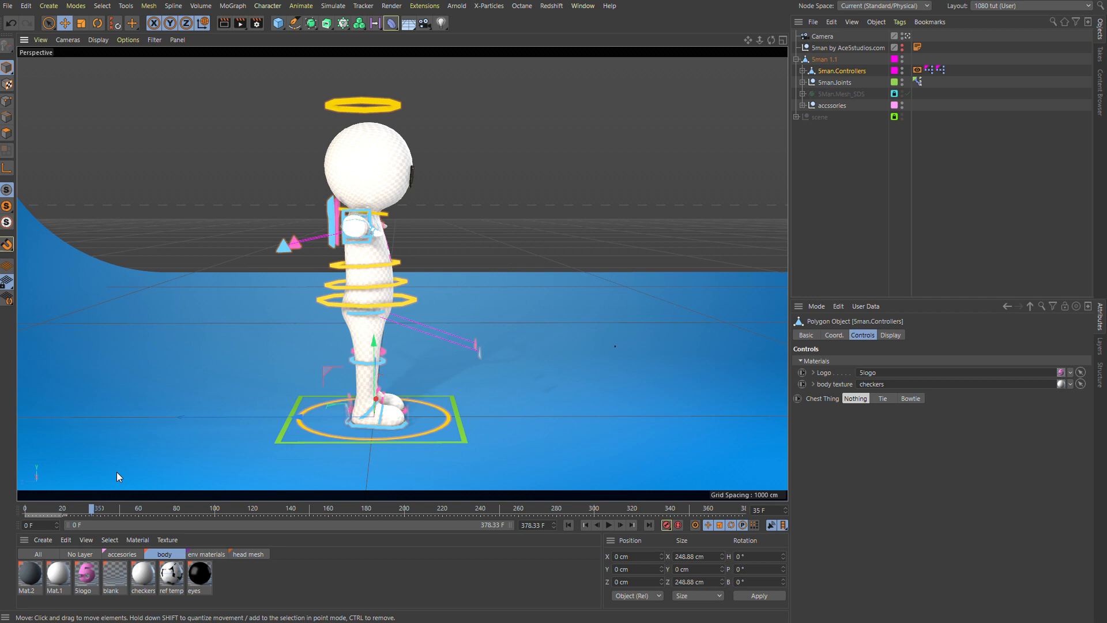
{"action": "left_click_drag", "start_coordinate": [96, 508], "coordinate": [63, 507]}
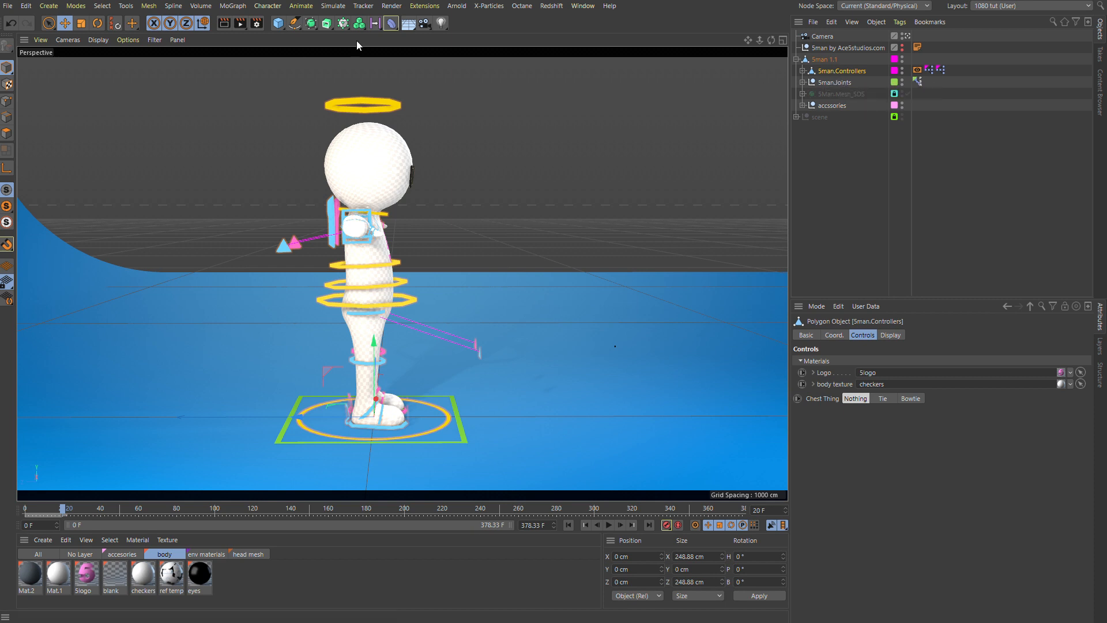
Create a null named Sman rotator under Sman 1.1 and place the rig controllers beneath it.
{"action": "left_click", "coordinate": [278, 23]}
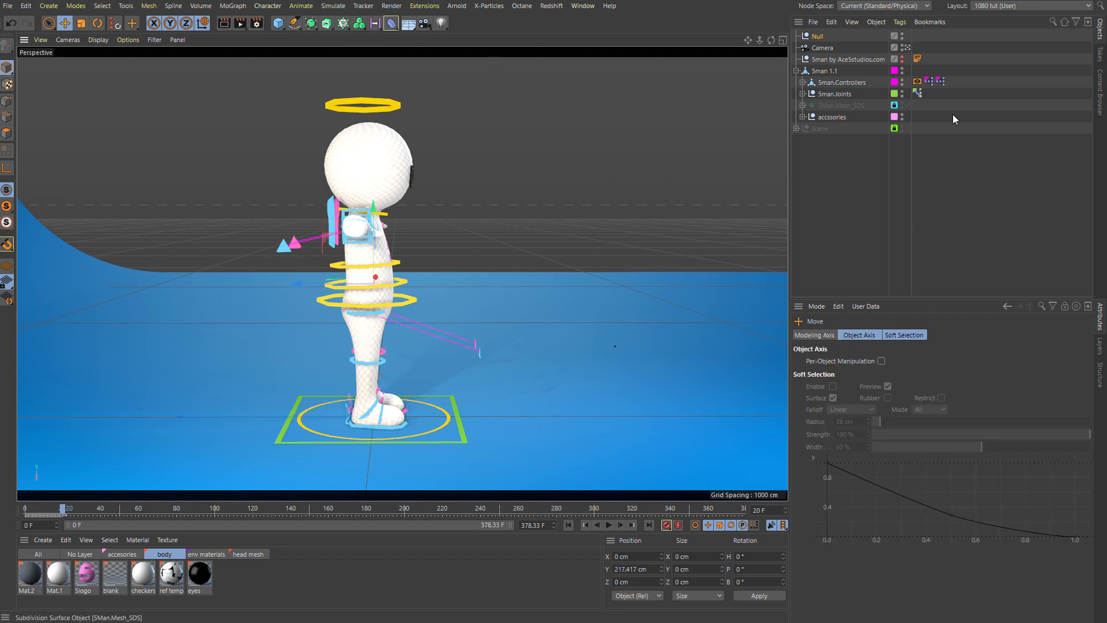
{"action": "left_click", "coordinate": [823, 71]}
{"action": "type", "text": "Sman rotator"}
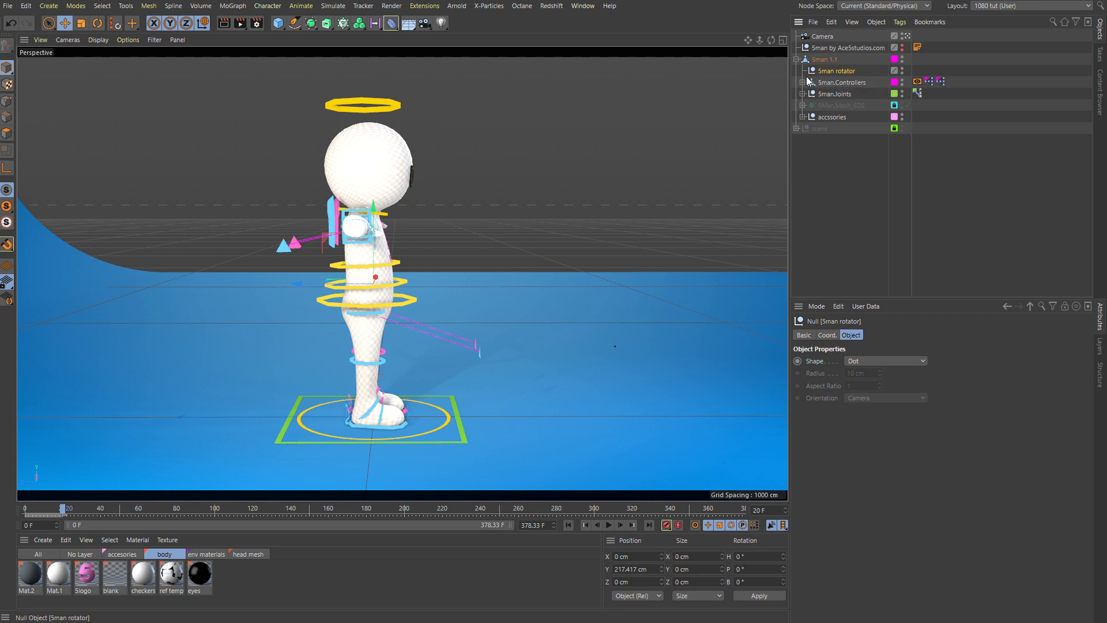
{"action": "left_click", "coordinate": [842, 82]}
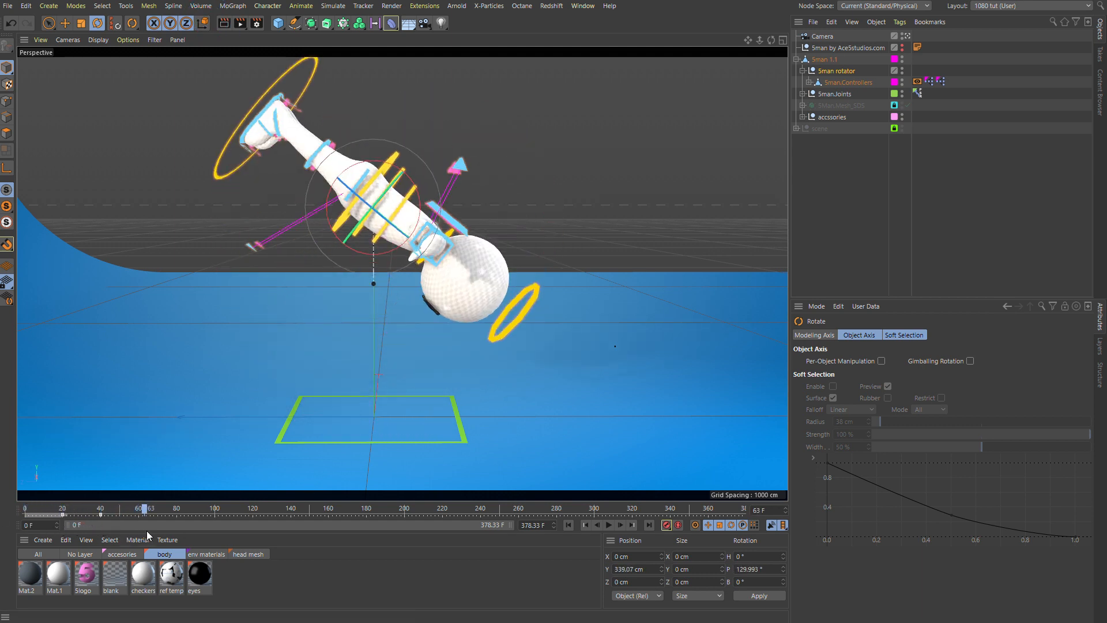
Rotate the character around the Sman rotator through a 360° flip and scrub frames 0–100 to review the landing.
{"action": "left_click_drag", "start_coordinate": [402, 198], "coordinate": [307, 273]}
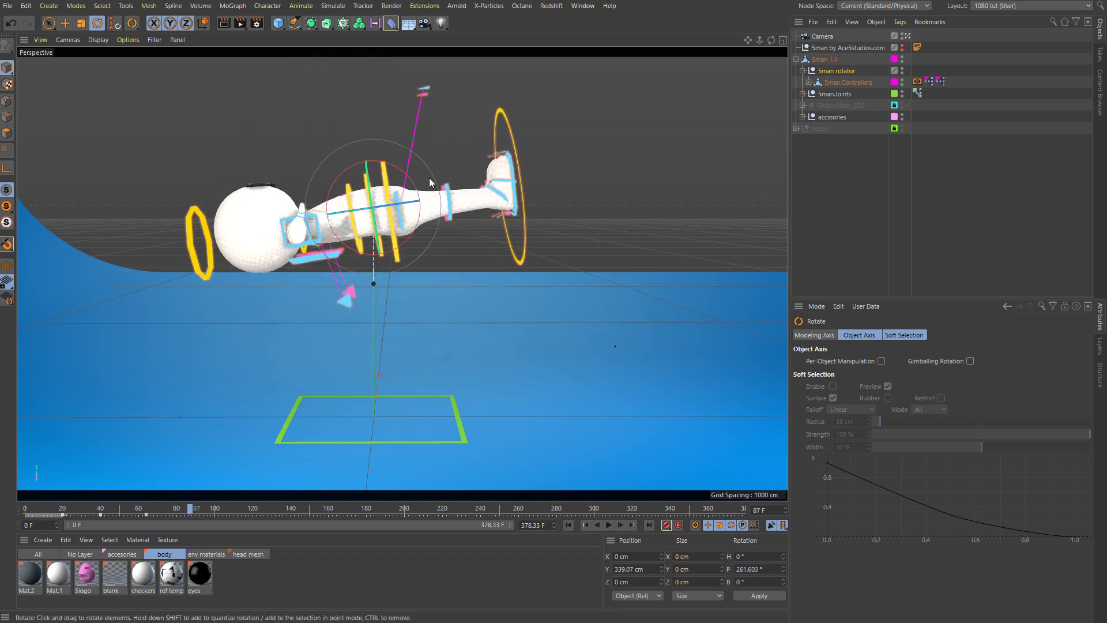
{"action": "left_click_drag", "start_coordinate": [431, 182], "coordinate": [395, 285]}
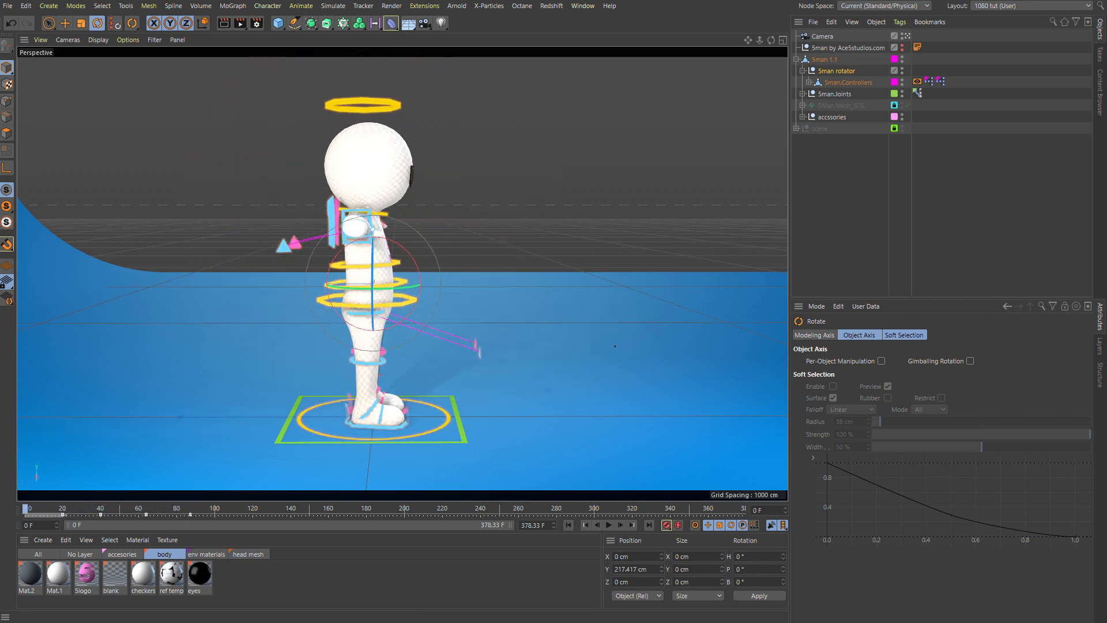
{"action": "left_click_drag", "start_coordinate": [28, 508], "coordinate": [131, 508]}
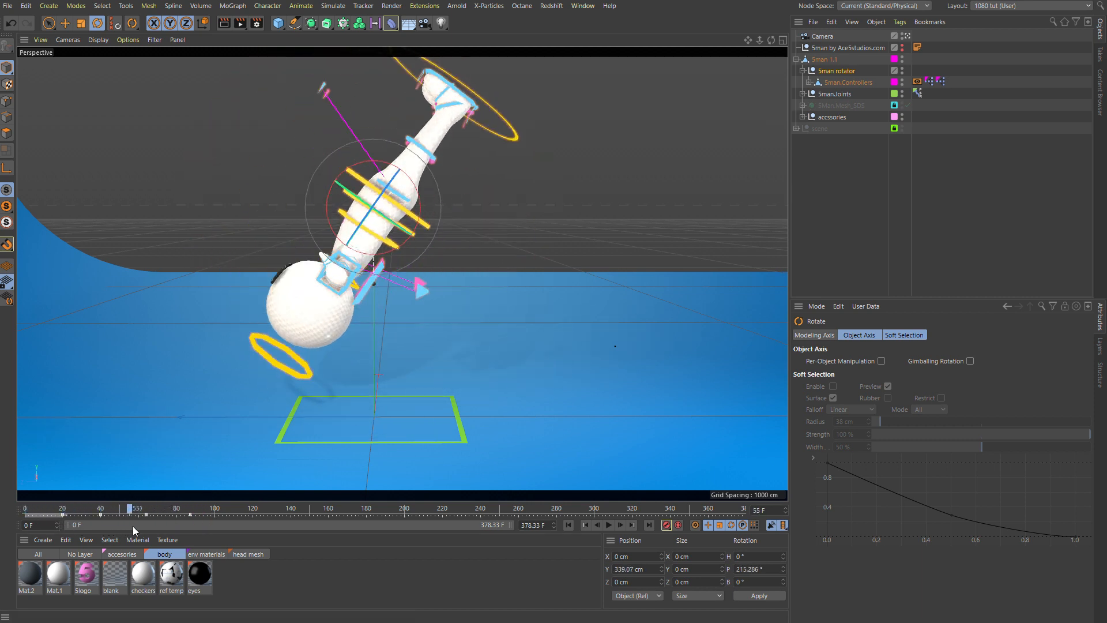
{"action": "left_click_drag", "start_coordinate": [132, 508], "coordinate": [222, 508]}
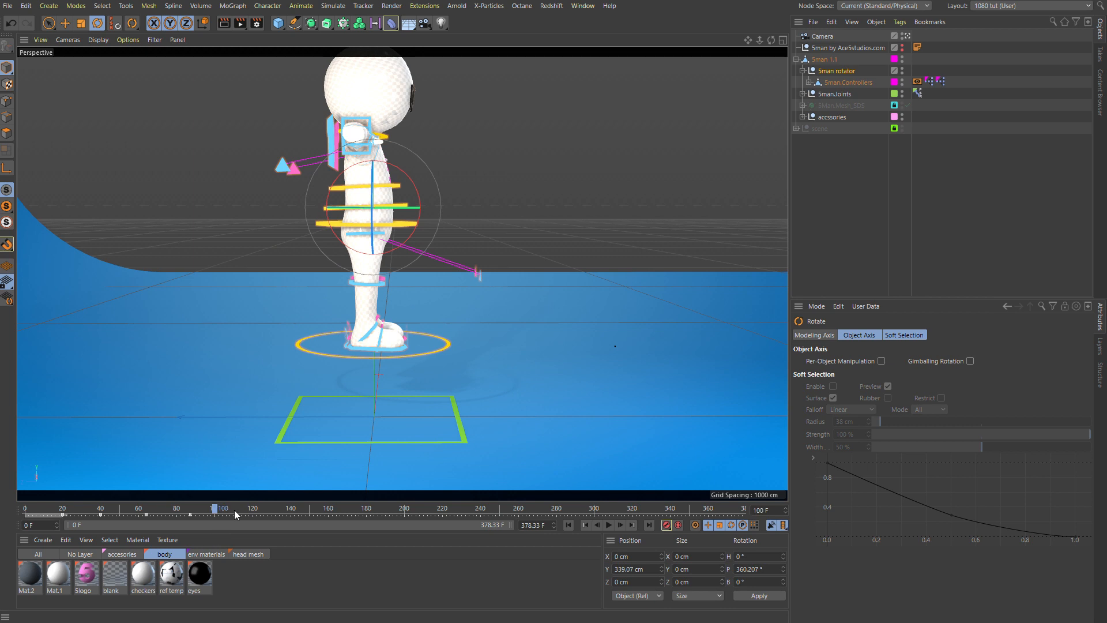
{"action": "left_click_drag", "start_coordinate": [225, 508], "coordinate": [193, 508]}
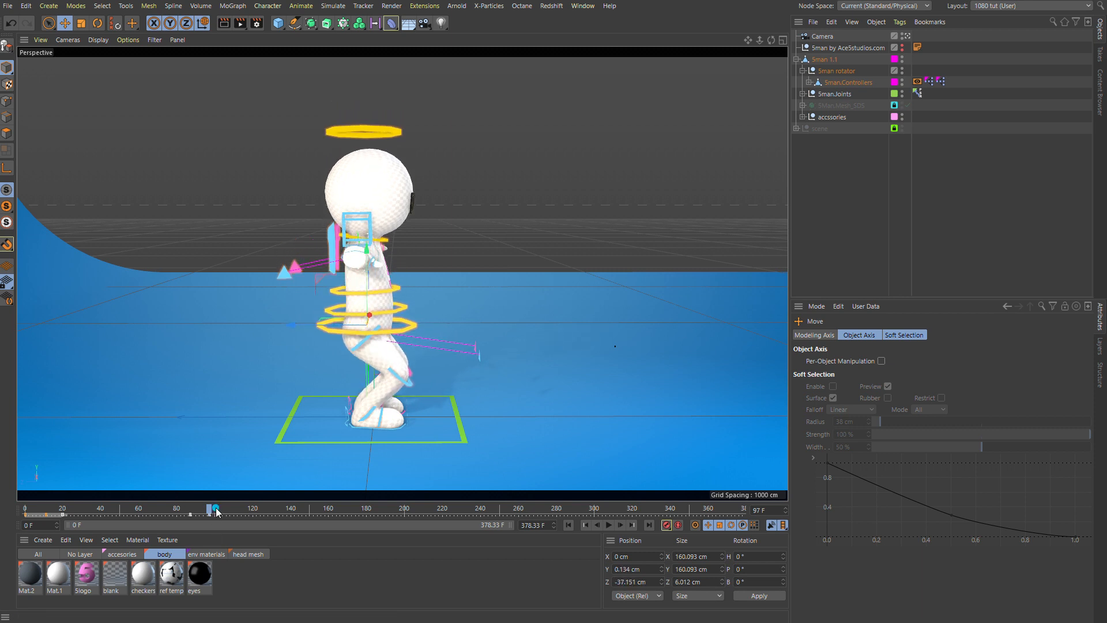
{"action": "left_click_drag", "start_coordinate": [216, 509], "coordinate": [233, 509]}
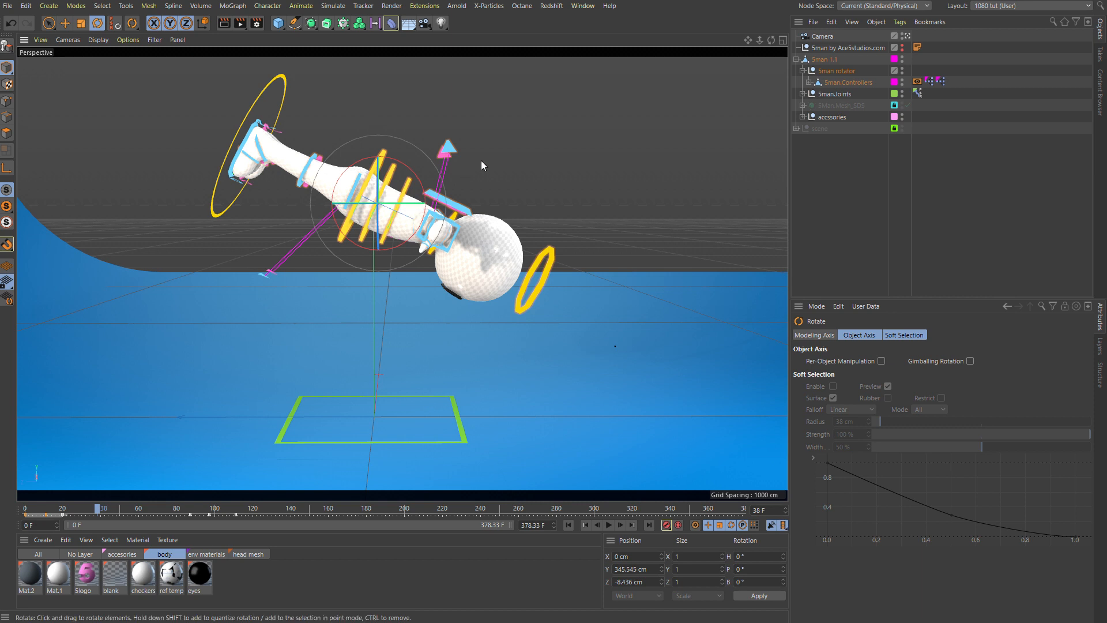
Enable Per-Object Manipulation and rotate the limb controllers inward at frame 38.
{"action": "left_click", "coordinate": [880, 361]}
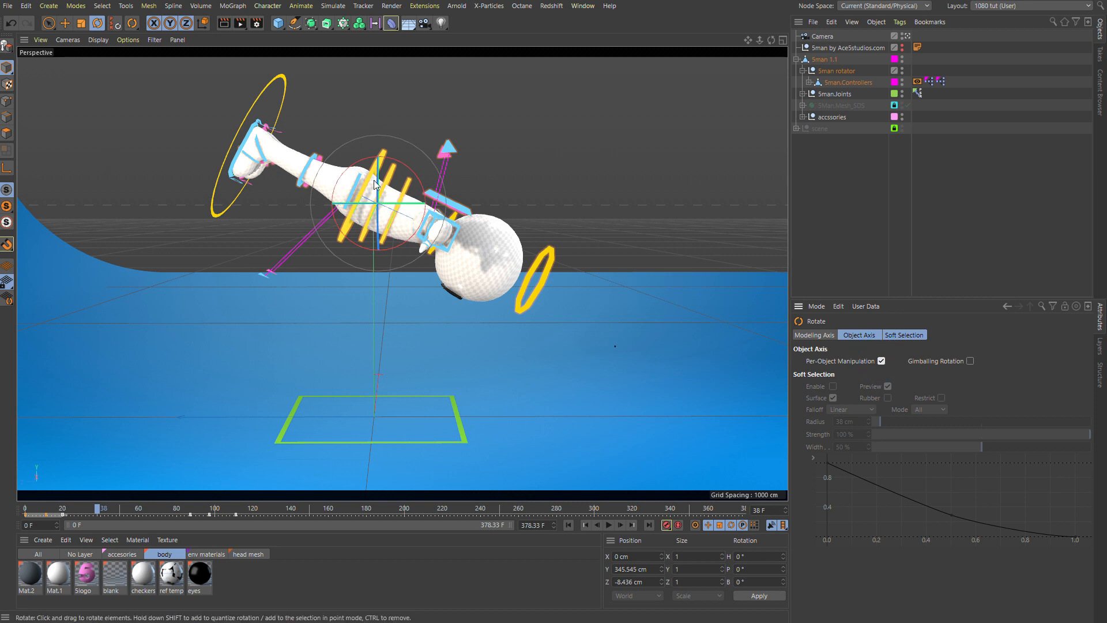
{"action": "left_click_drag", "start_coordinate": [379, 184], "coordinate": [416, 212]}
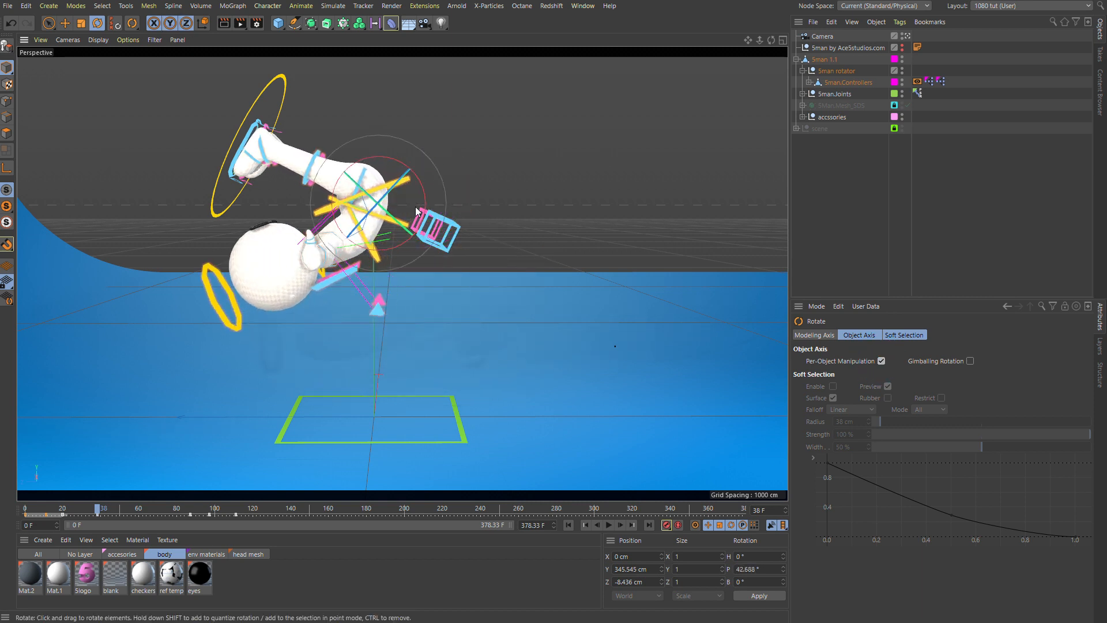
{"action": "left_click_drag", "start_coordinate": [103, 508], "coordinate": [90, 508]}
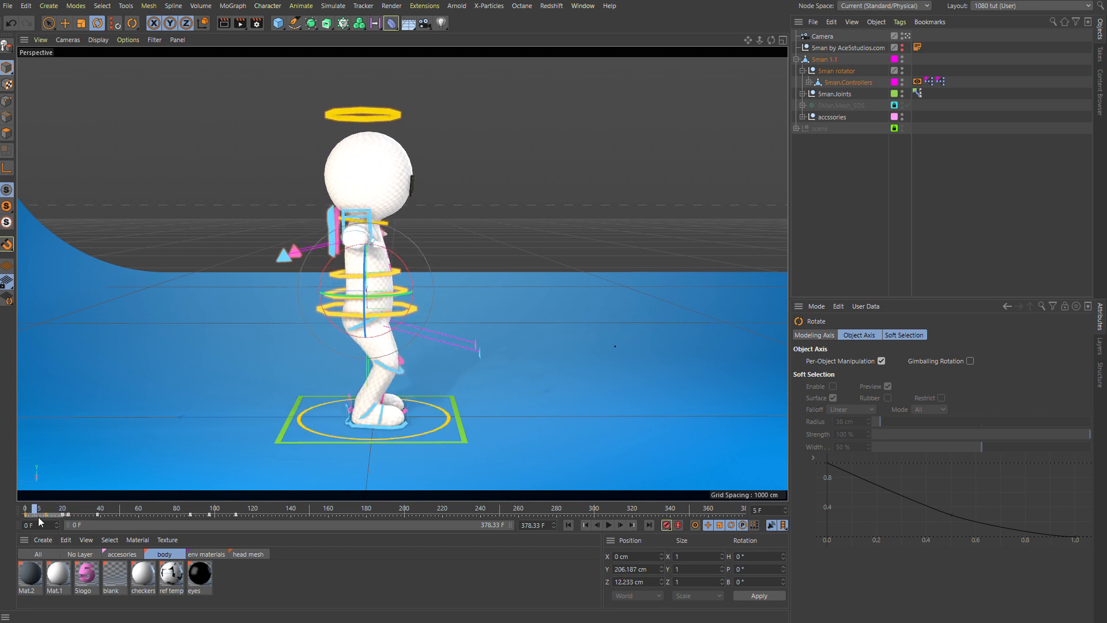
{"action": "left_click_drag", "start_coordinate": [36, 508], "coordinate": [122, 507]}
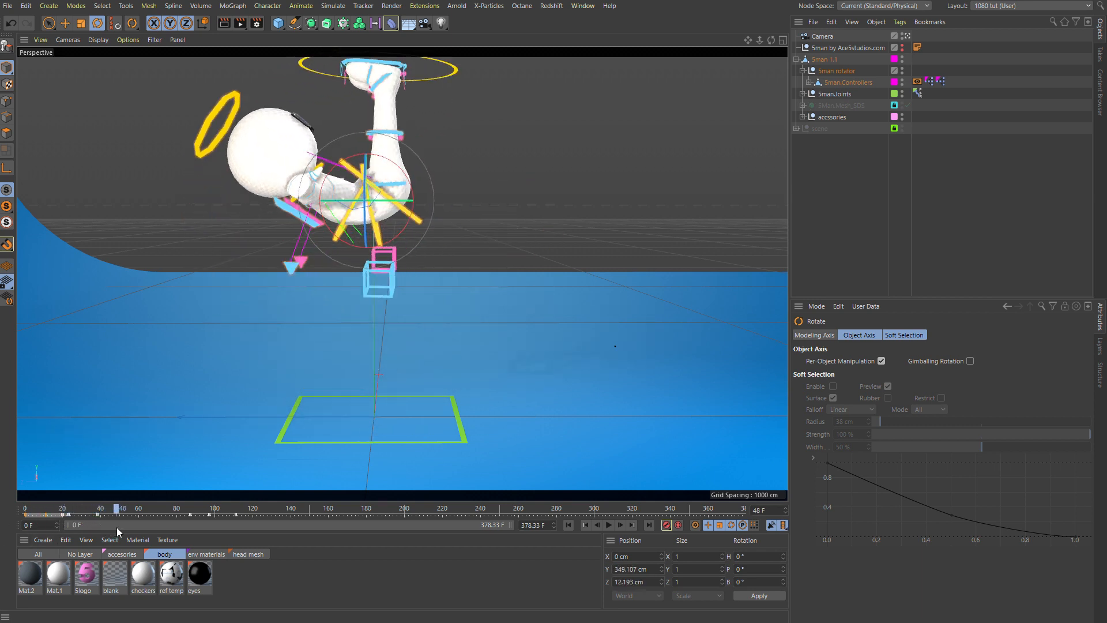
{"action": "left_click_drag", "start_coordinate": [123, 508], "coordinate": [170, 507]}
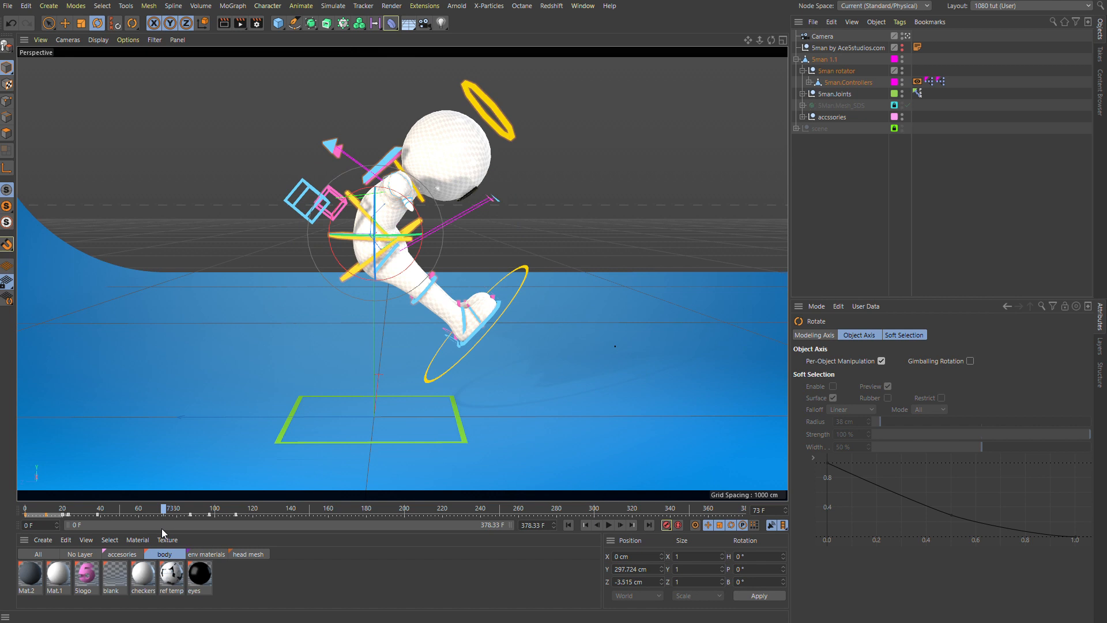
{"action": "left_click_drag", "start_coordinate": [169, 509], "coordinate": [154, 509]}
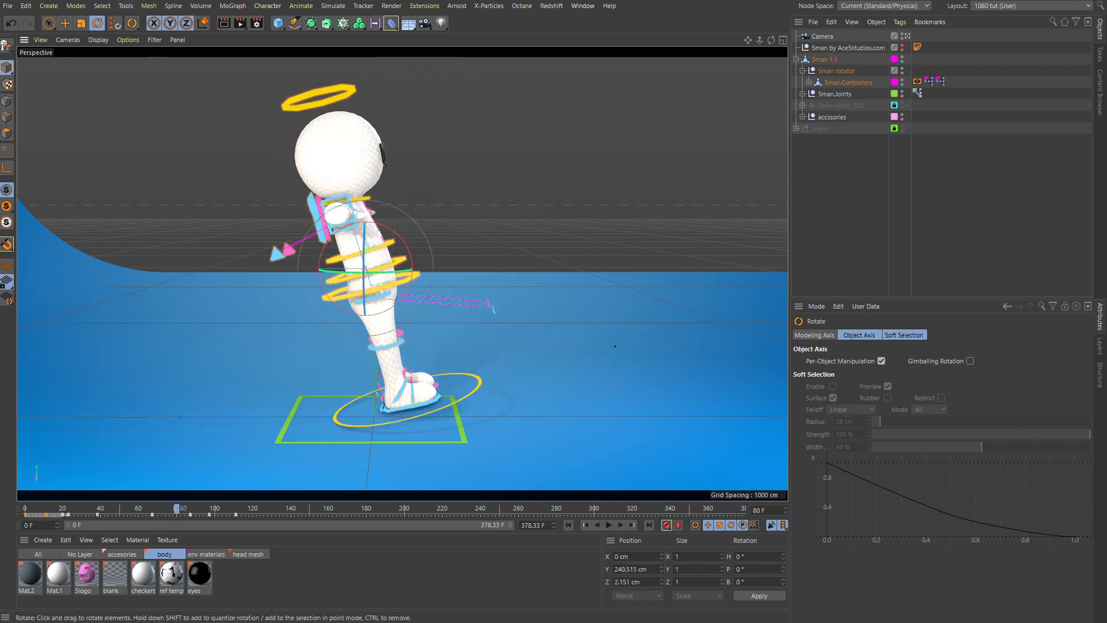
{"action": "left_click_drag", "start_coordinate": [181, 508], "coordinate": [194, 508]}
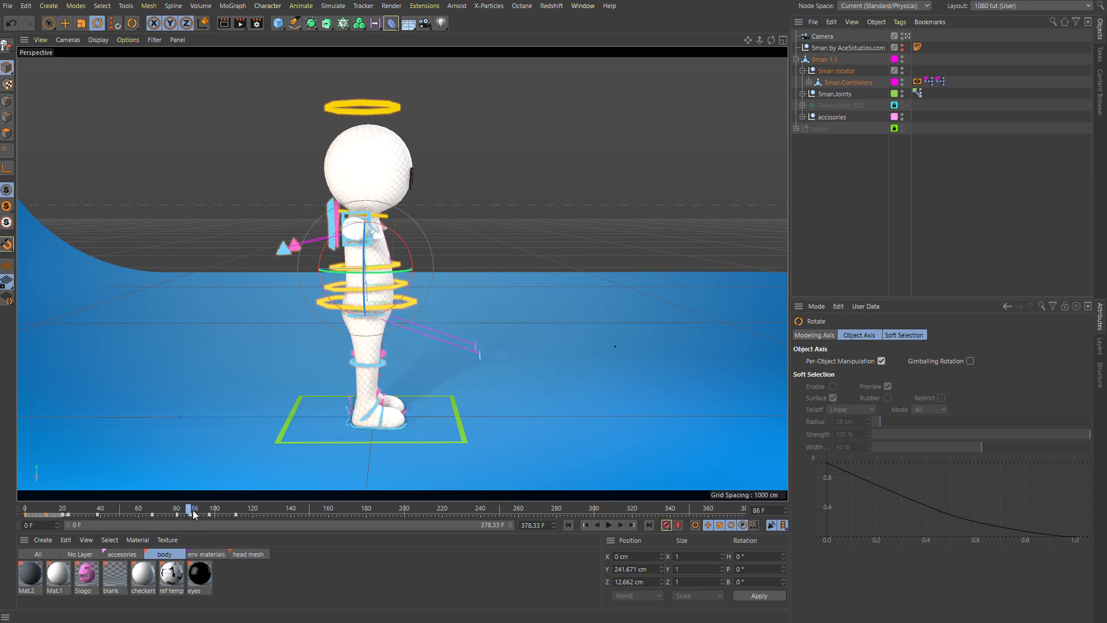
{"action": "left_click_drag", "start_coordinate": [191, 508], "coordinate": [63, 507]}
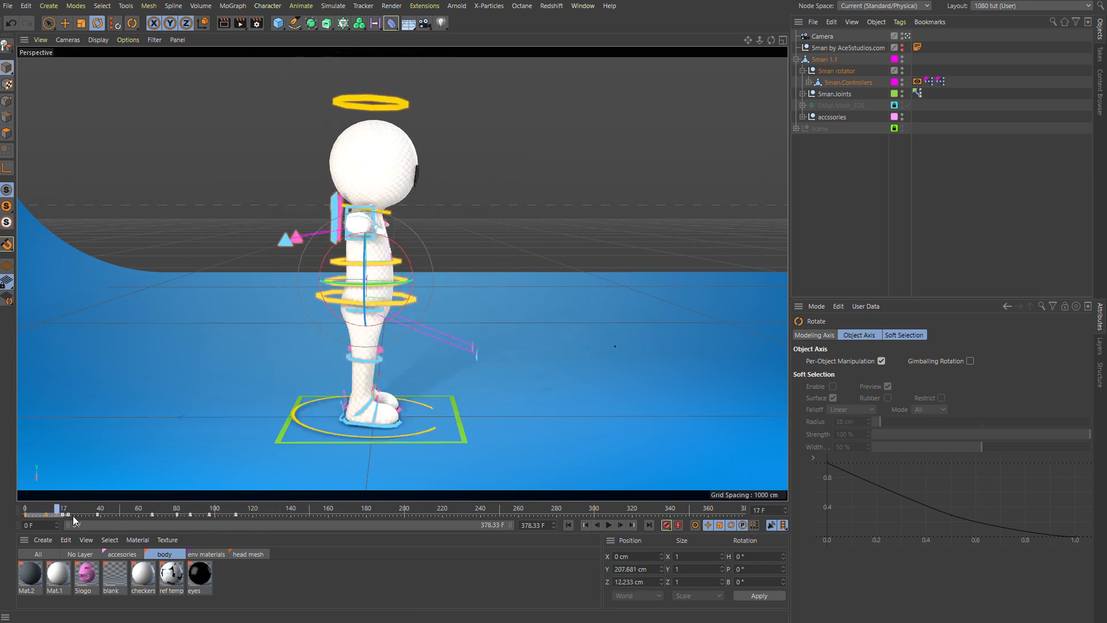
{"action": "left_click_drag", "start_coordinate": [63, 508], "coordinate": [108, 508]}
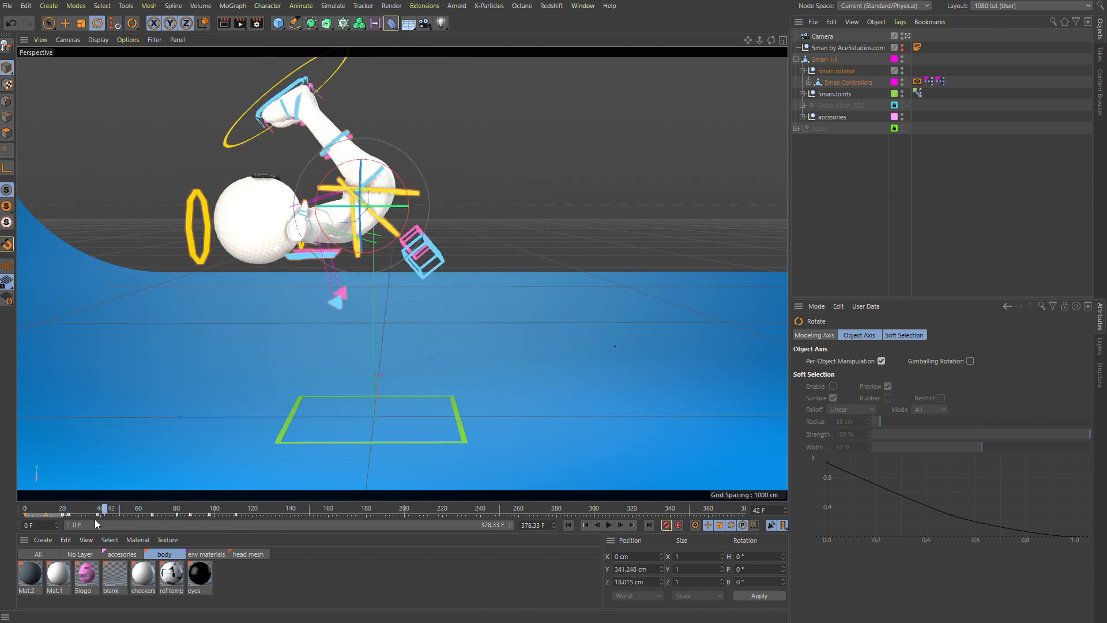
{"action": "left_click_drag", "start_coordinate": [105, 507], "coordinate": [80, 508]}
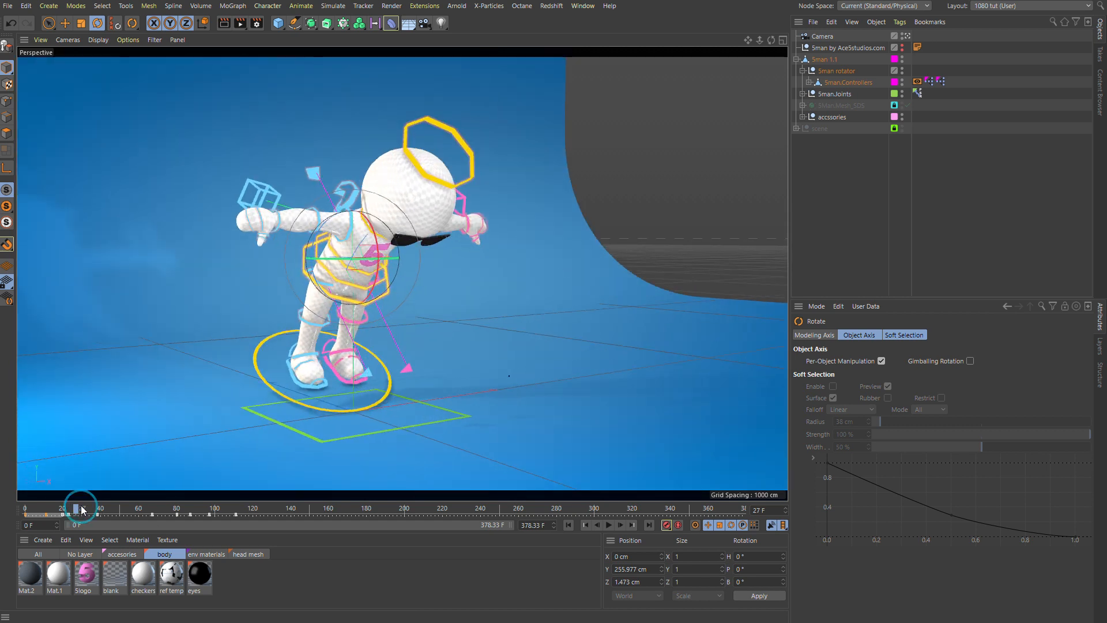
{"action": "left_click_drag", "start_coordinate": [78, 509], "coordinate": [170, 509]}
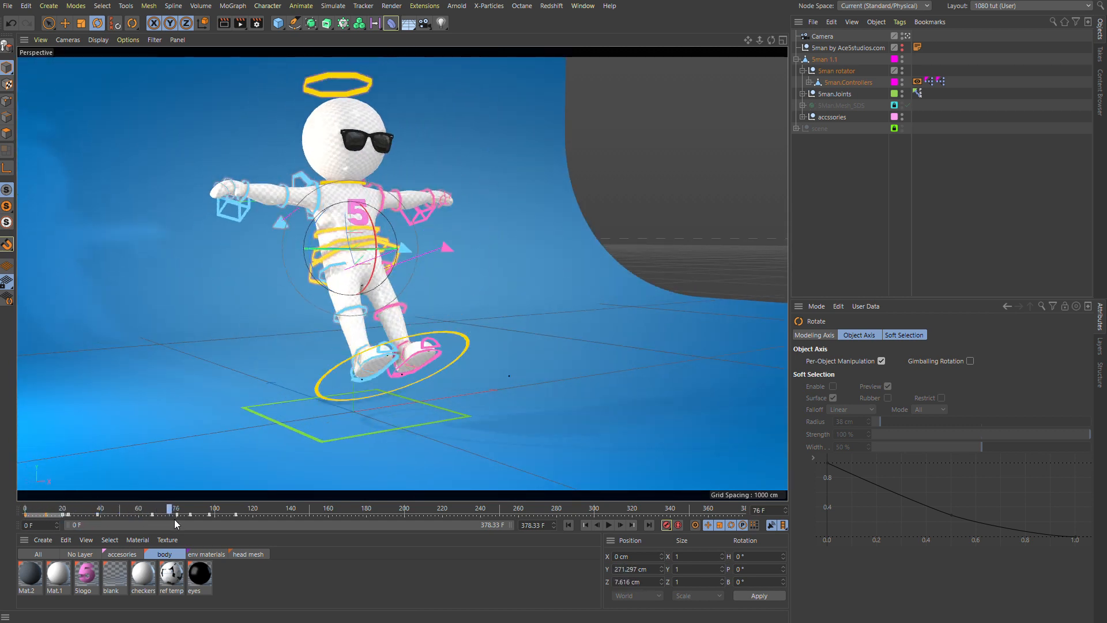
{"action": "left_click_drag", "start_coordinate": [170, 508], "coordinate": [61, 509]}
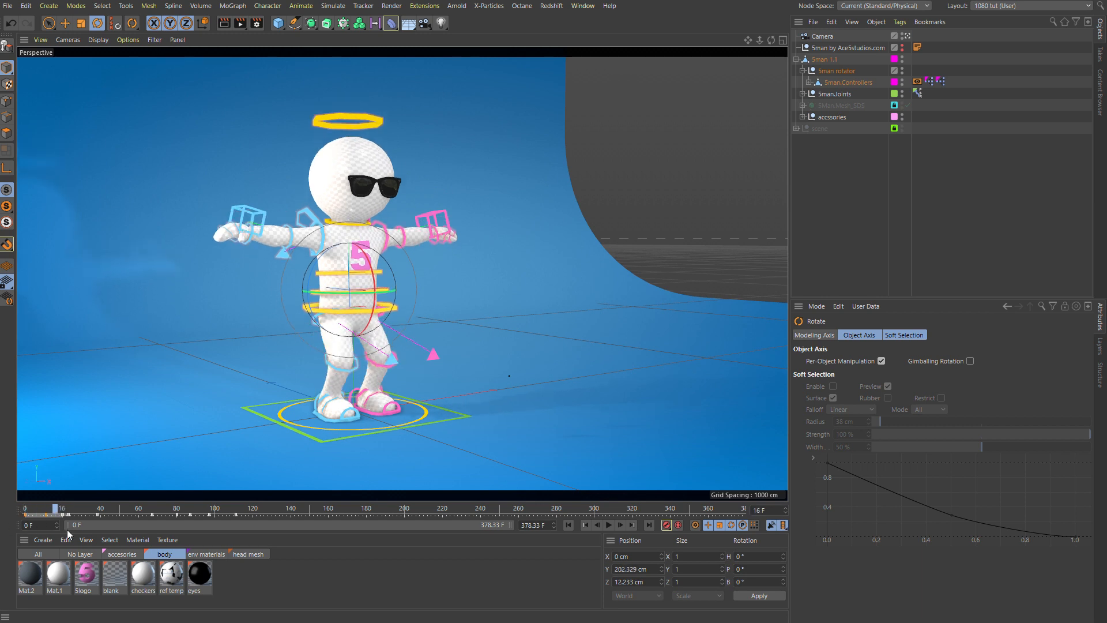
{"action": "left_click_drag", "start_coordinate": [61, 508], "coordinate": [249, 508]}
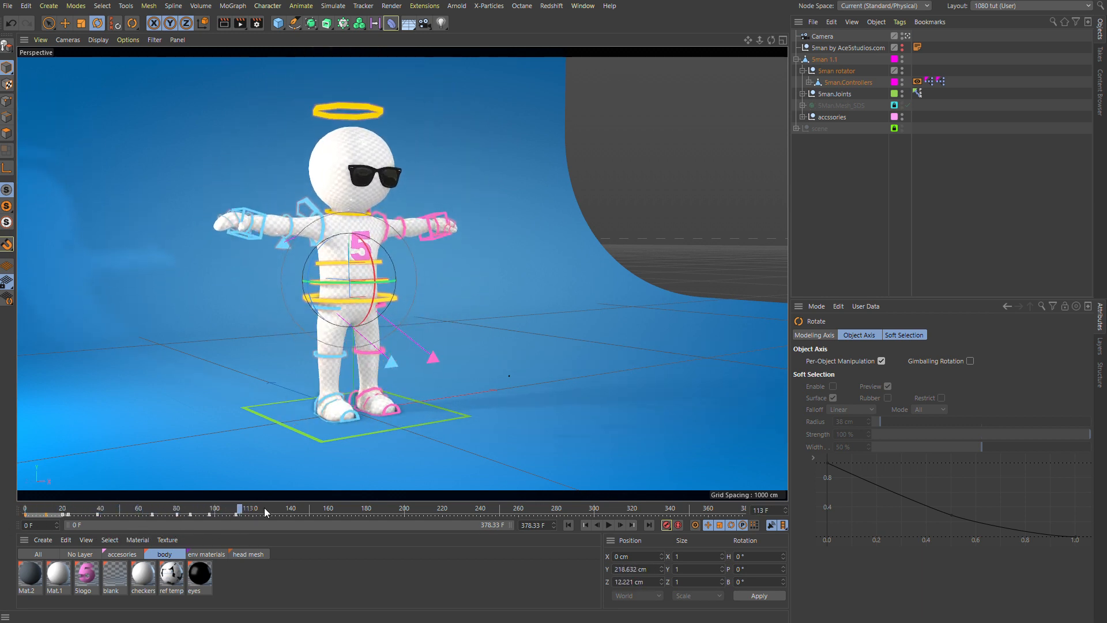